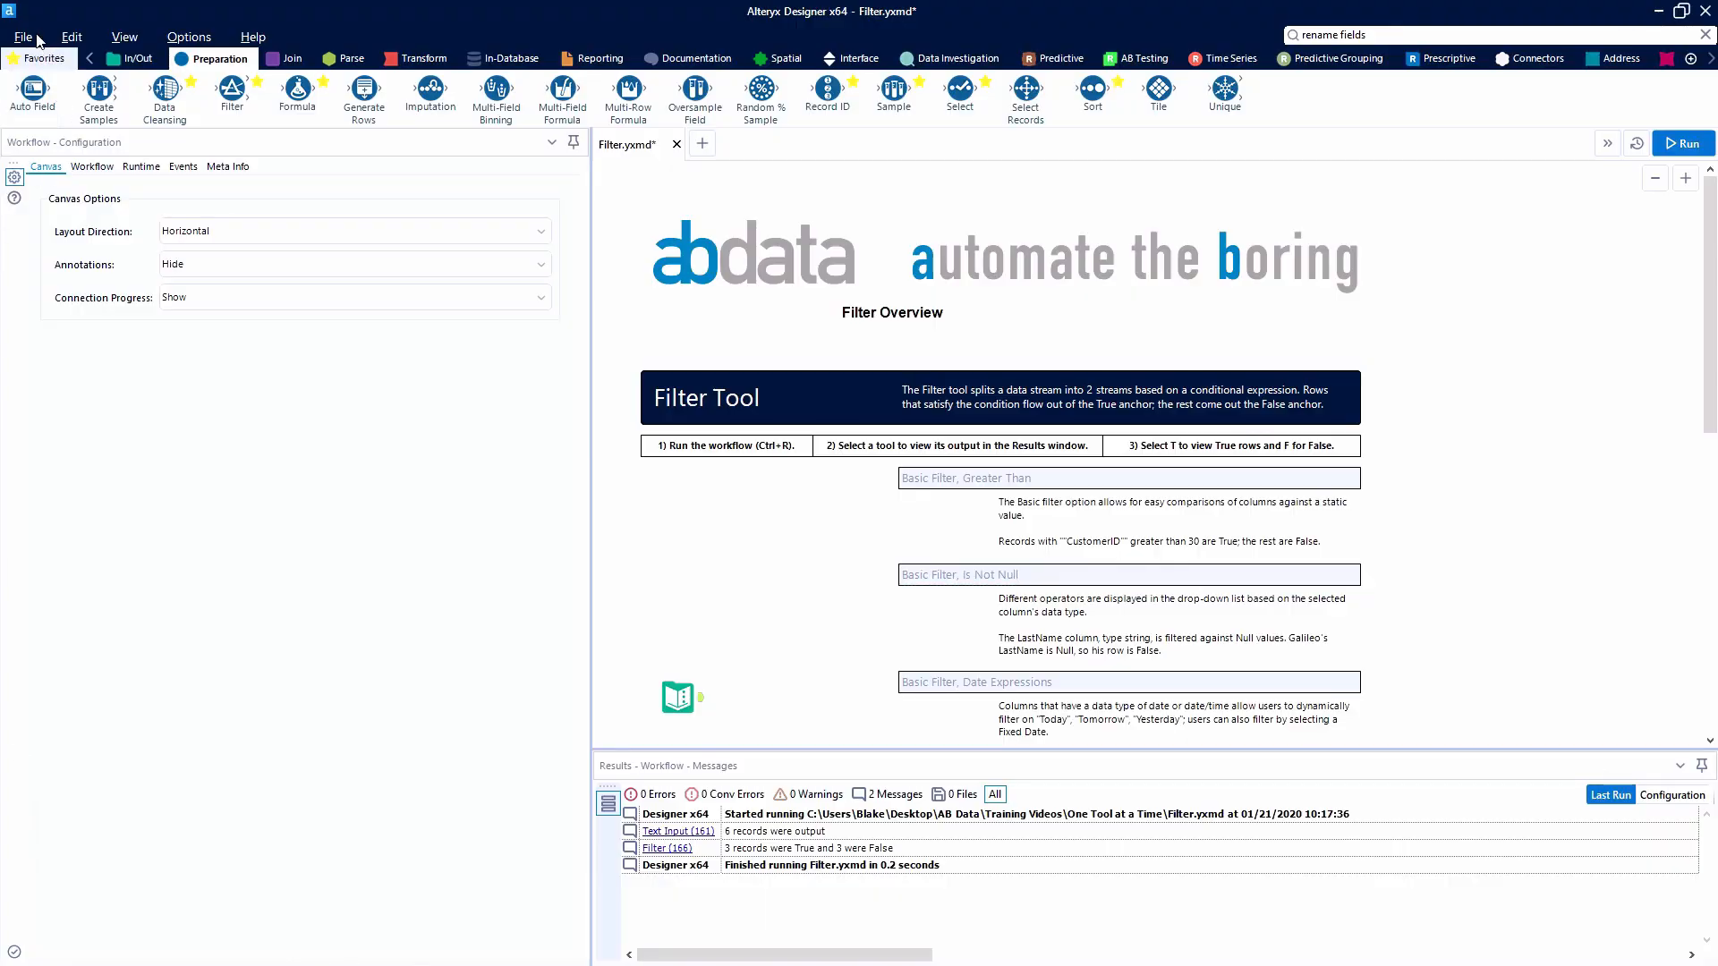
Add a Filter tool from the Preparation palette after the Text Input
left_click(43, 57)
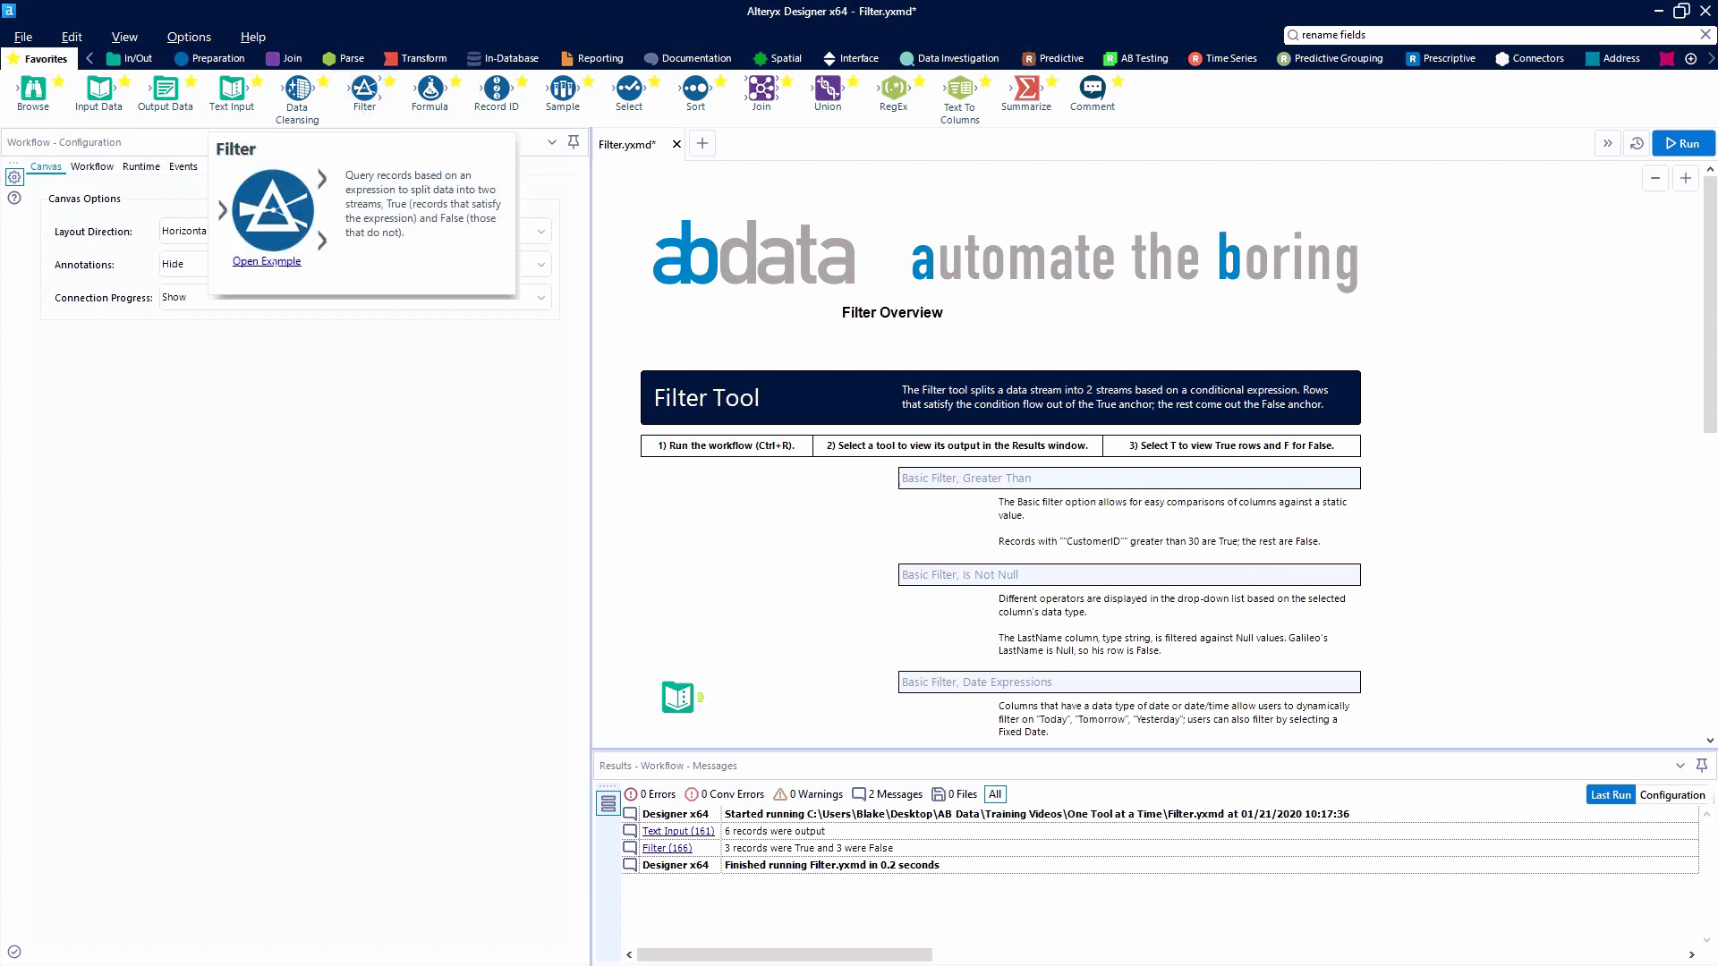
left_click(214, 58)
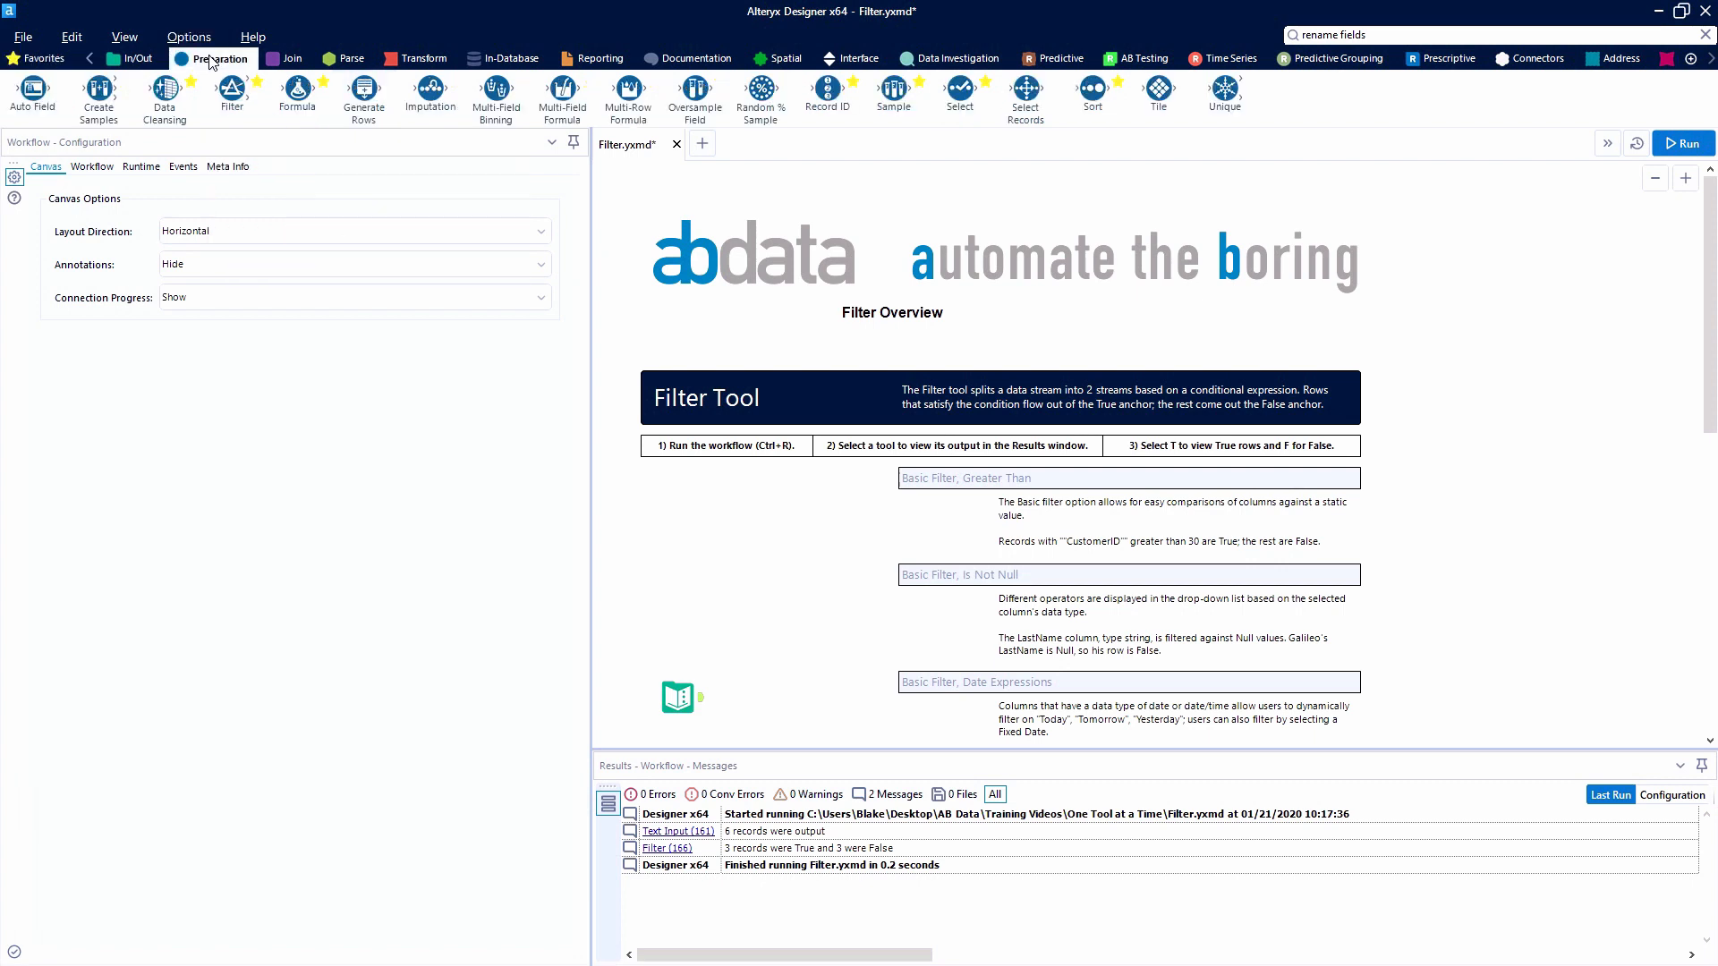
mouse_move(231, 96)
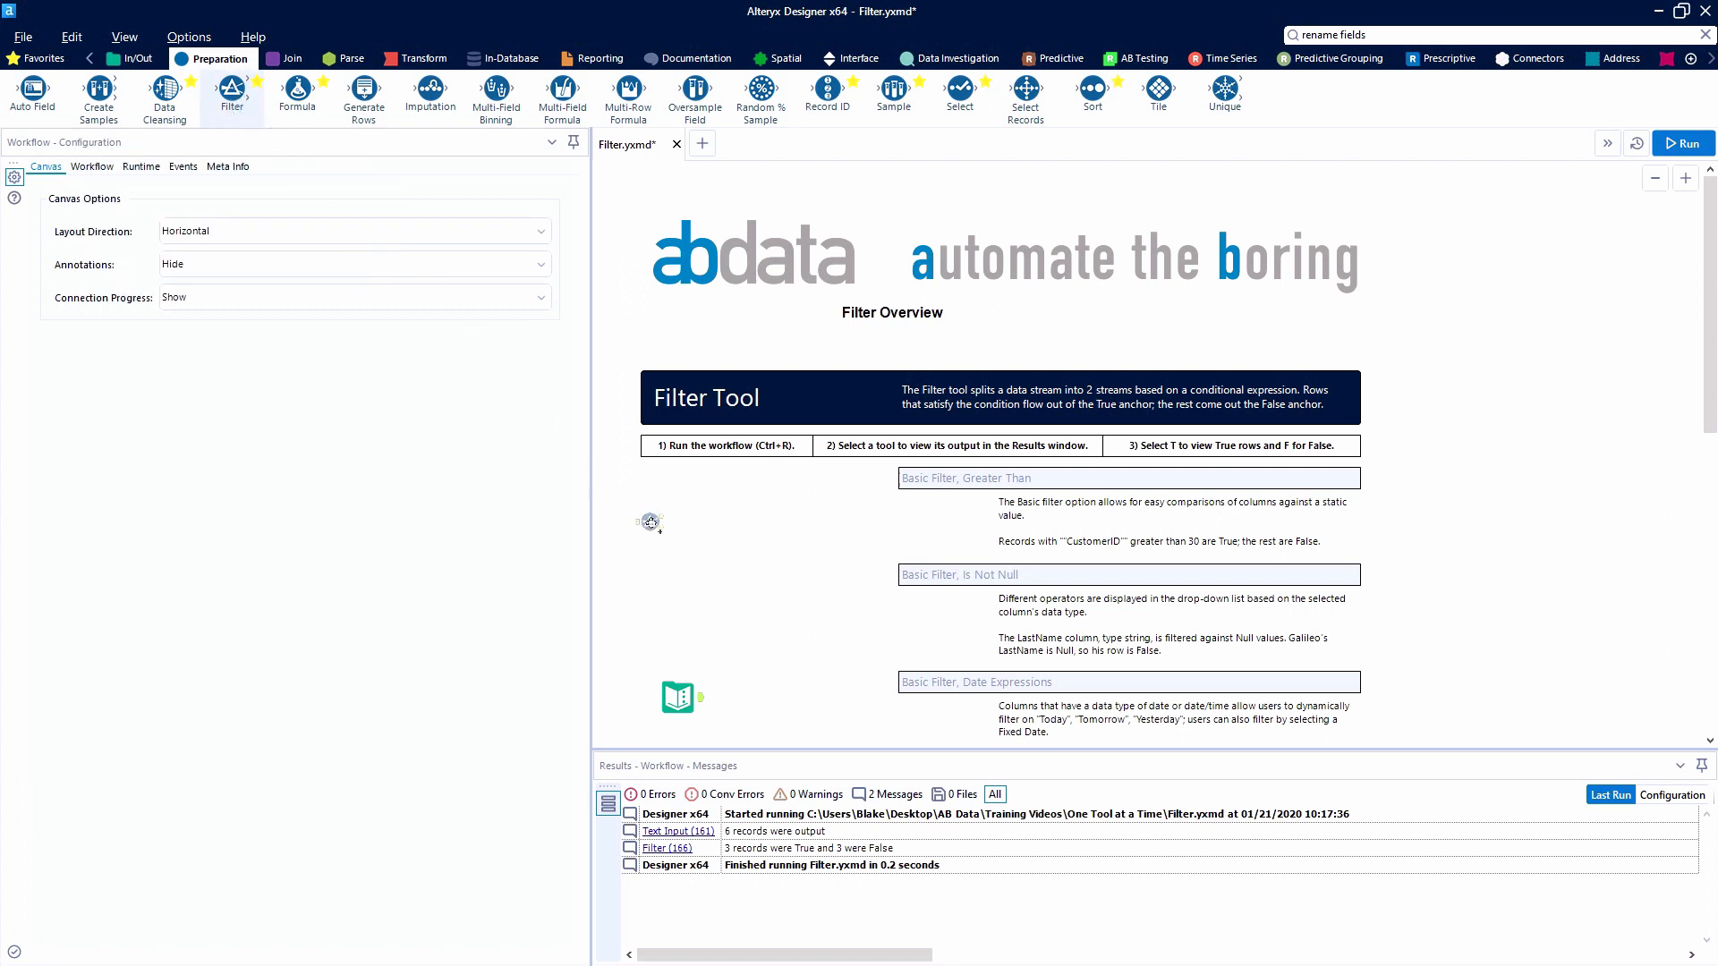
left_click(945, 515)
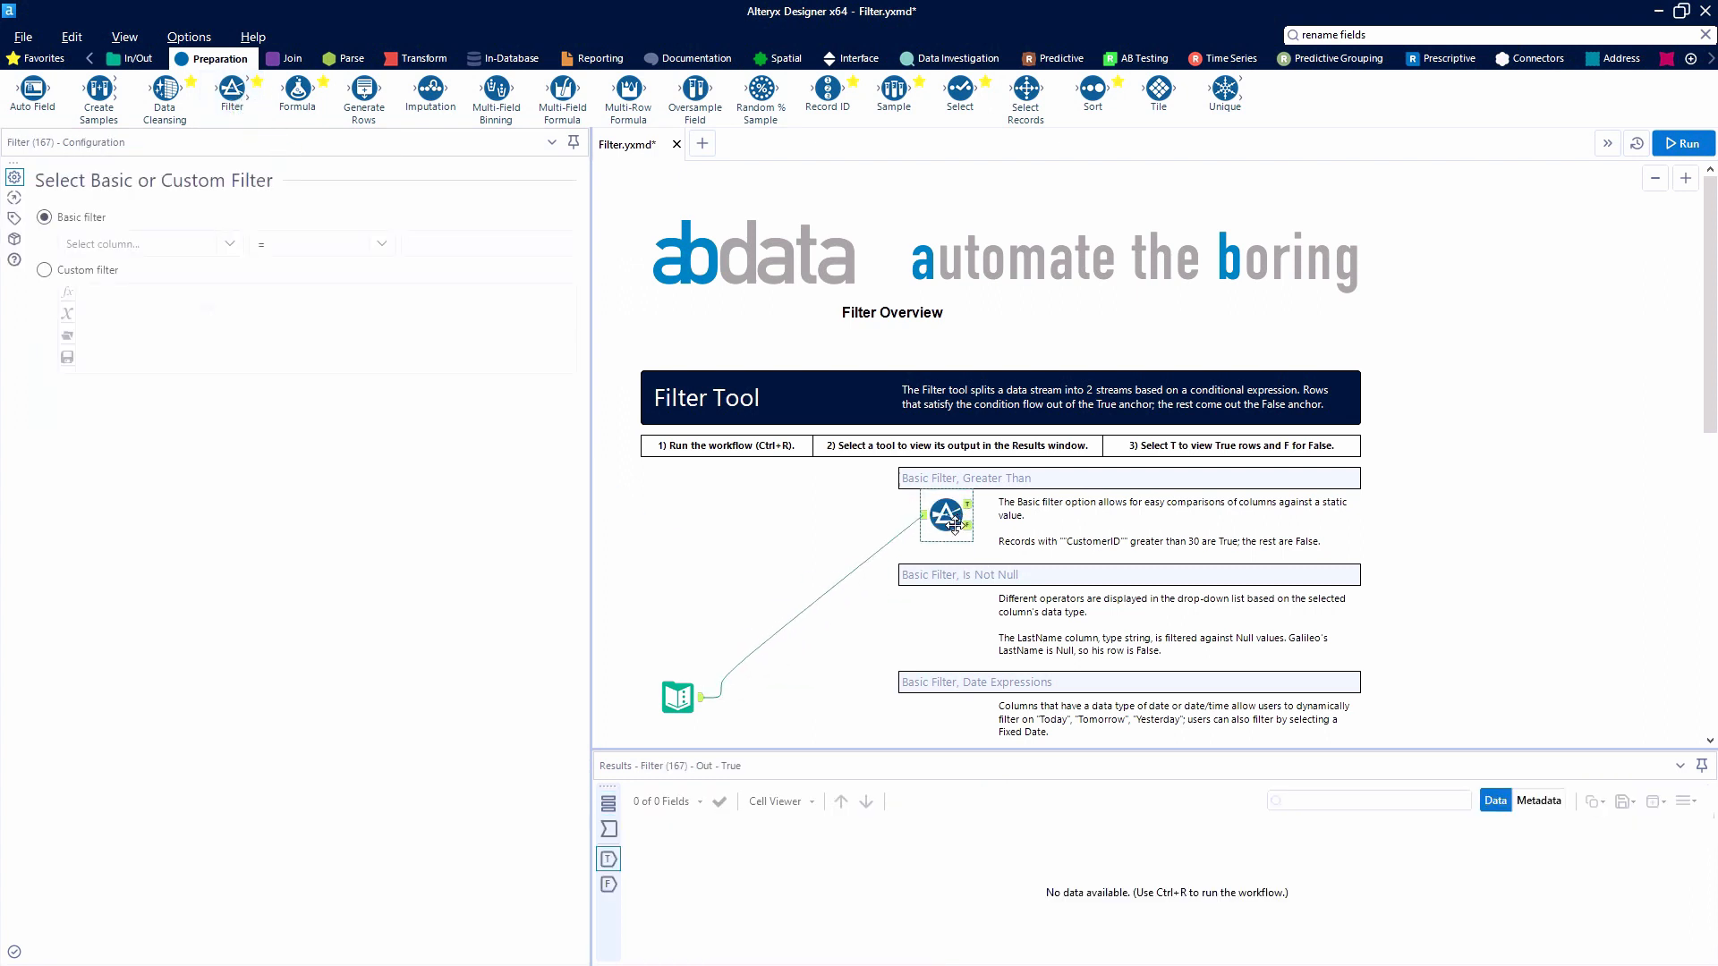
Set the Basic filter to keep records with CustomerID greater than 30
left_click(945, 516)
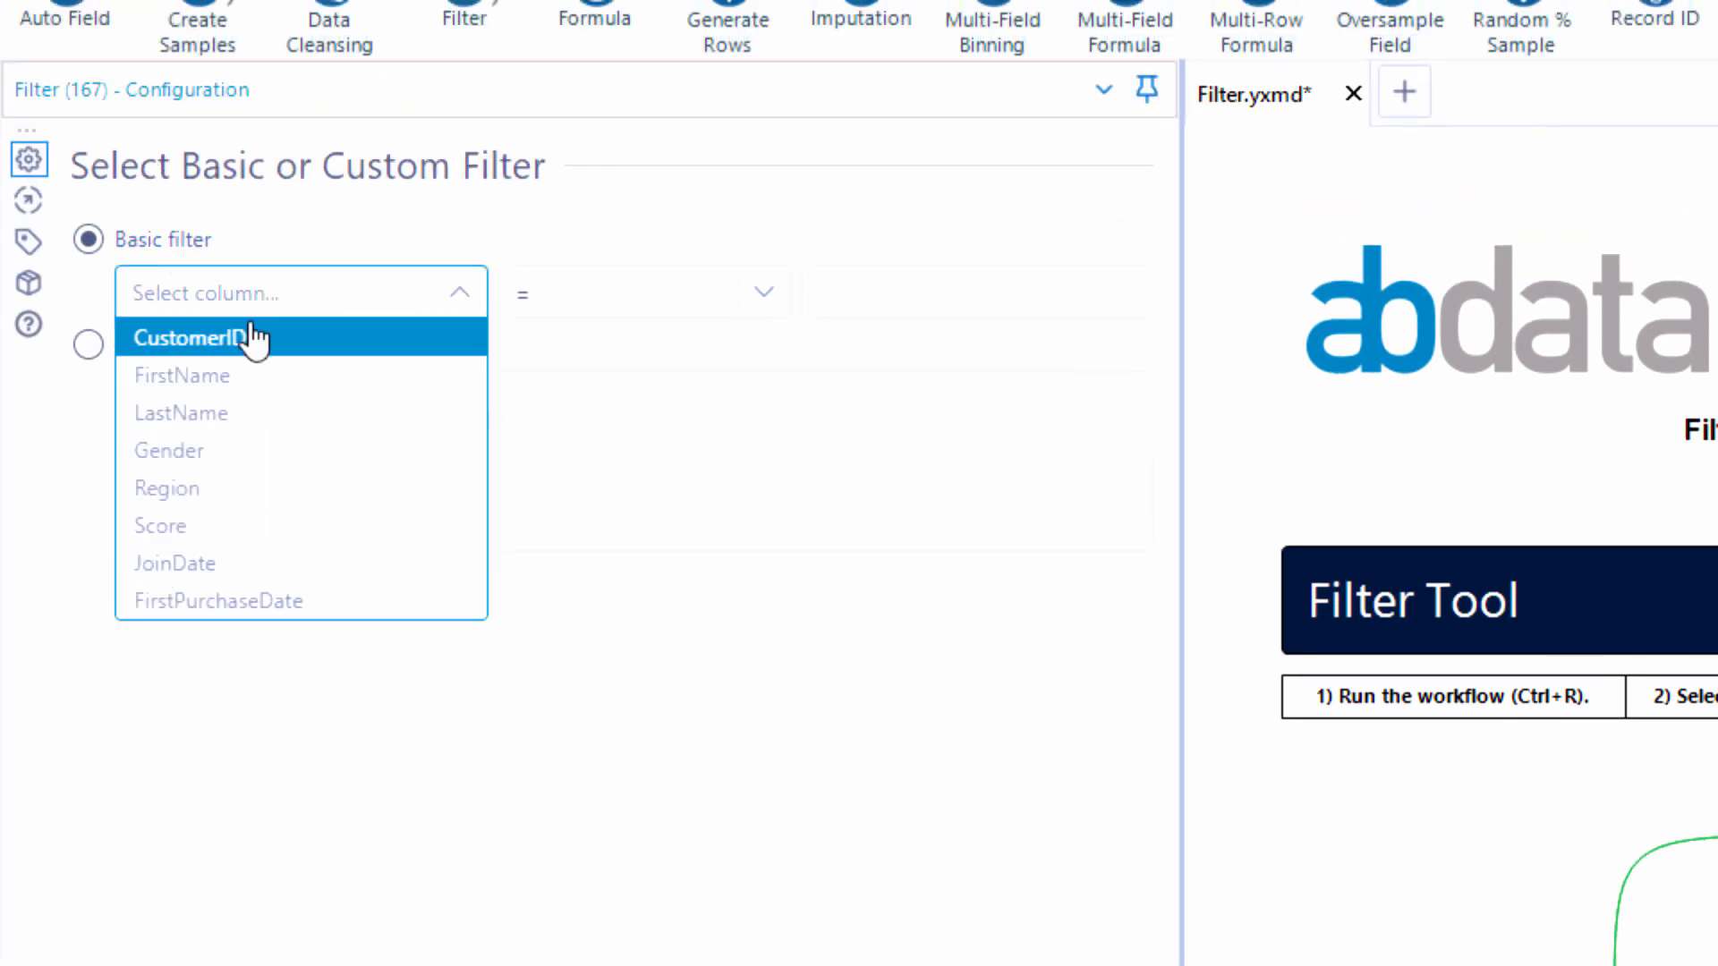
left_click(196, 335)
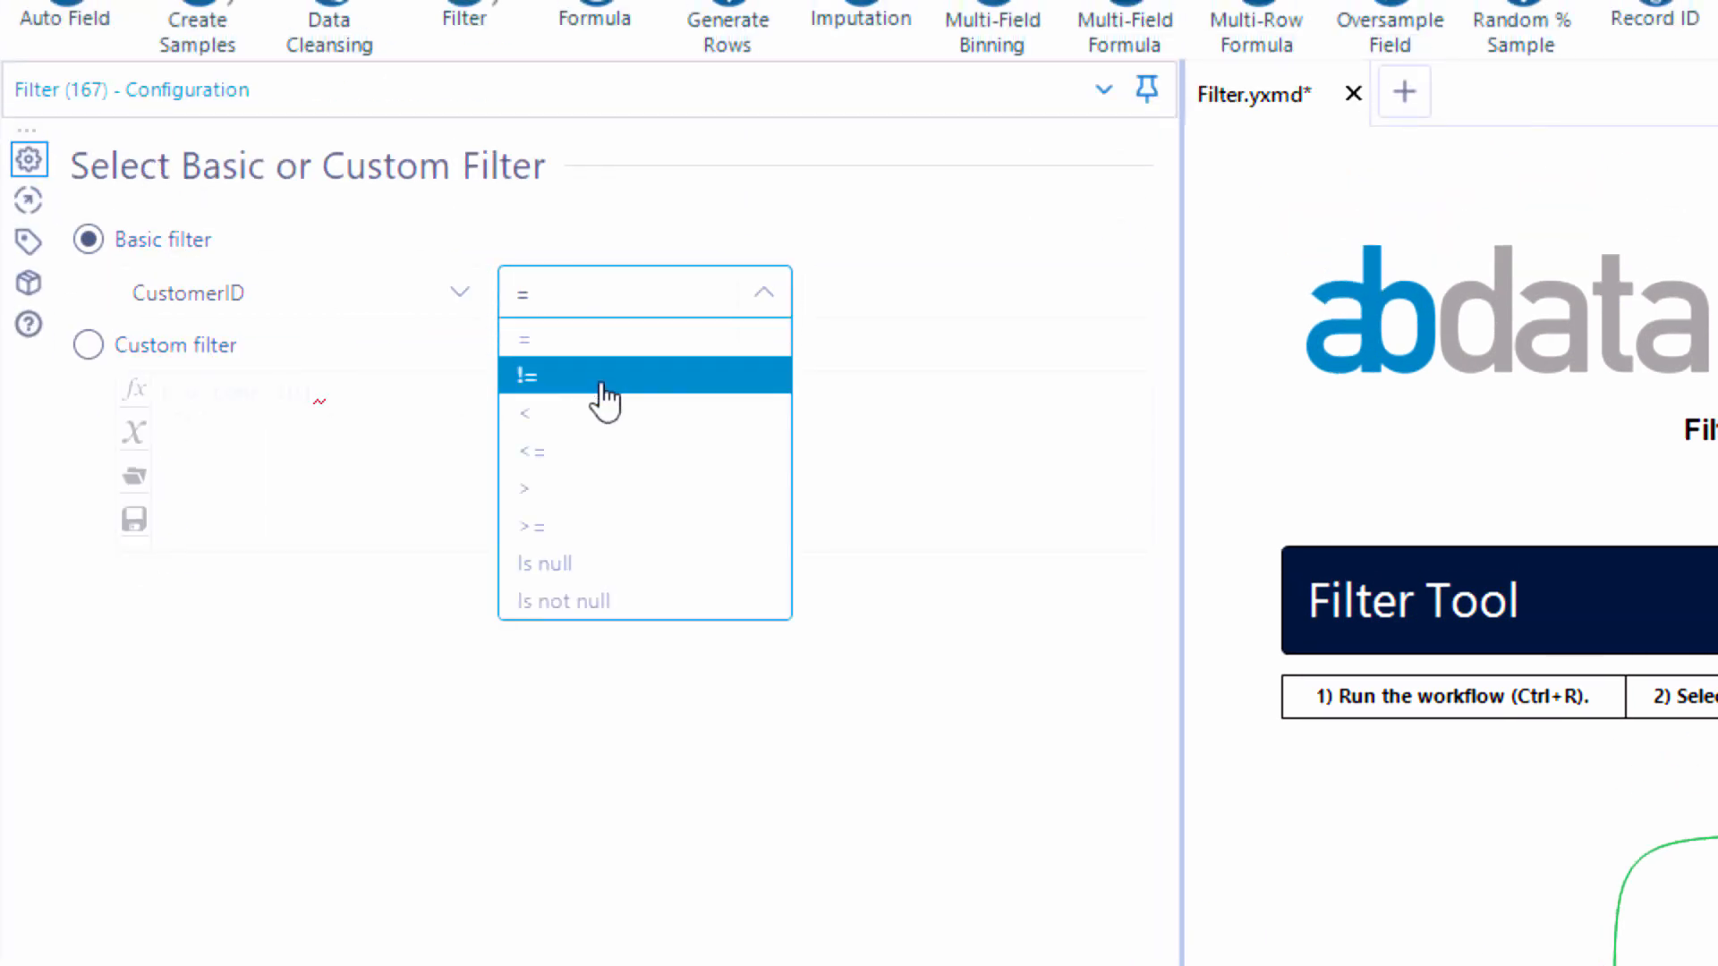
left_click(524, 487)
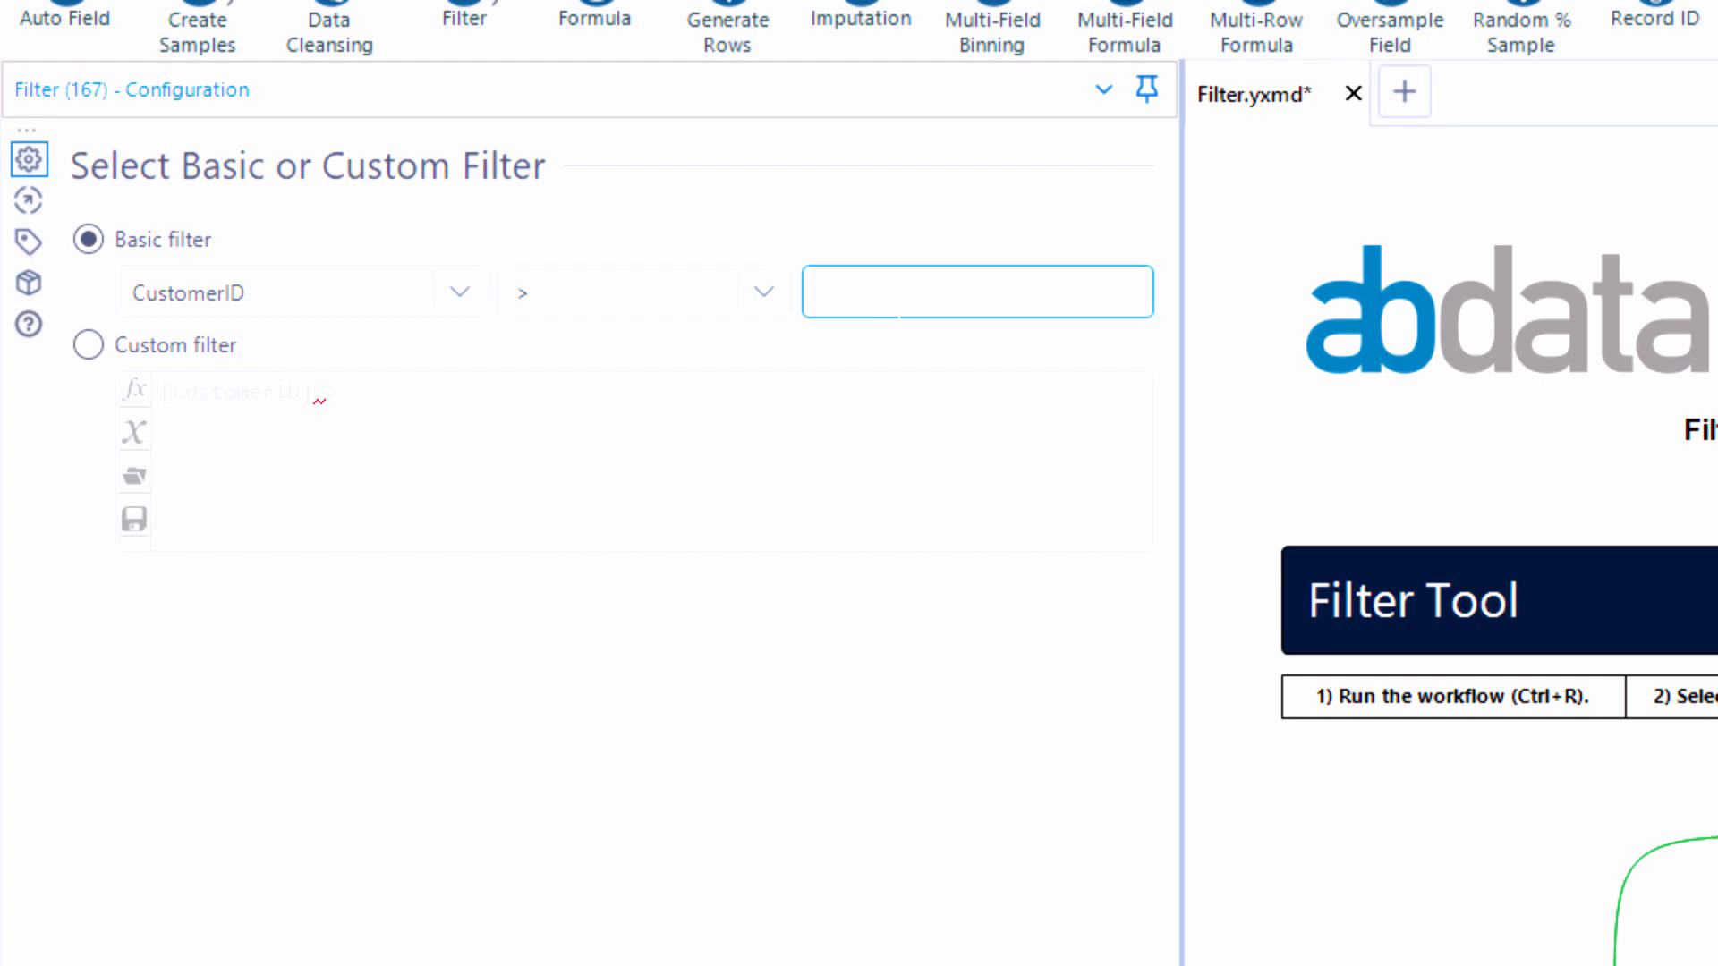
type("30")
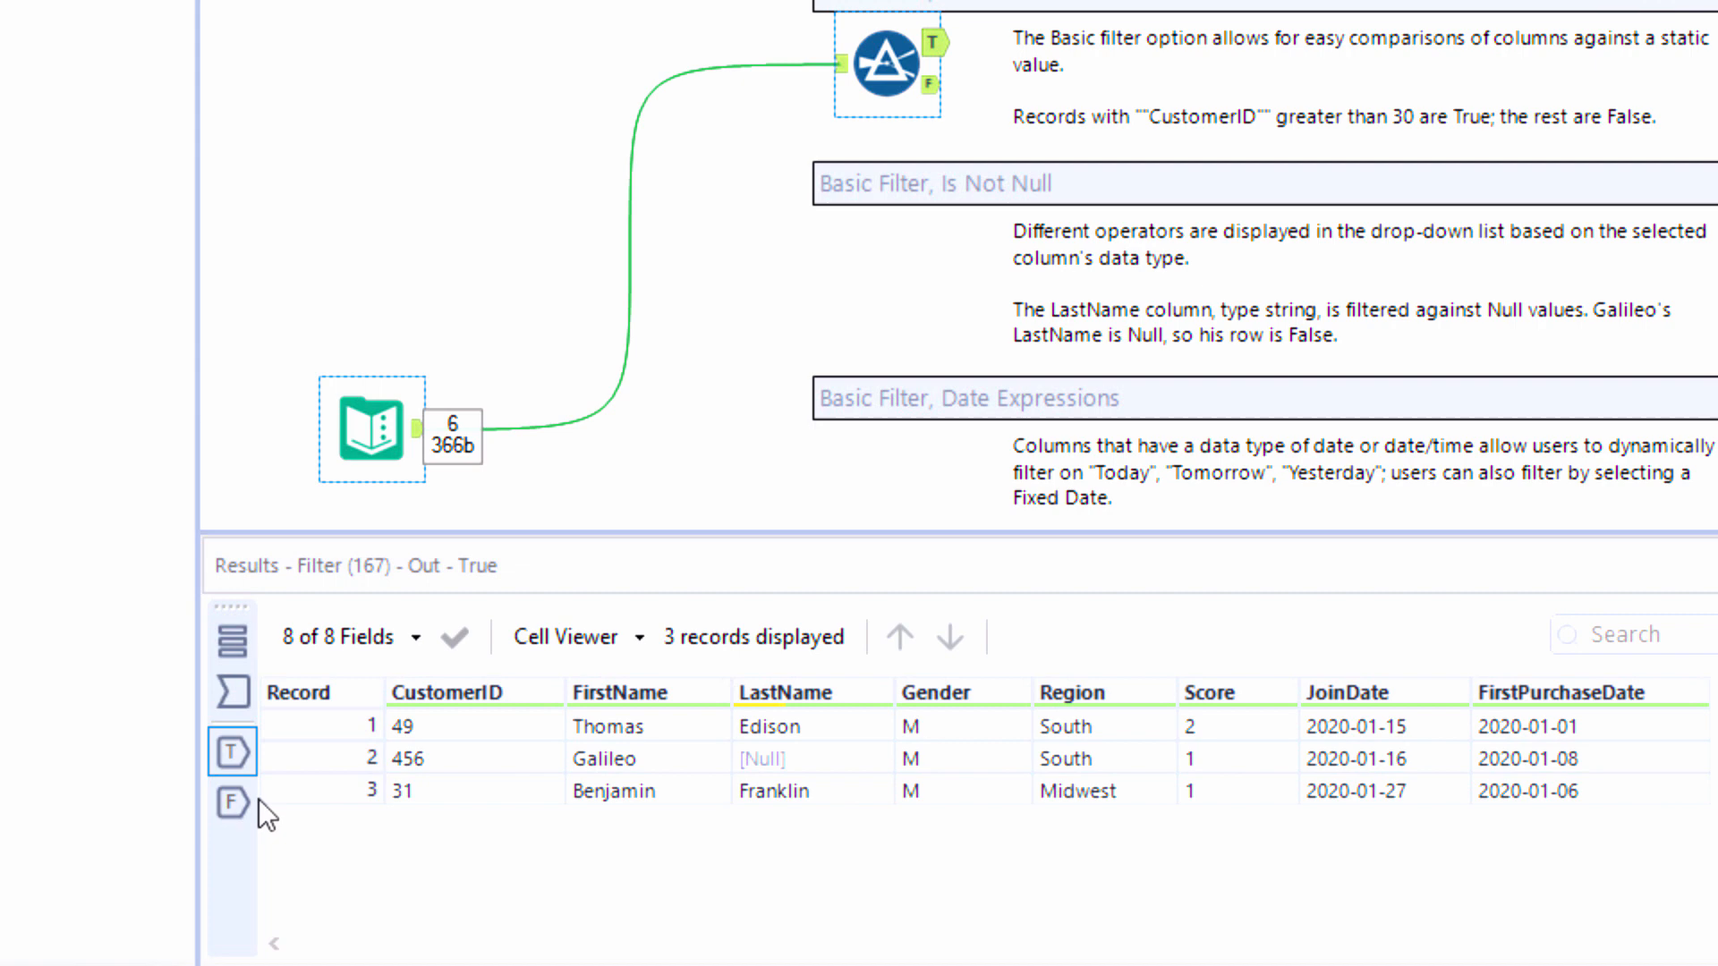
Review the first filter's False and True records, then move down the canvas
left_click(230, 802)
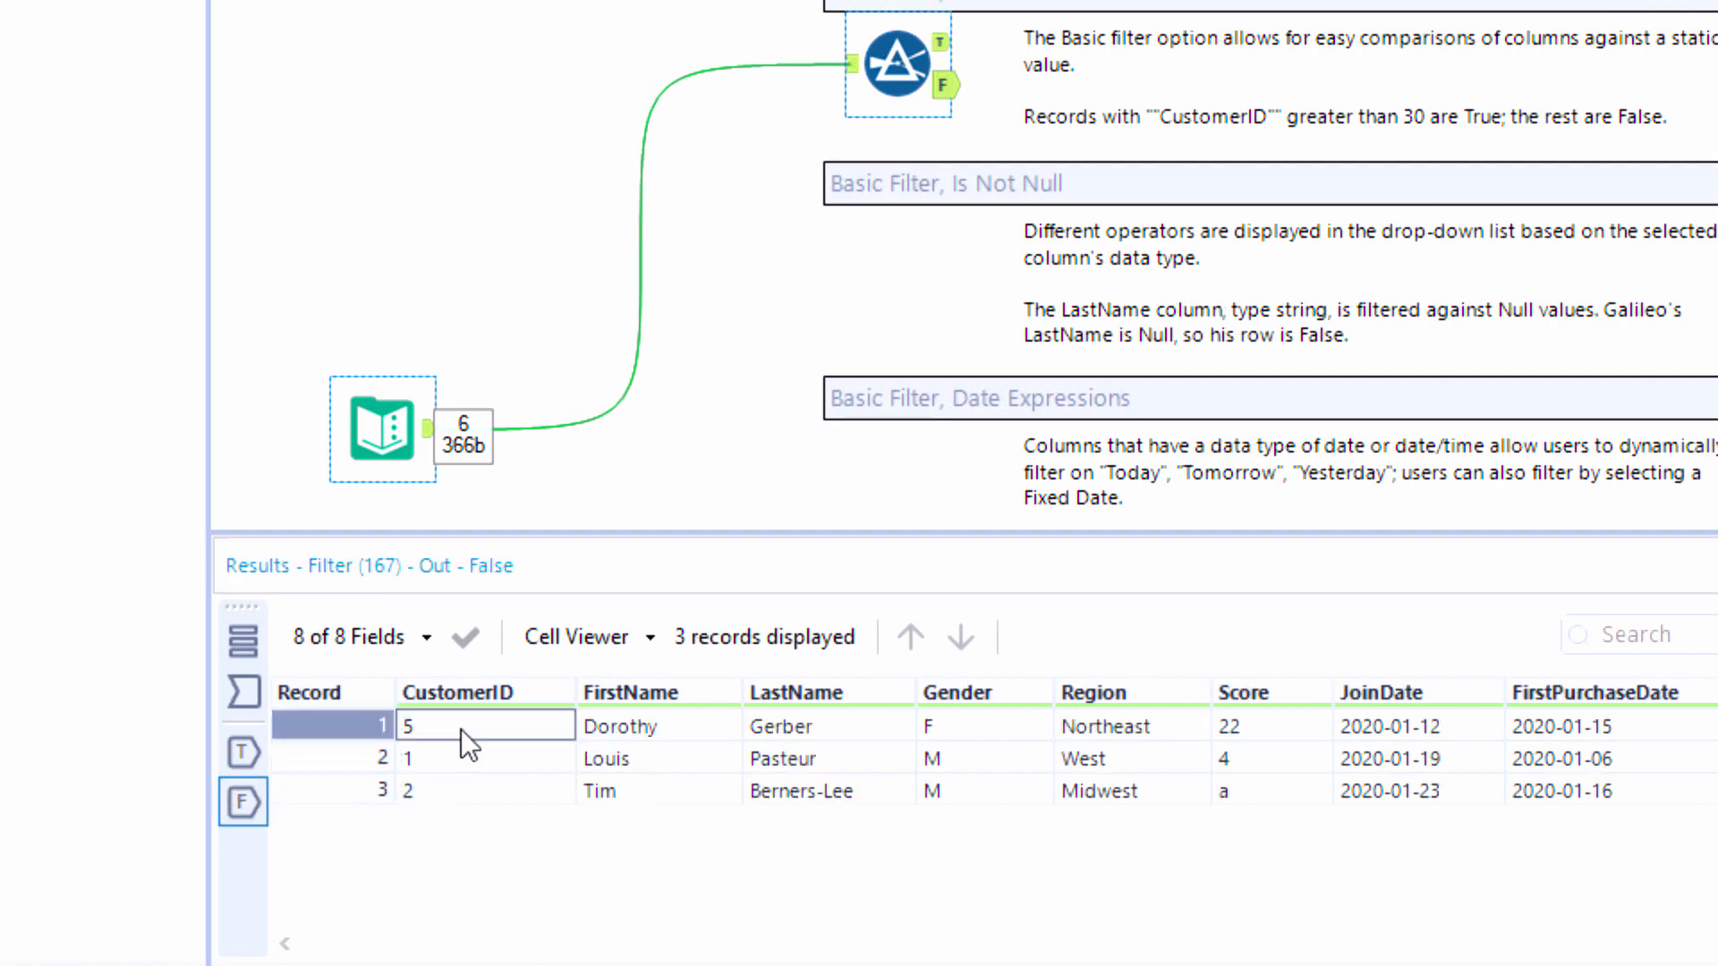
left_click(244, 754)
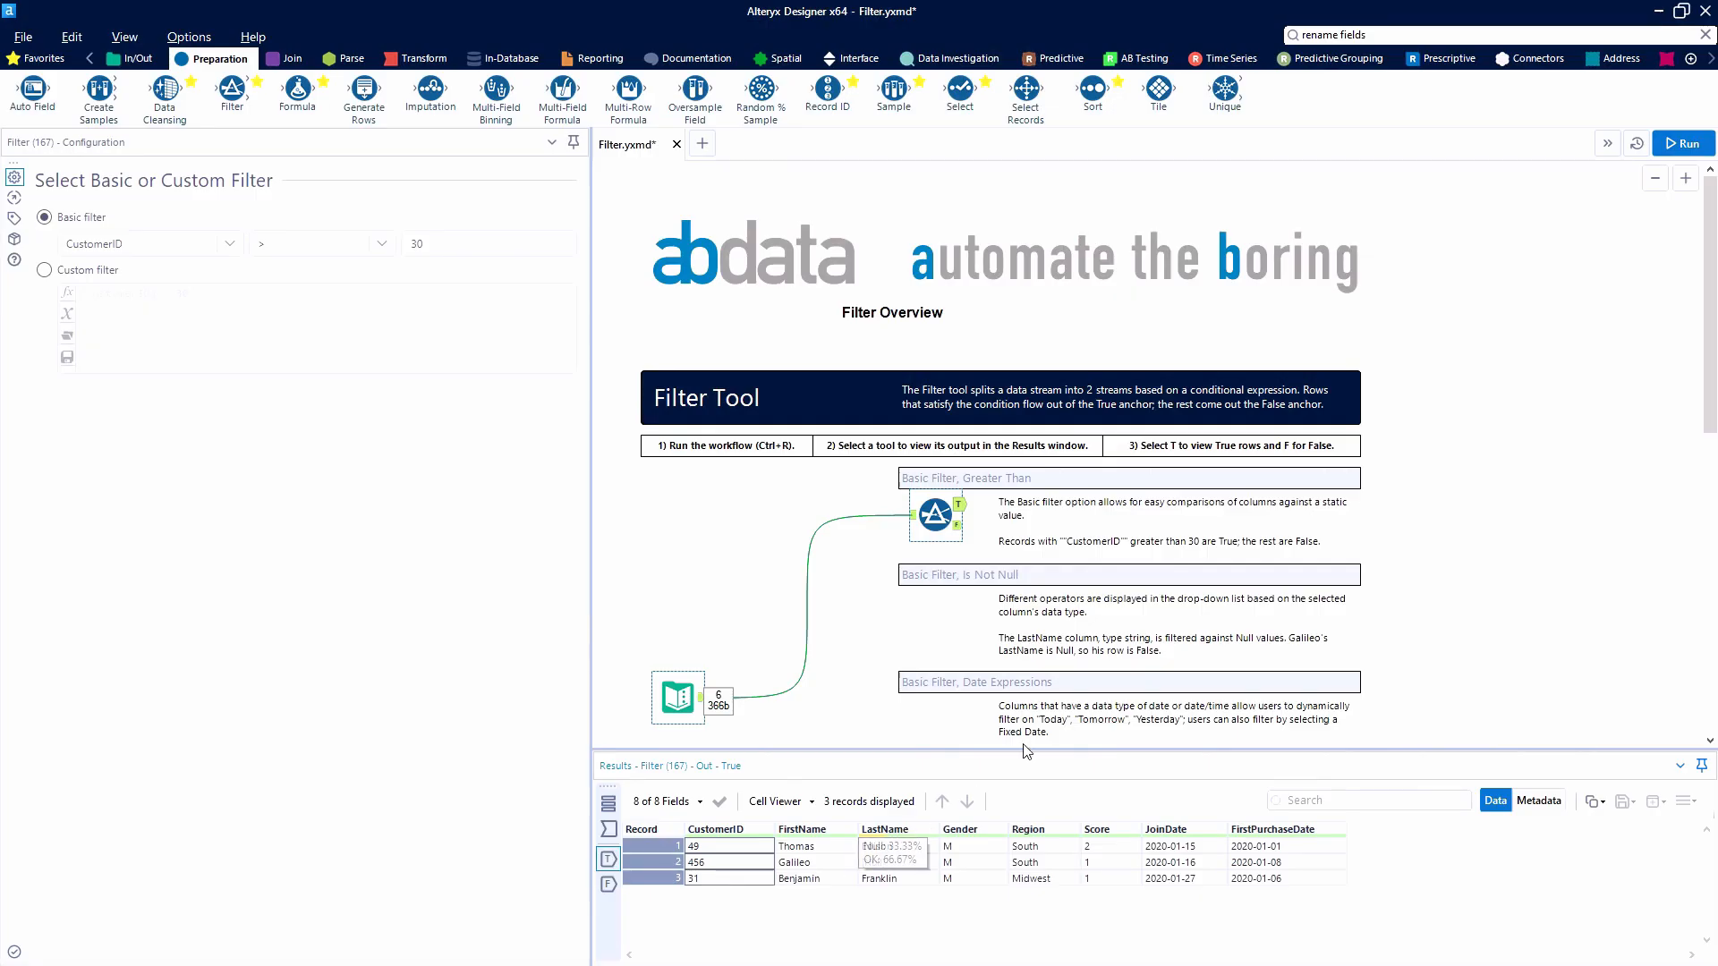
scroll("down", 3)
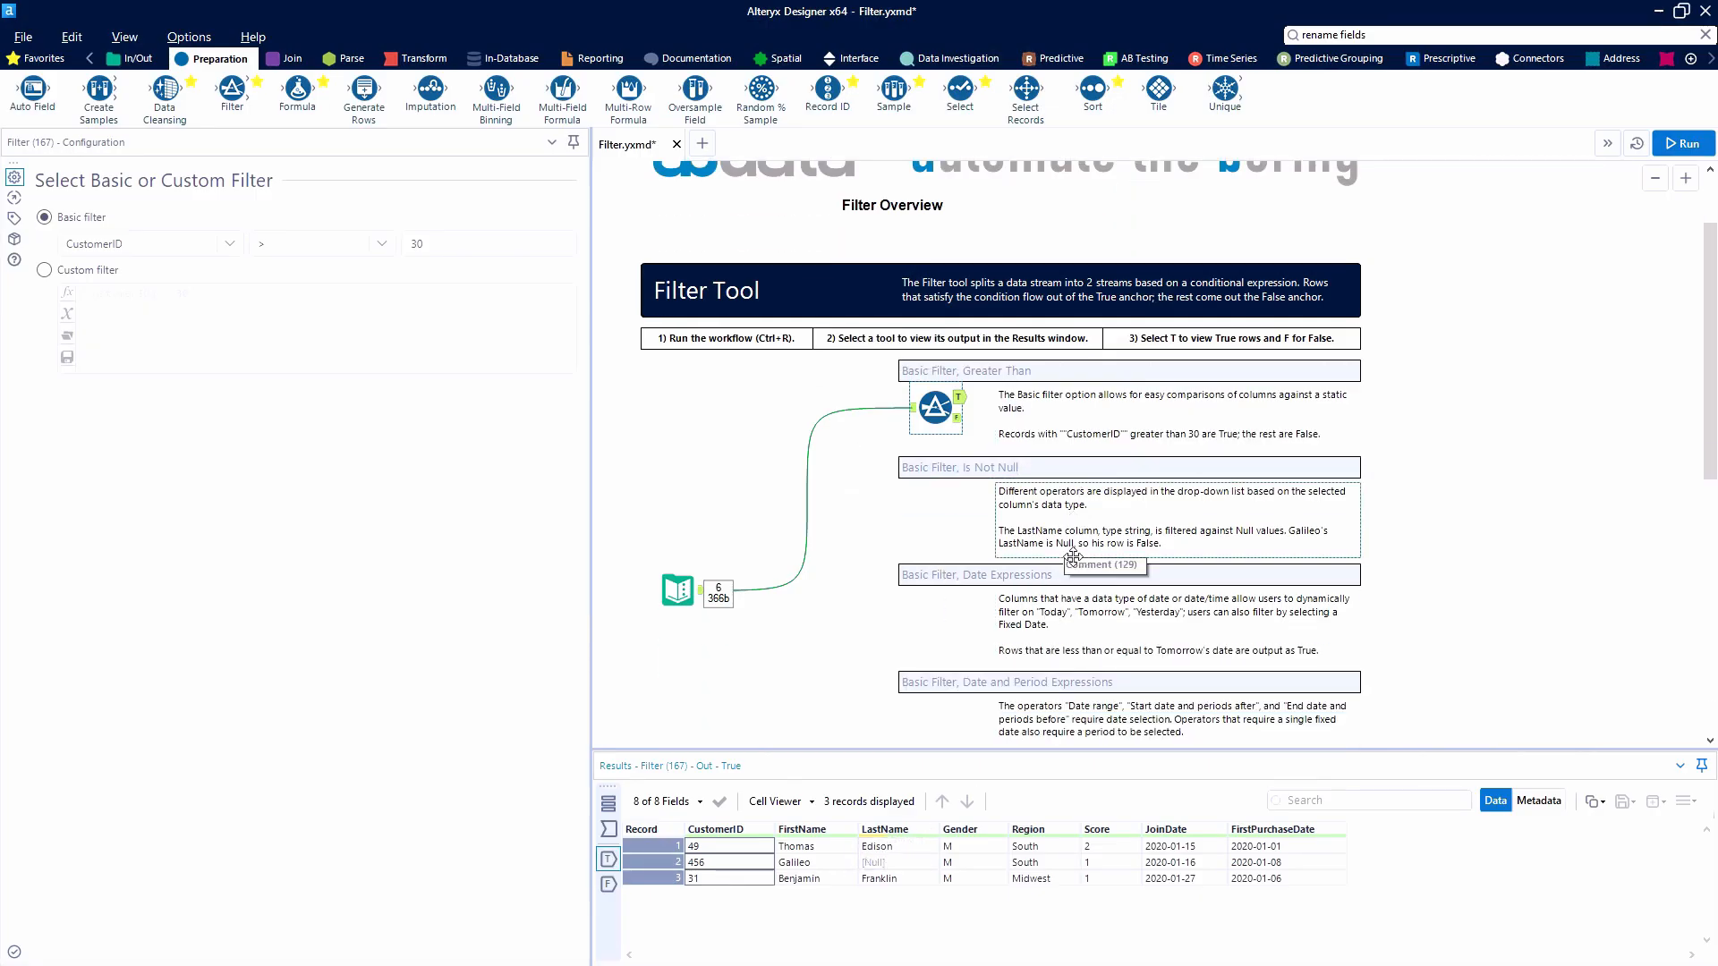
scroll("down", 3)
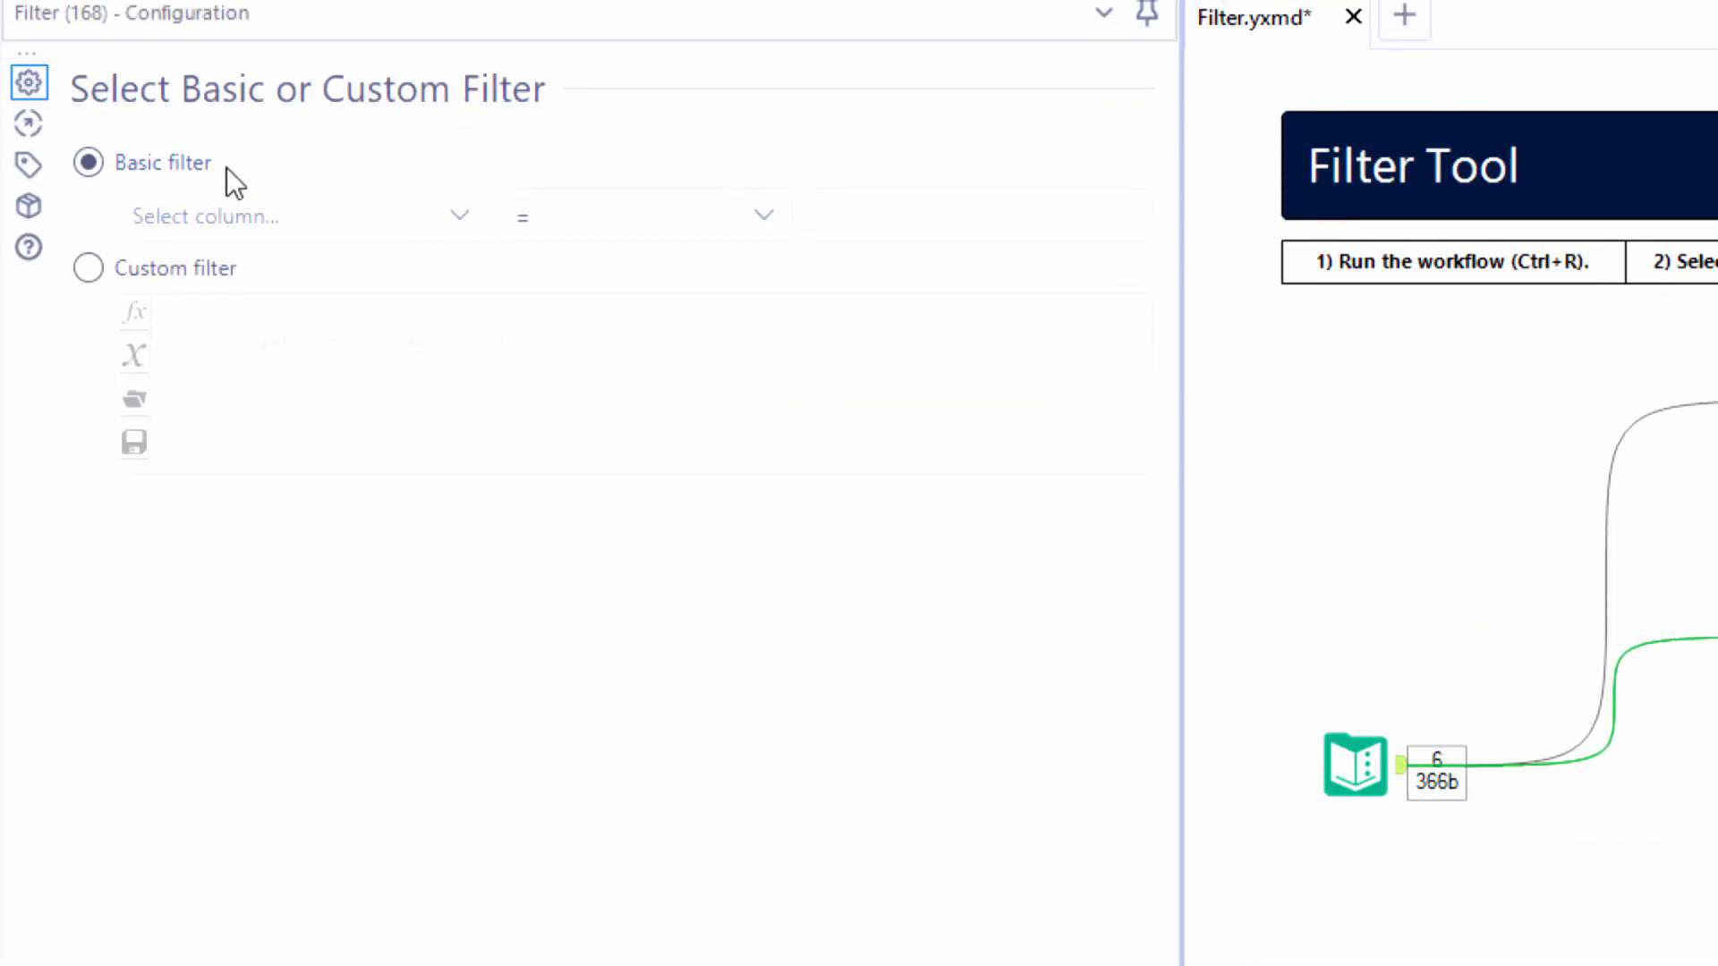
Keep records where LastName is not null and run the workflow for five True records
left_click(299, 215)
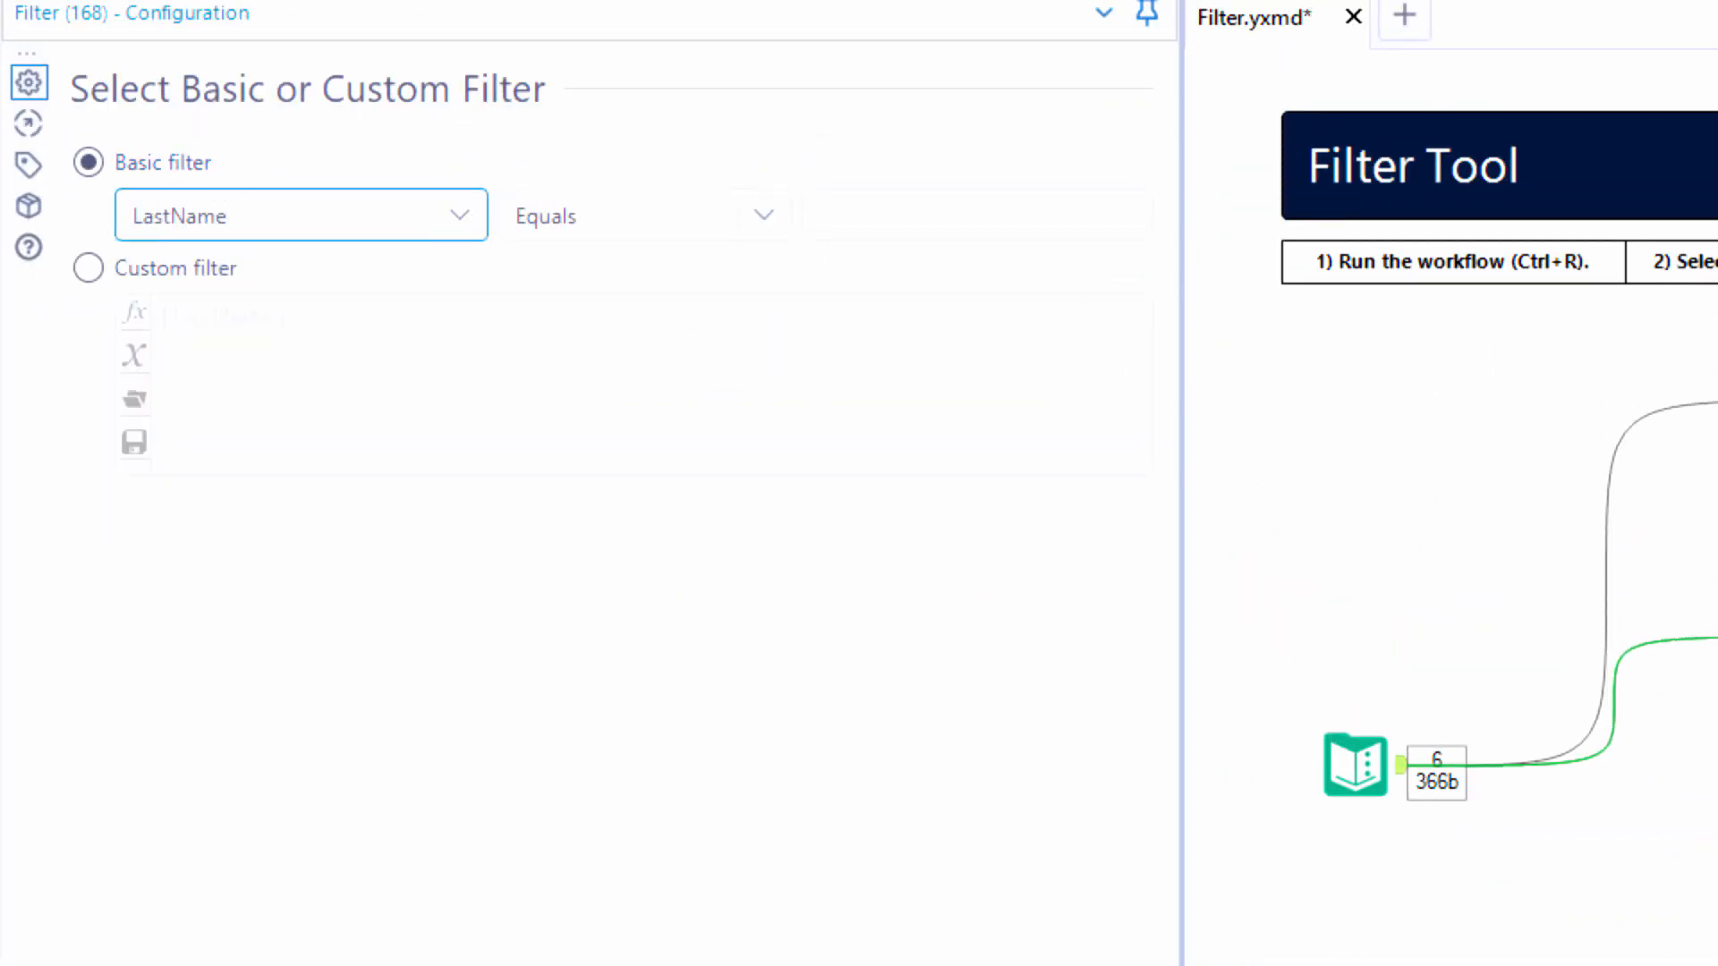
left_click(642, 215)
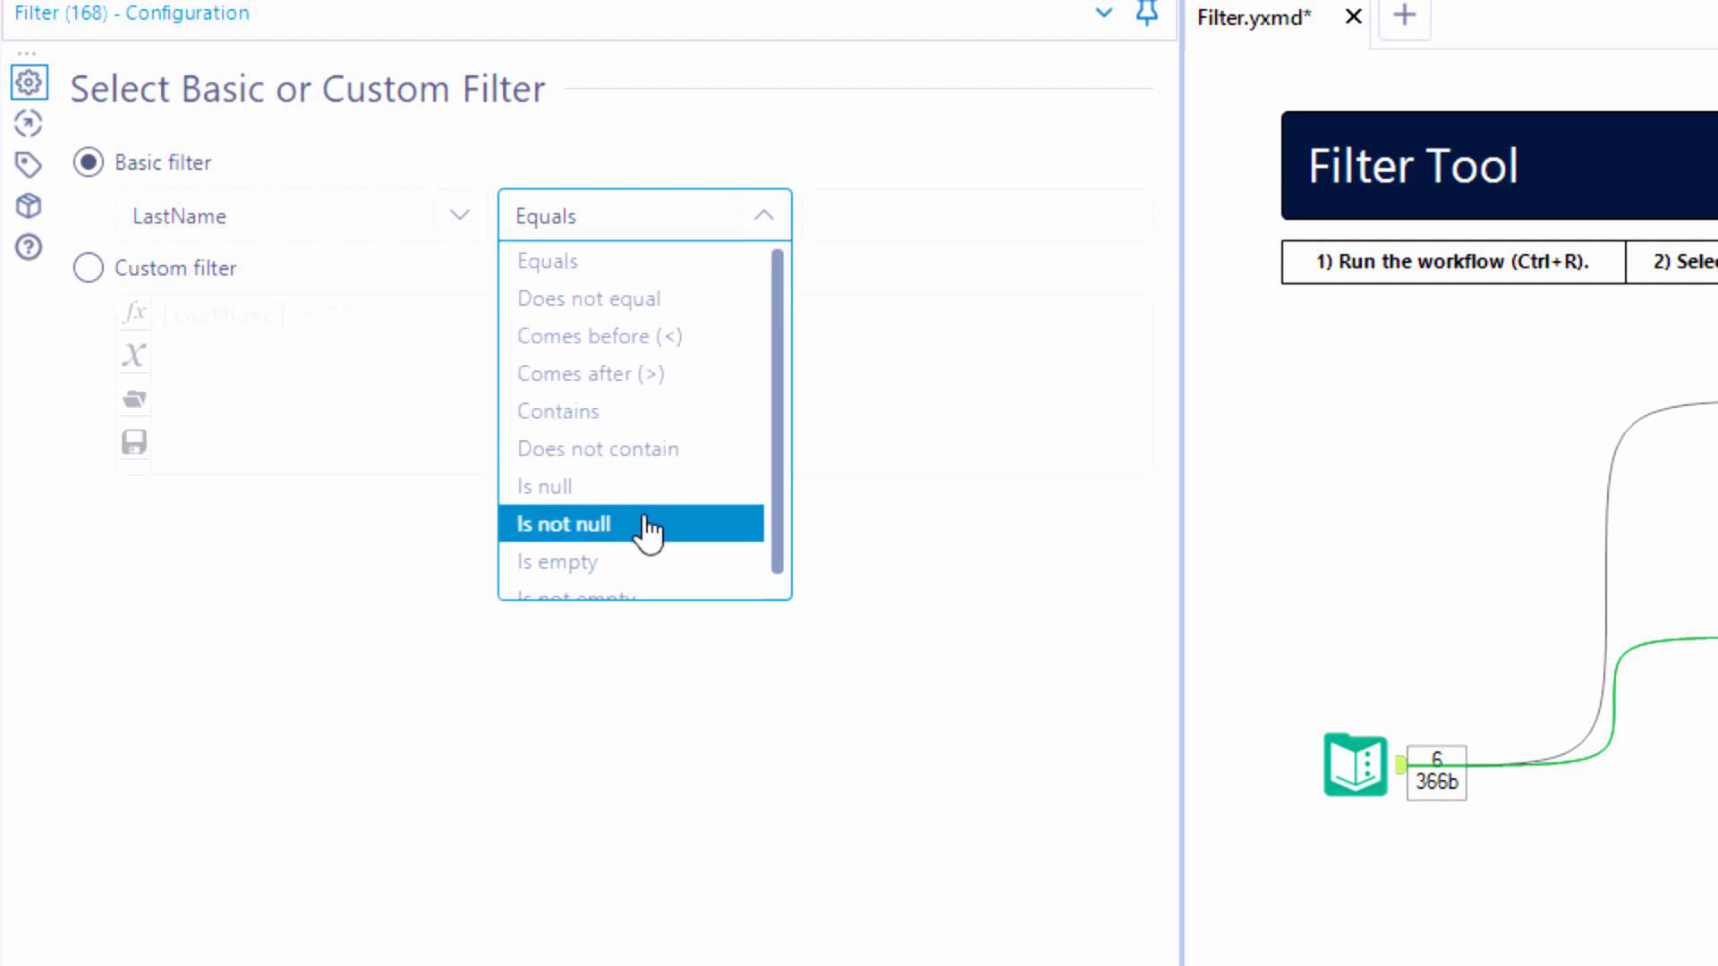
left_click(564, 524)
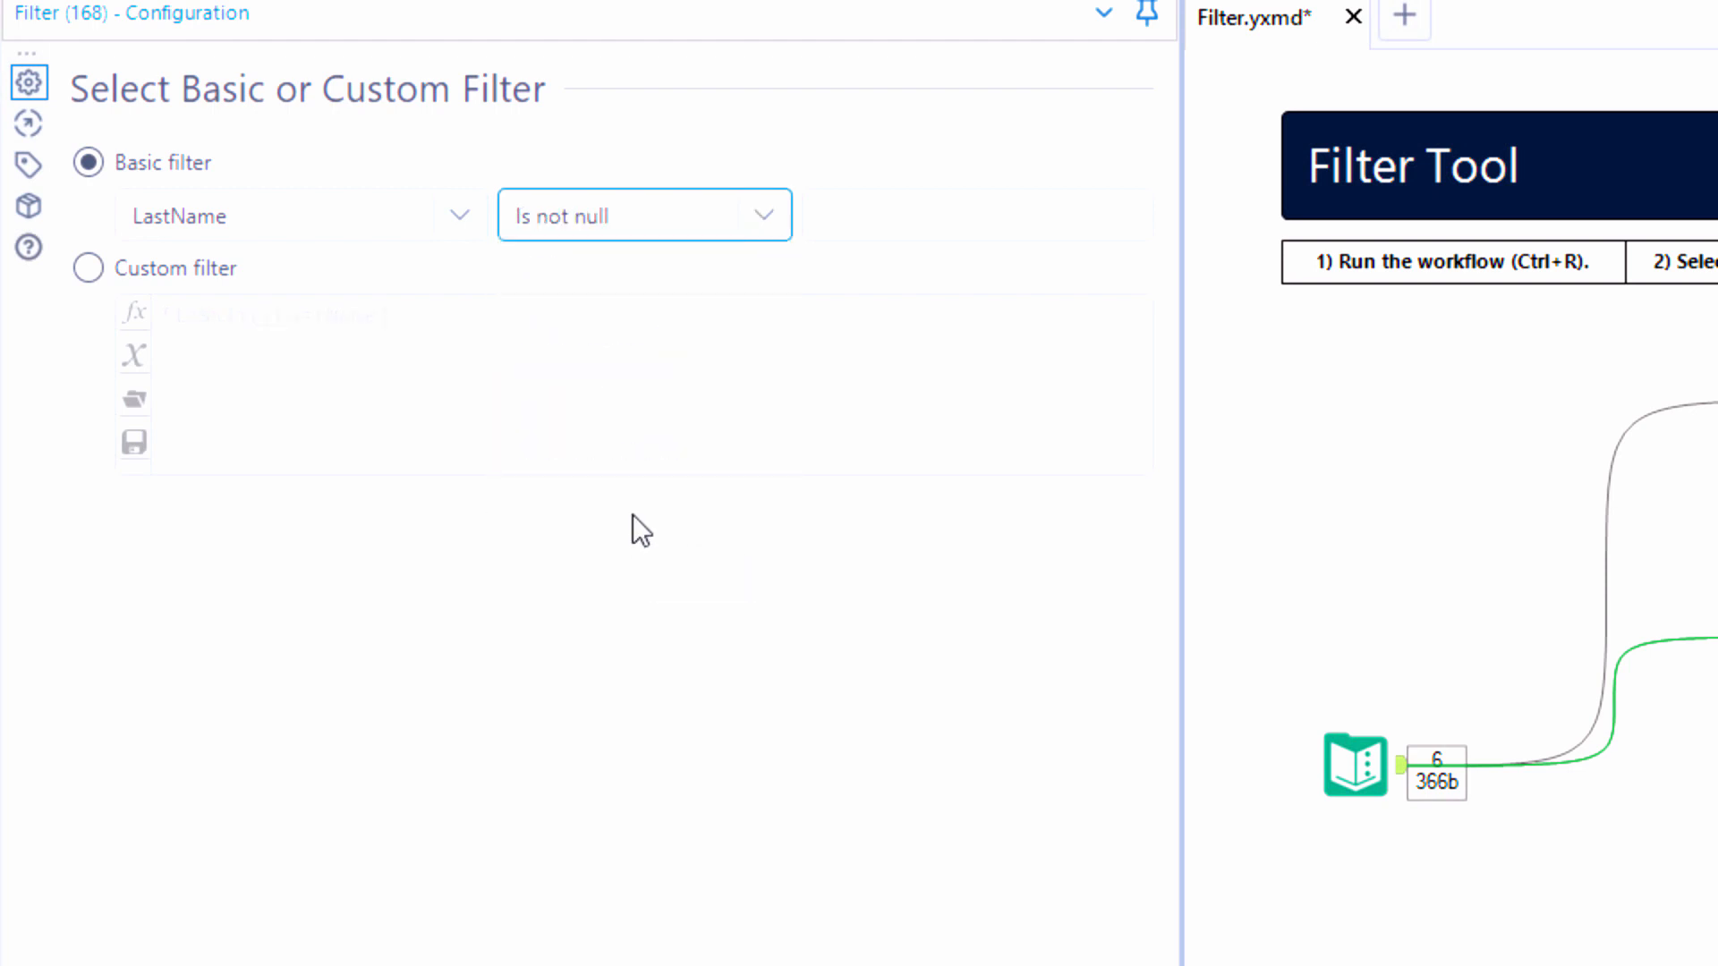
key("ctrl+r")
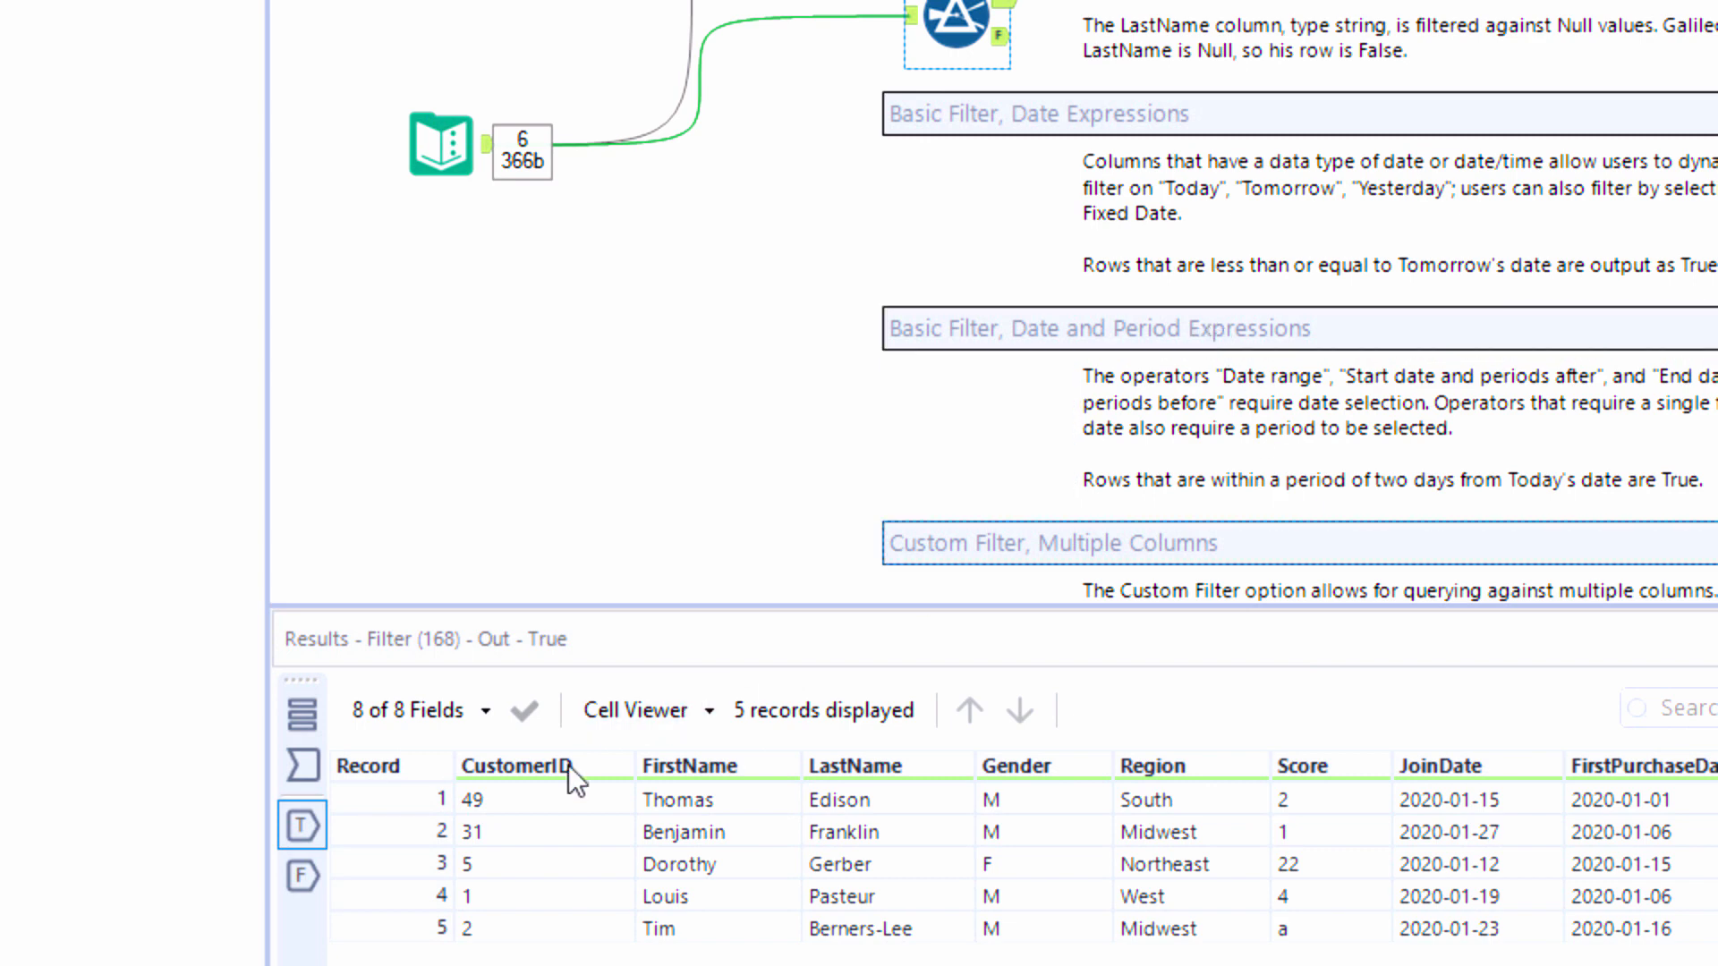
Compare the second filter's True records with its single False record, Galileo
left_click(303, 823)
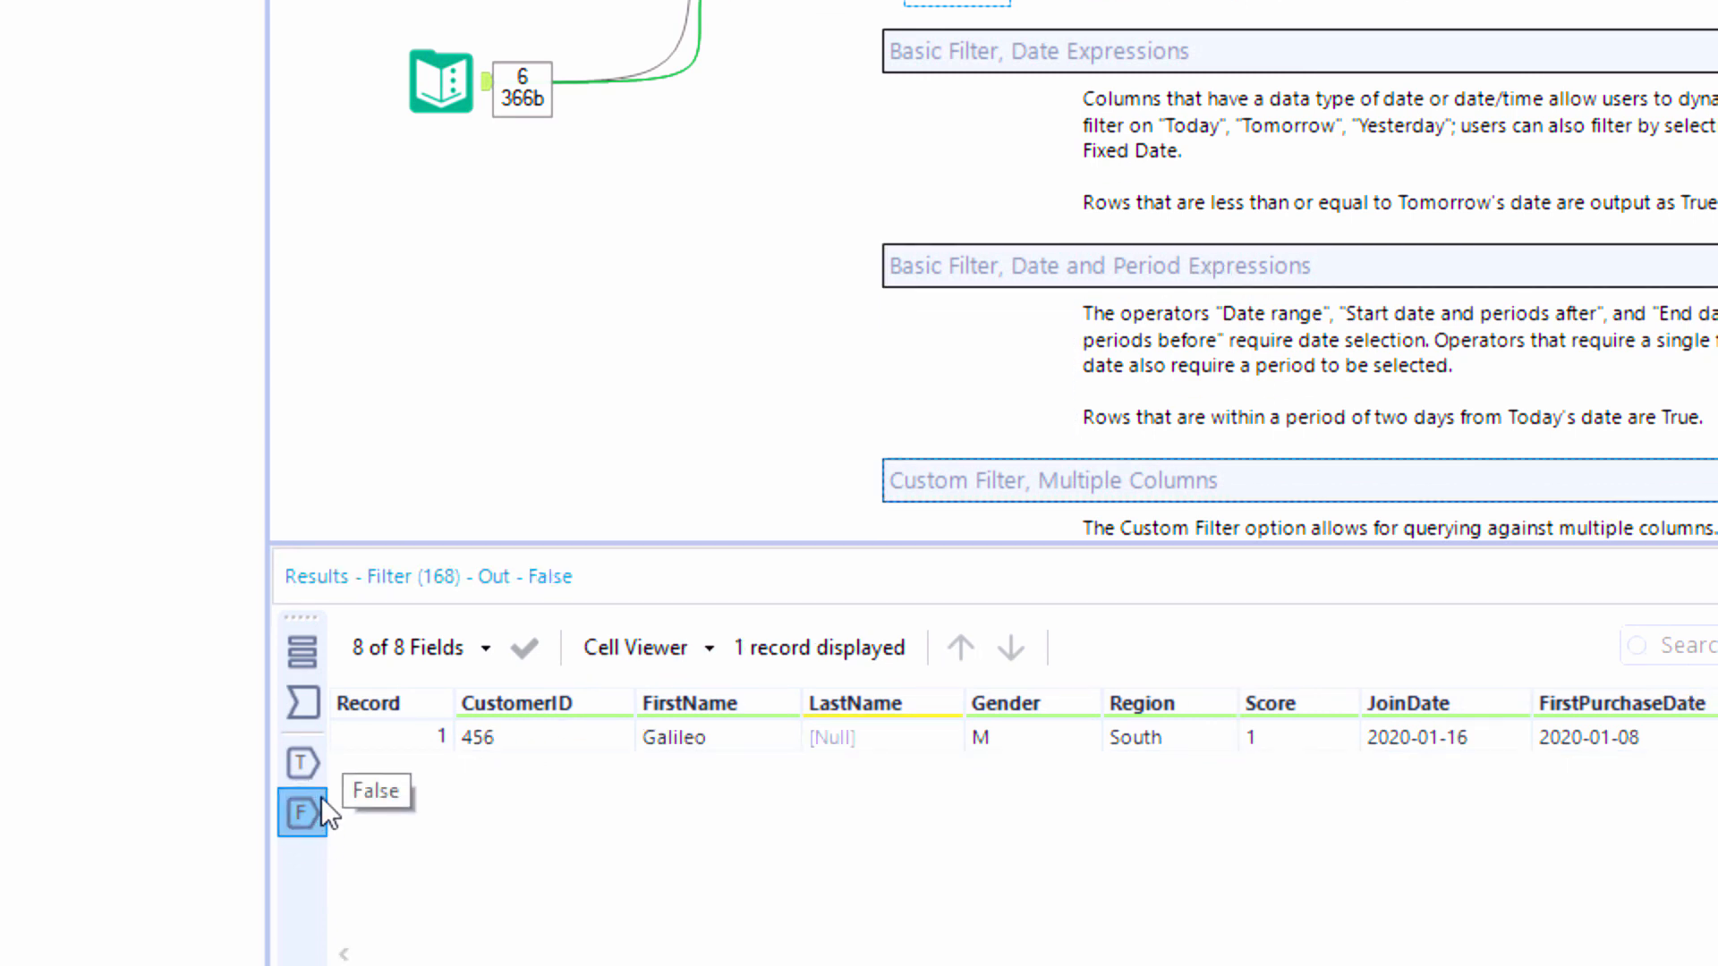
left_click(301, 815)
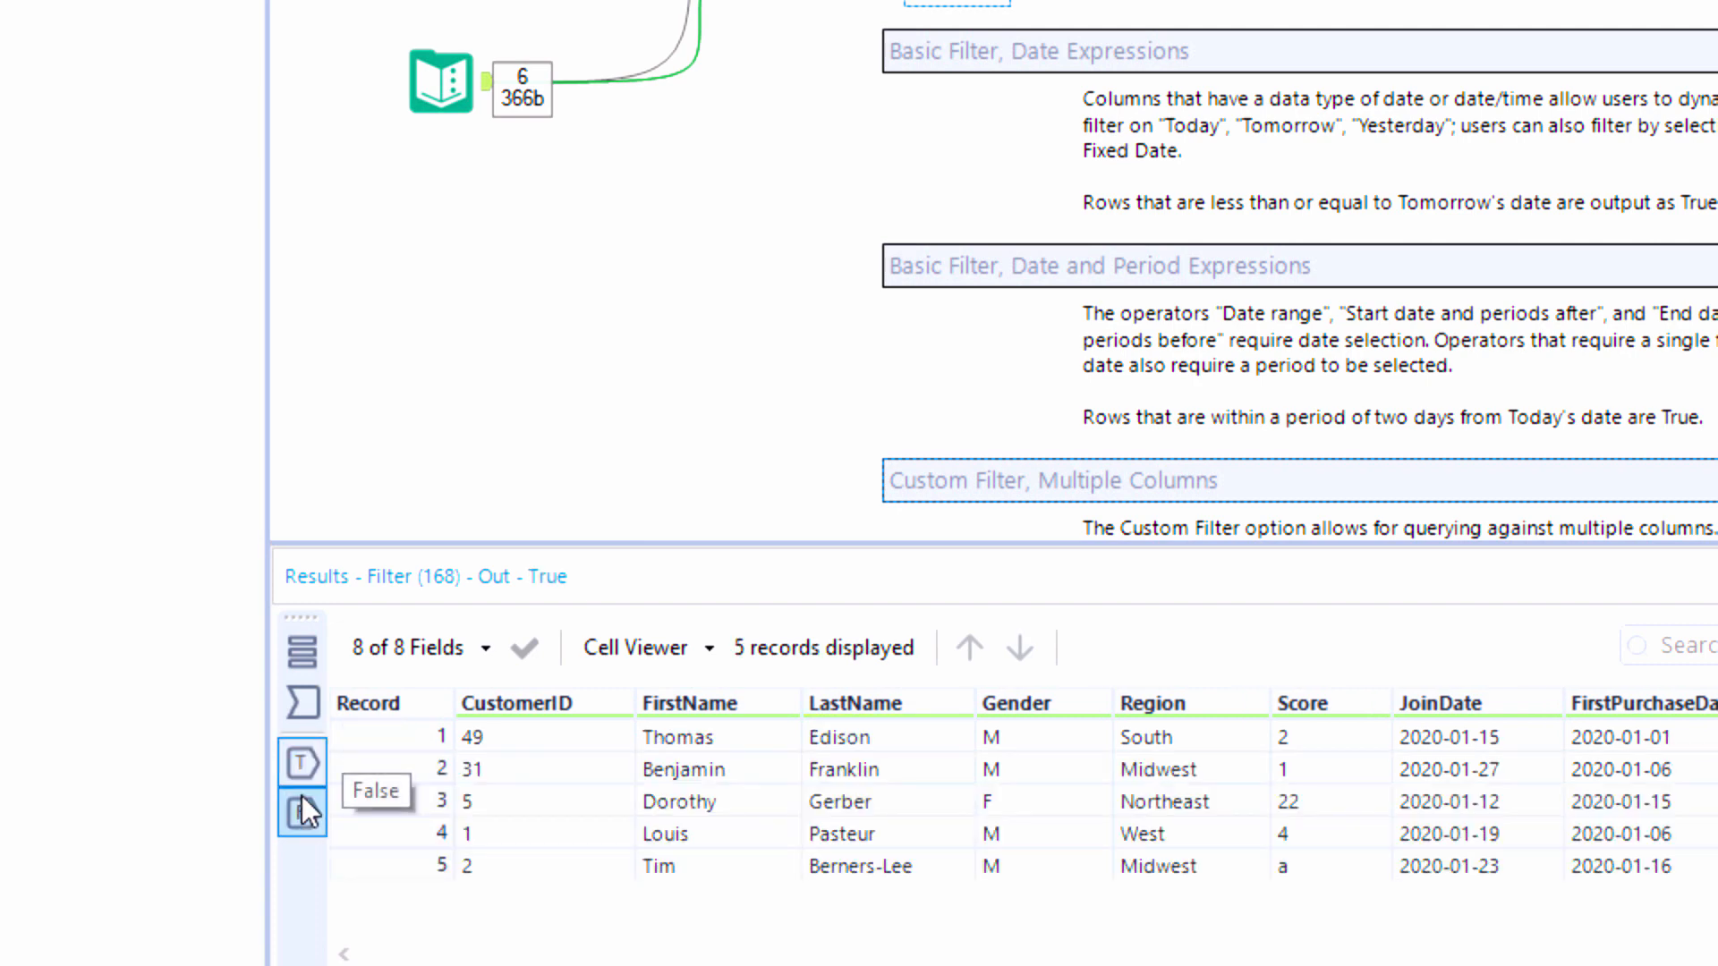
left_click(300, 813)
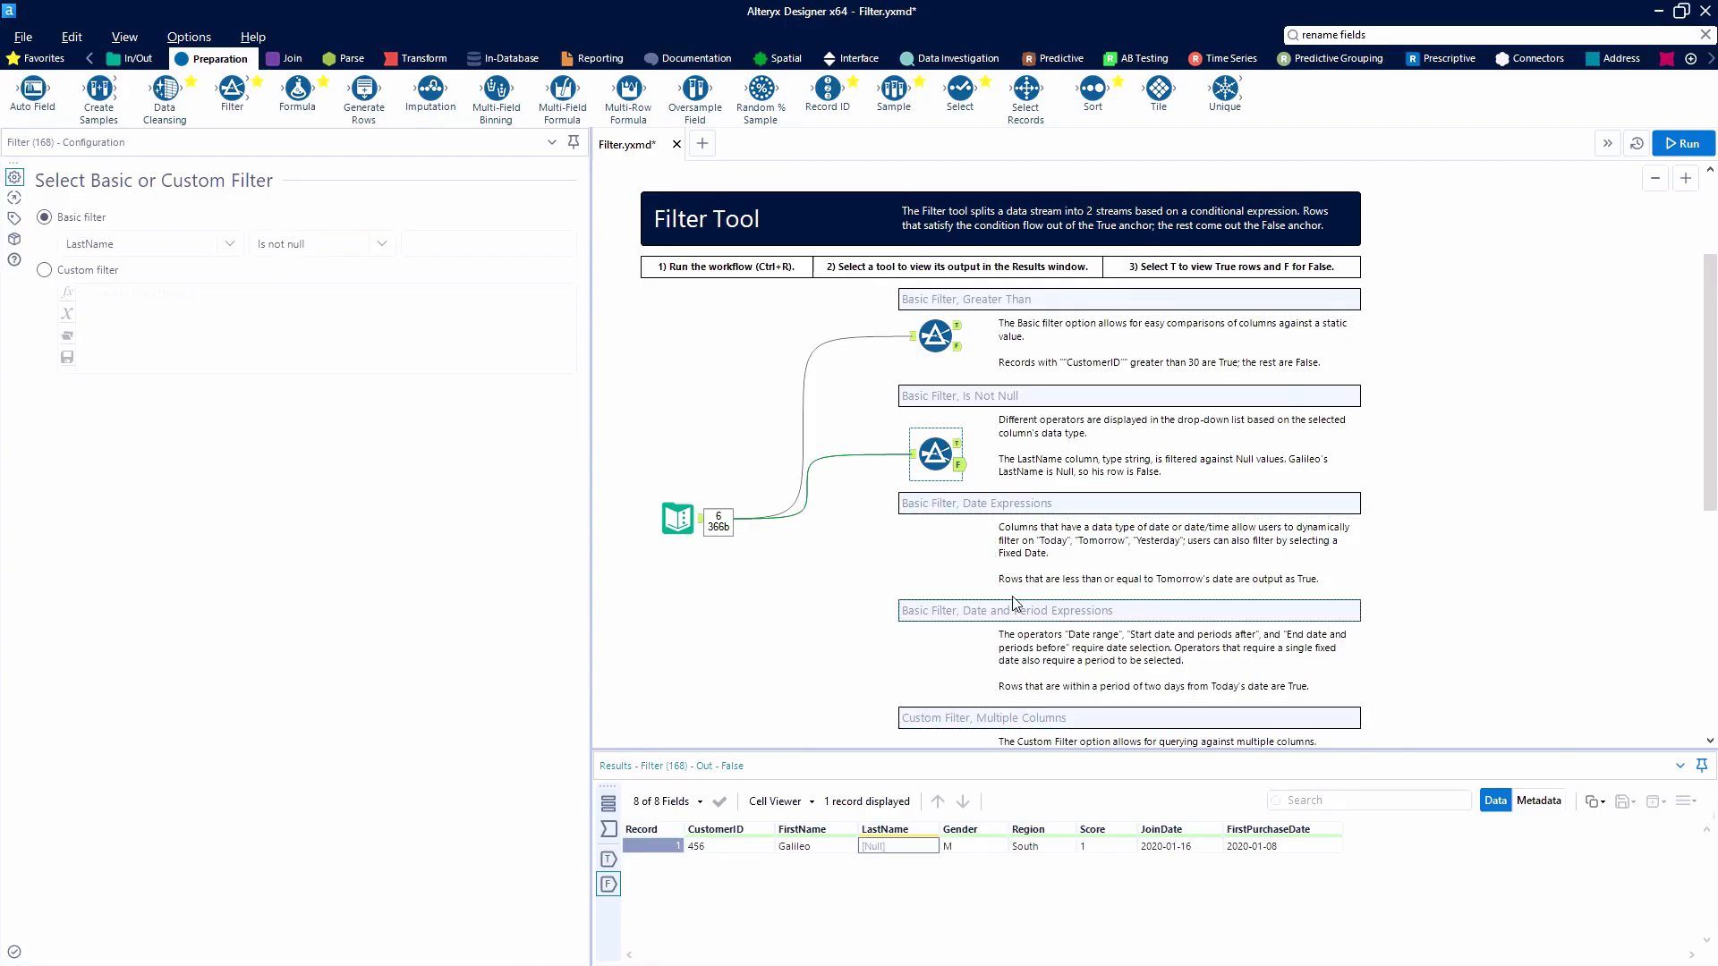
mouse_move(1095, 569)
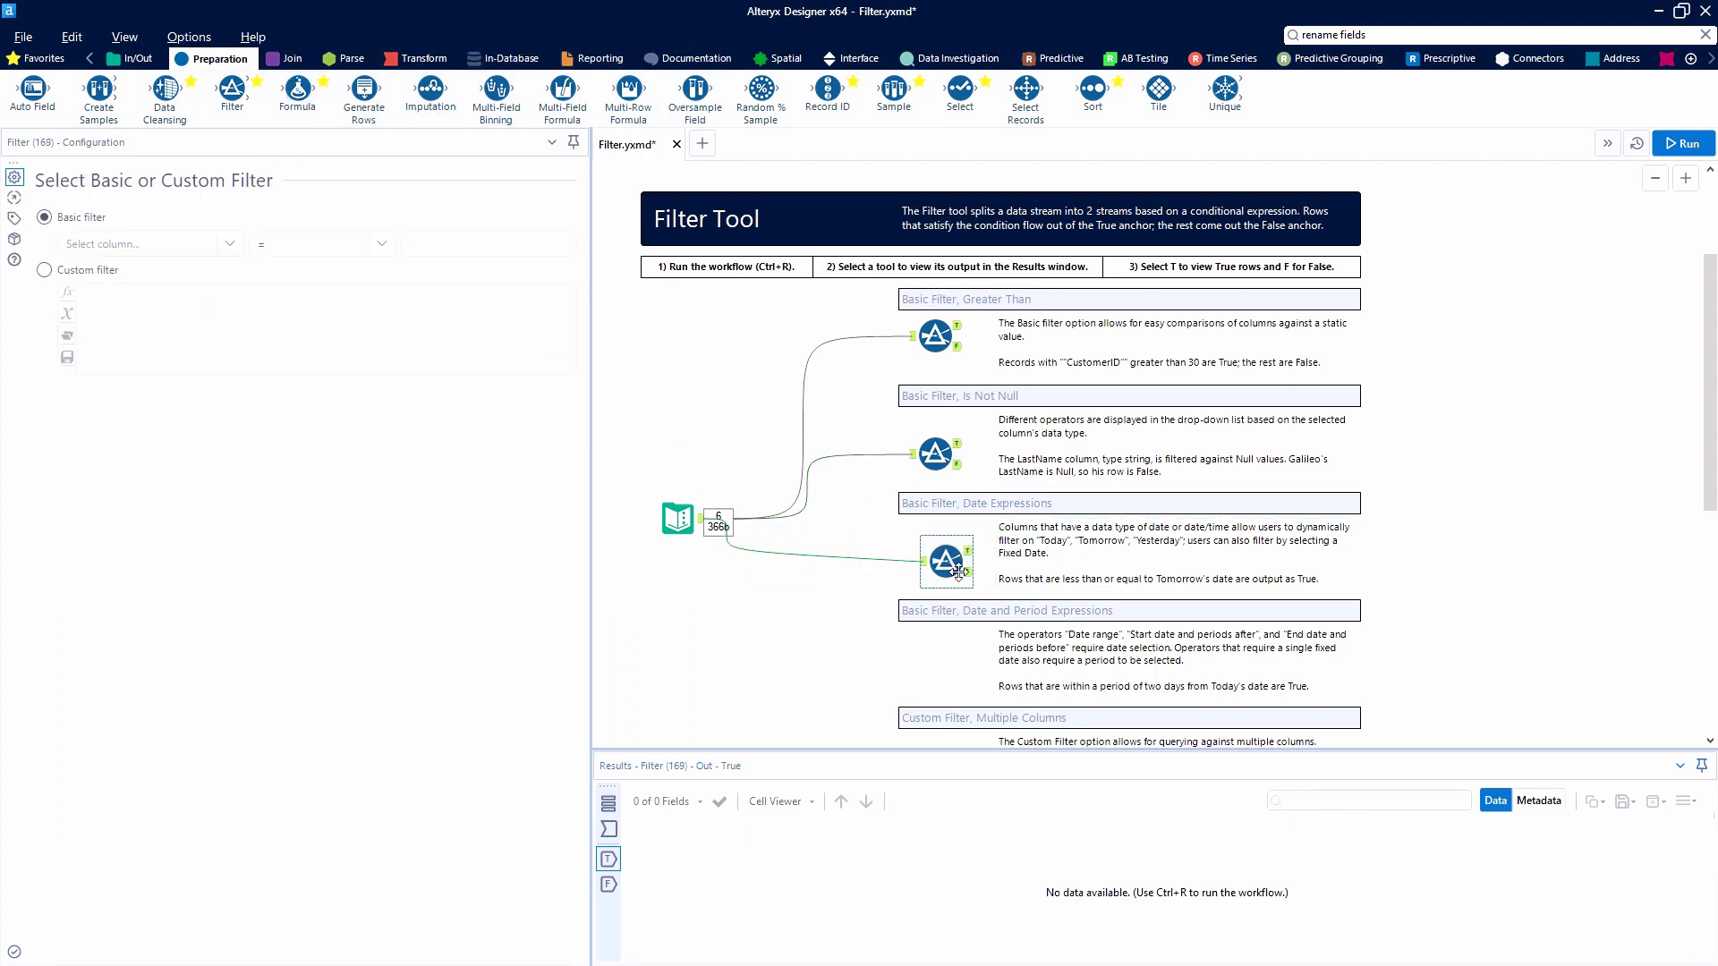
Make the third Filter keep JoinDate on or before Tomorrow (dynamic) and run the workflow
left_click(935, 550)
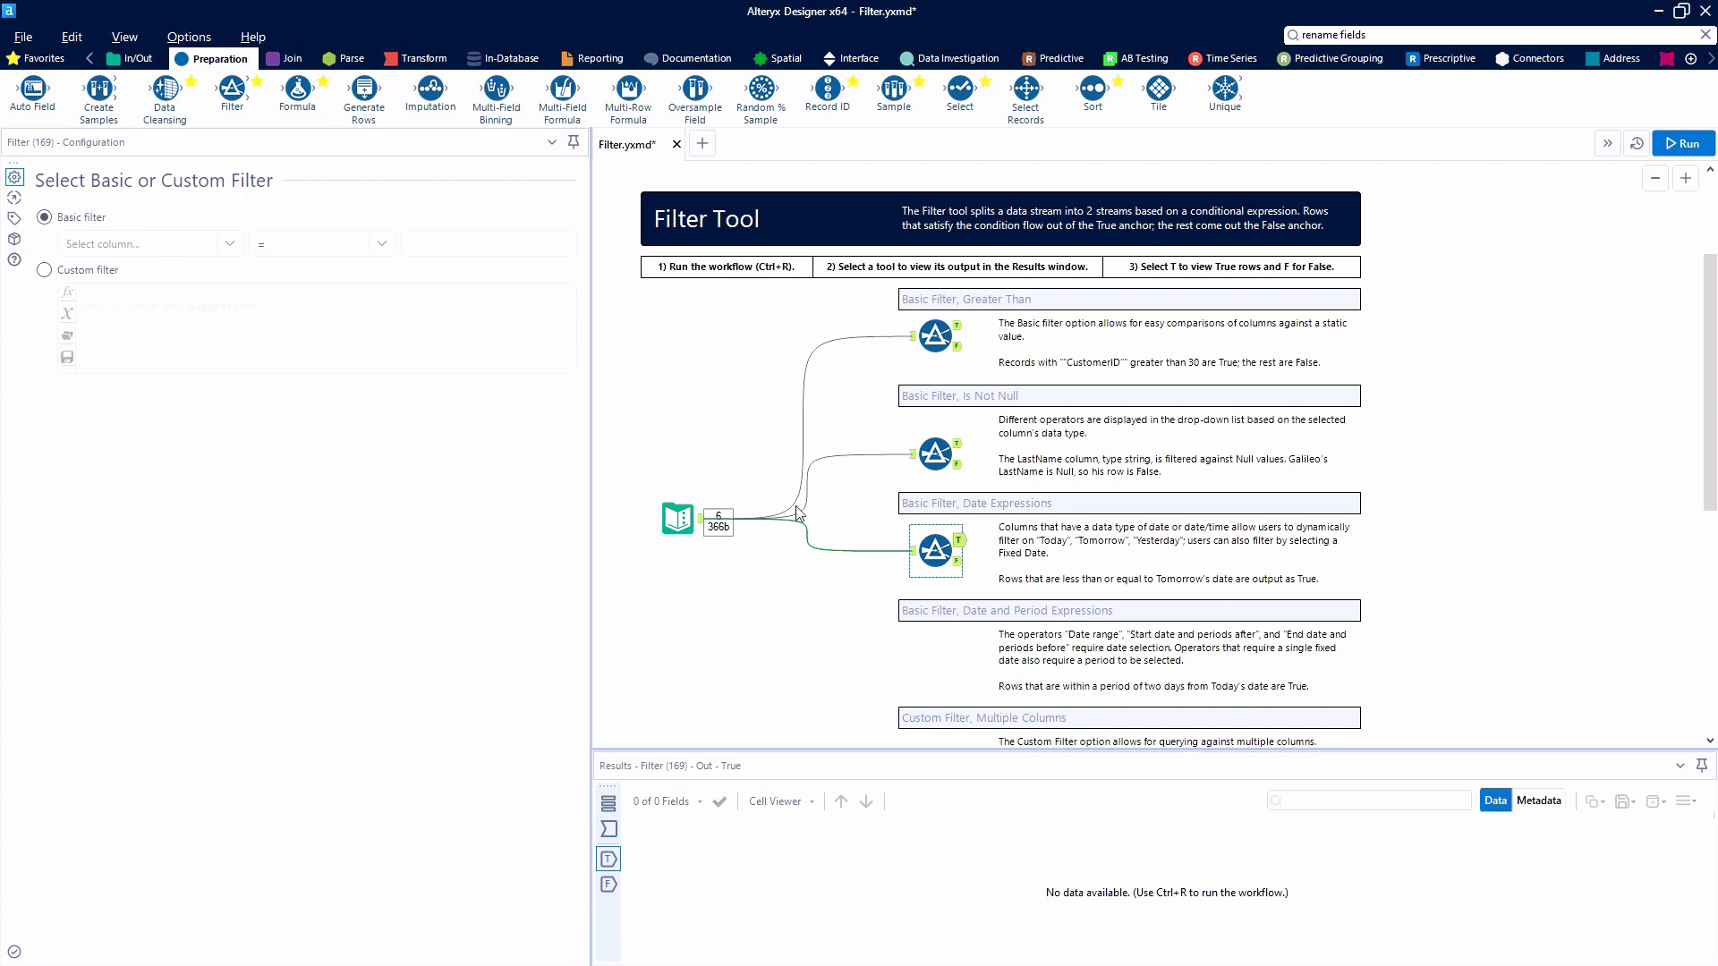
left_click(149, 243)
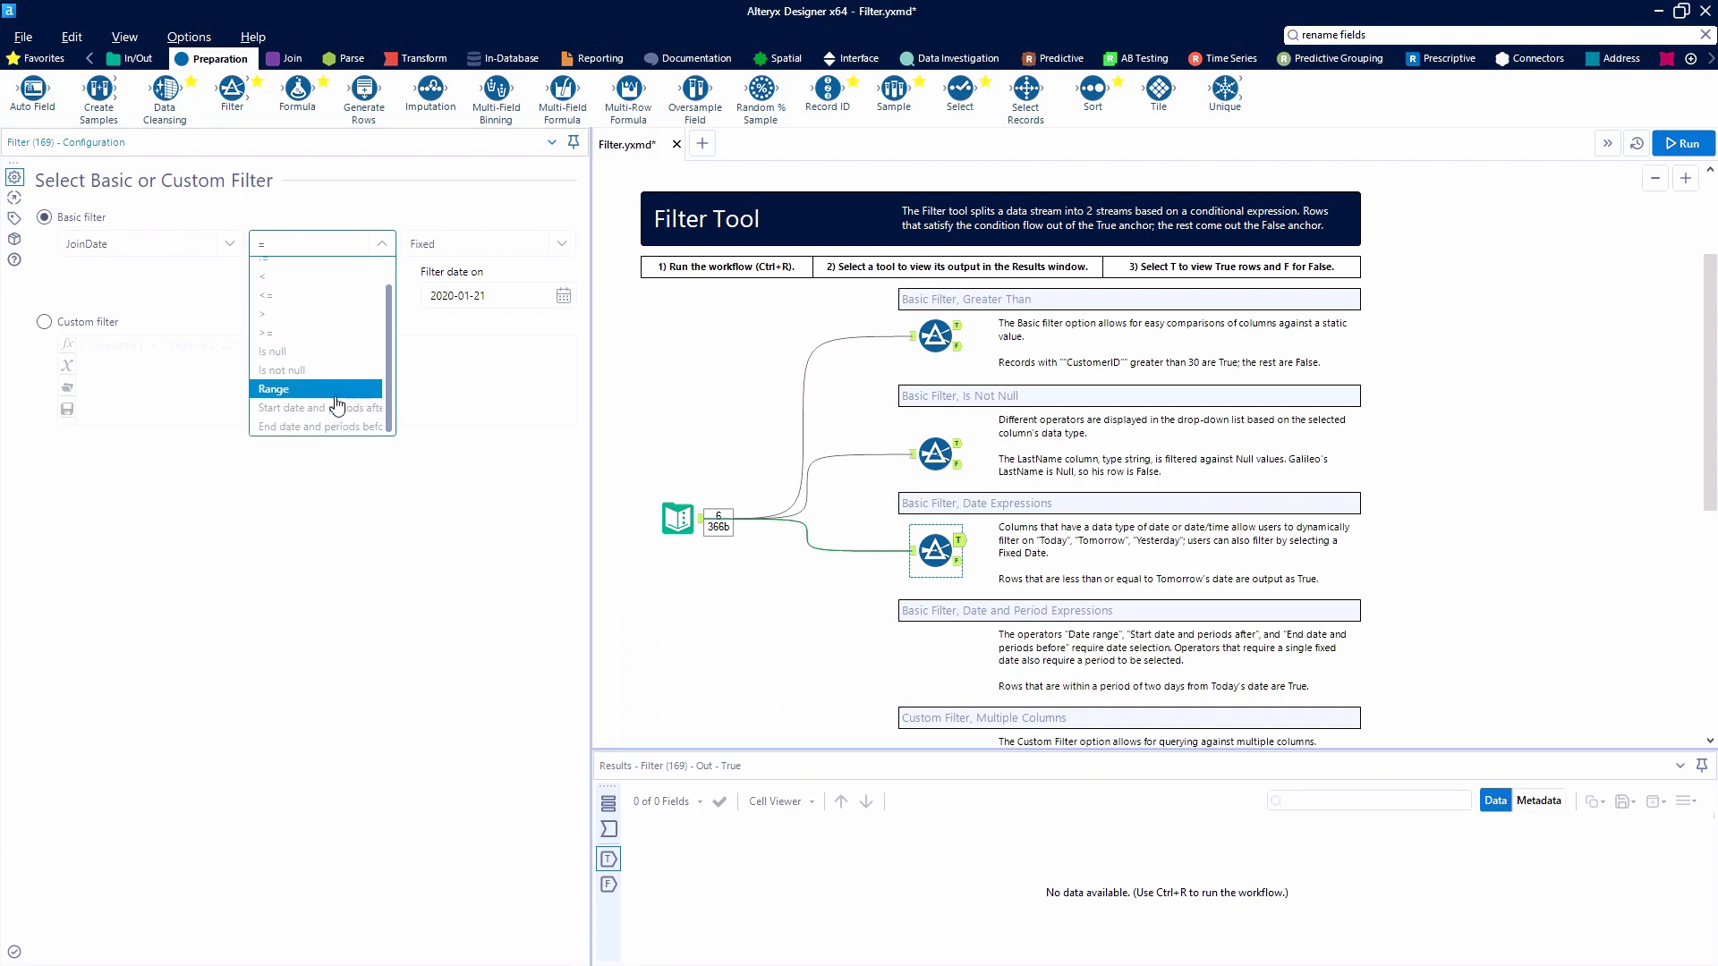
mouse_move(337, 392)
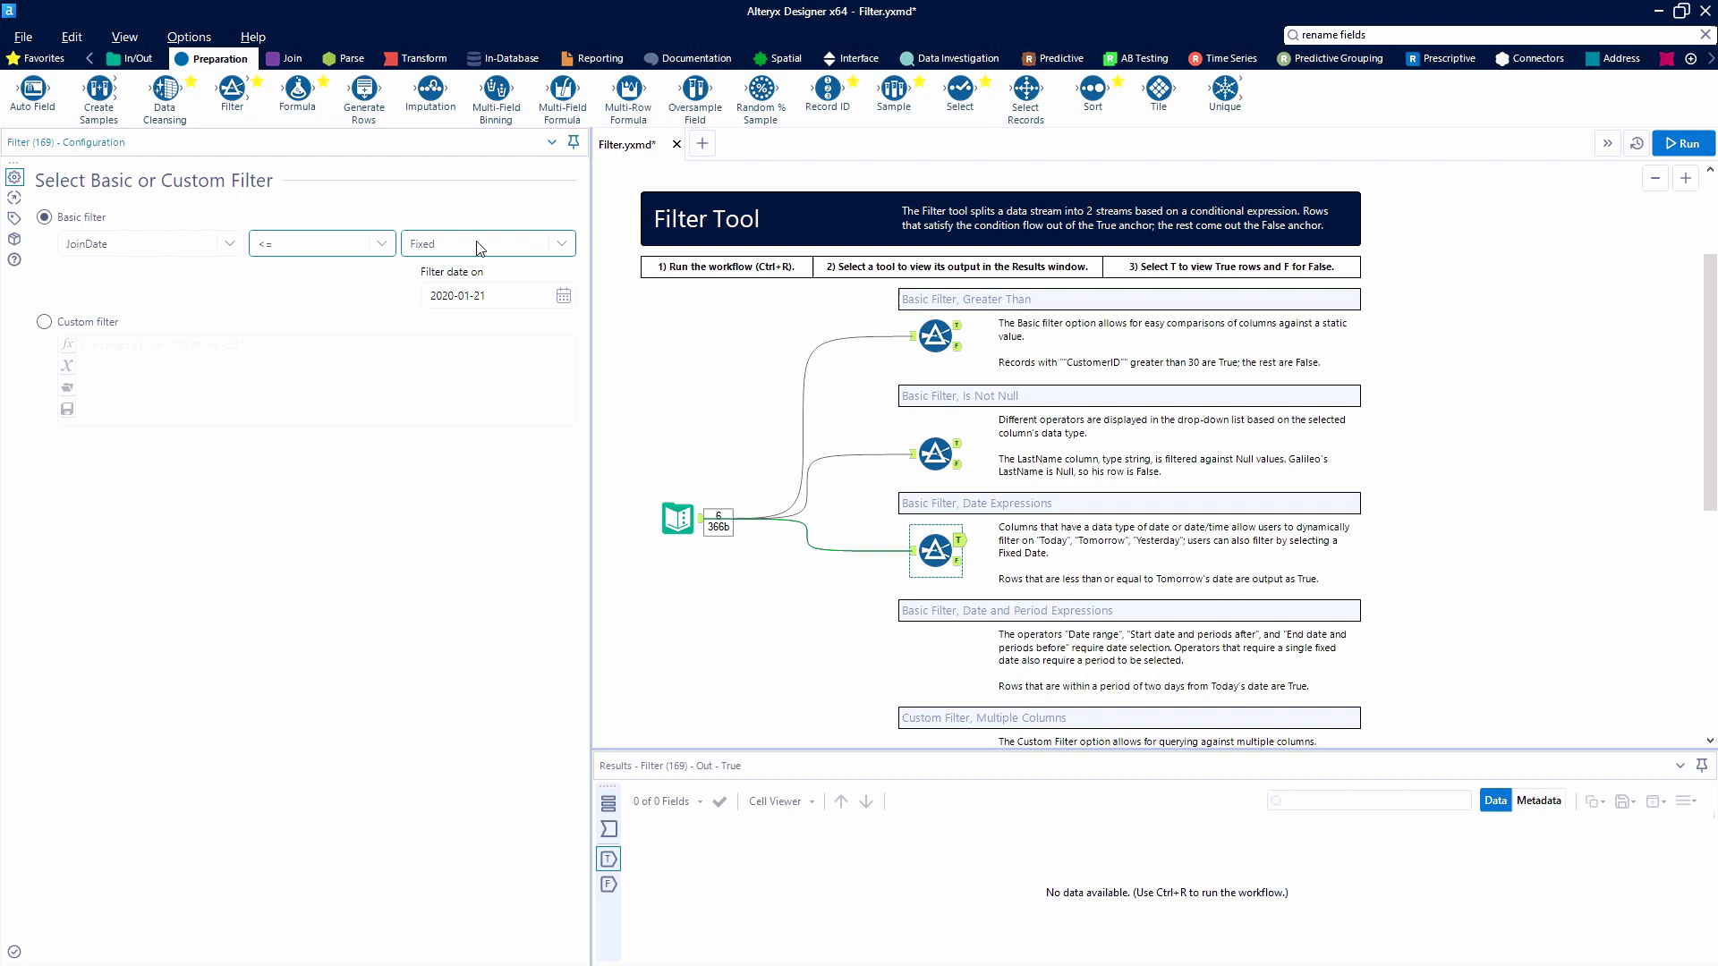
left_click(487, 243)
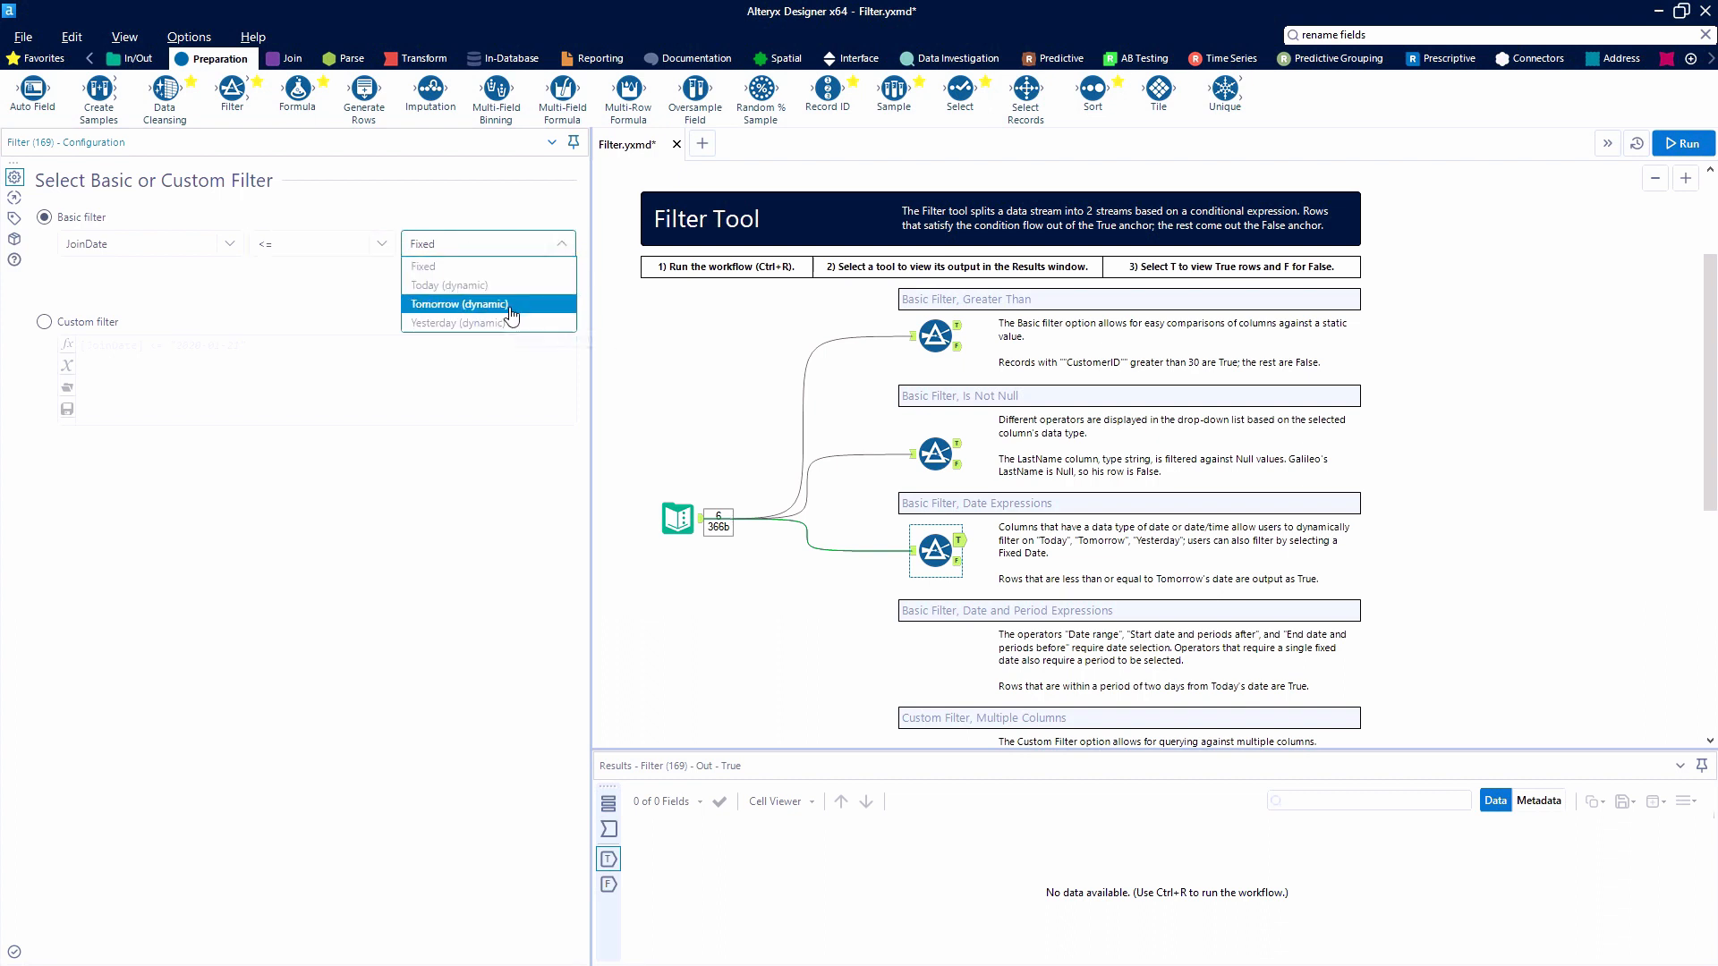
left_click(460, 304)
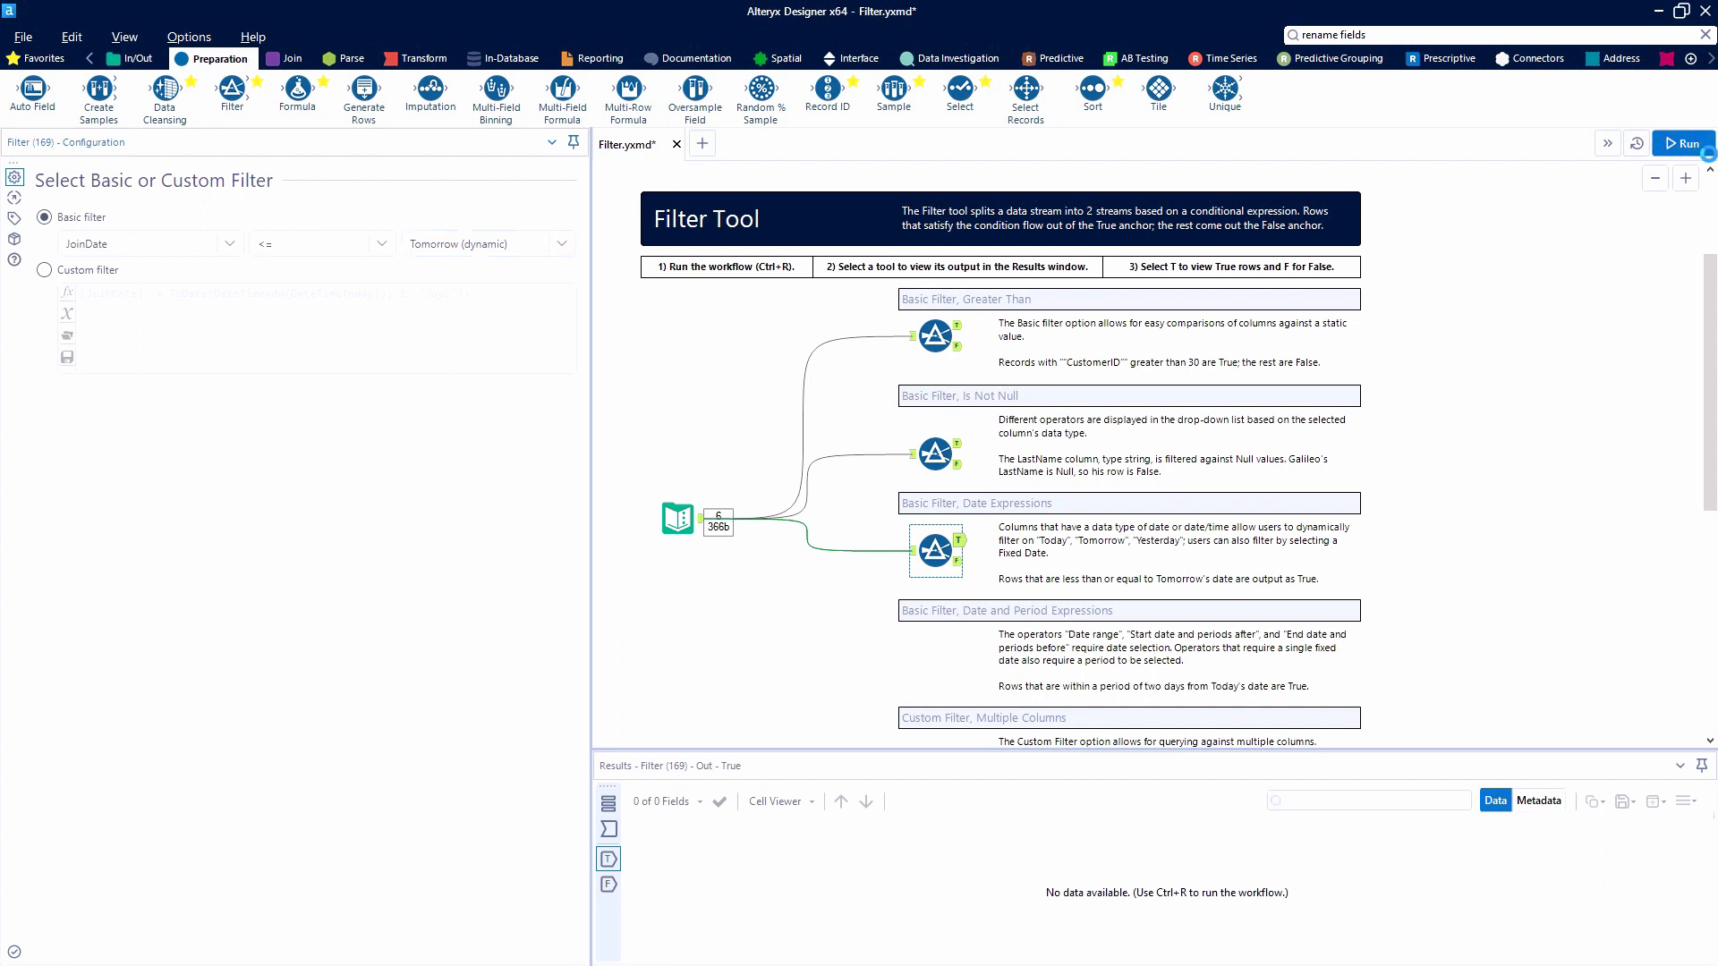
key("ctrl+r")
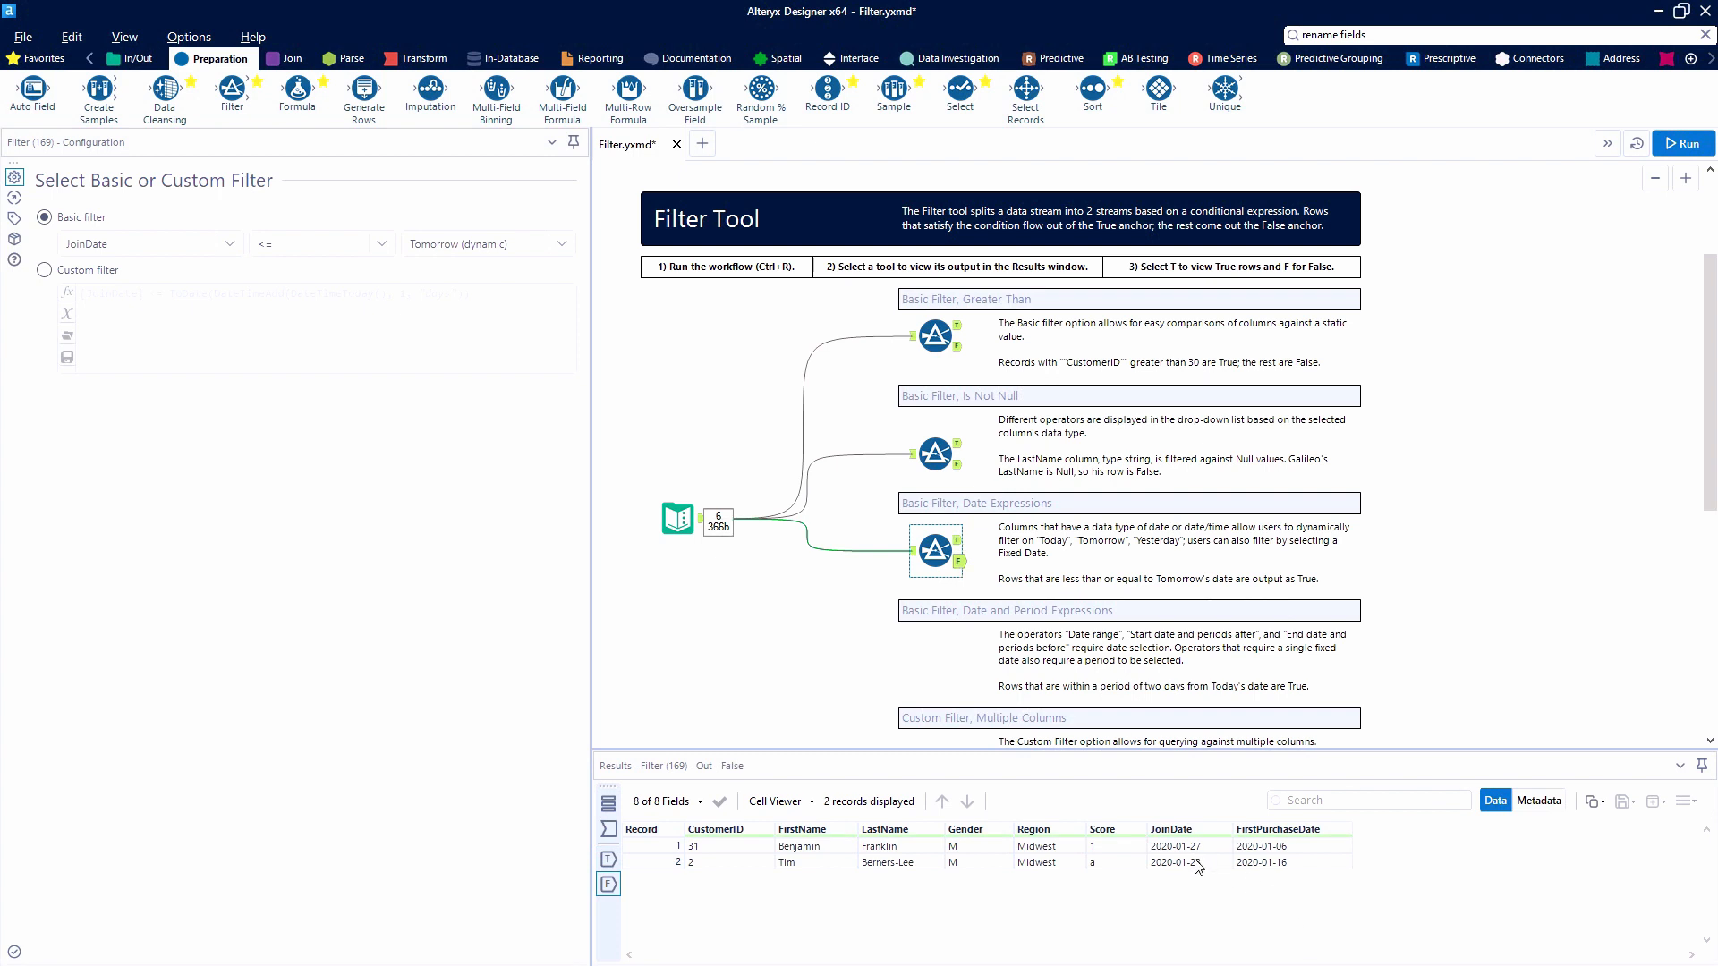
View the date filter's four True records and place a fourth Filter by the date-period note
left_click(1187, 847)
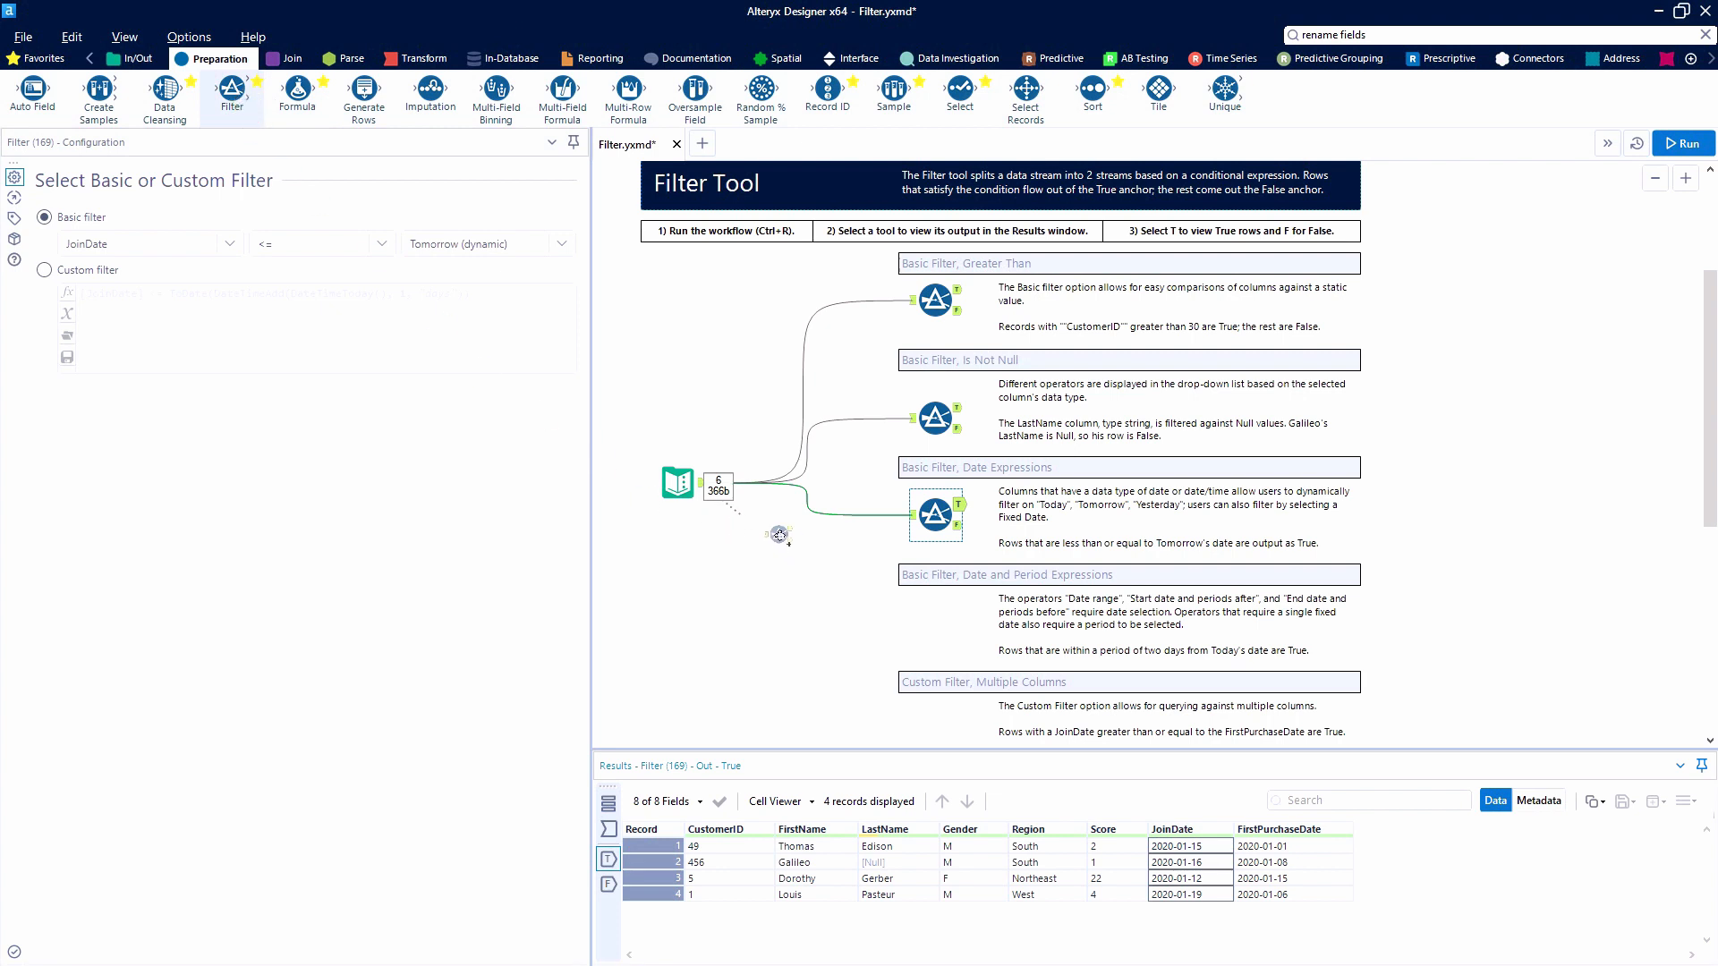
left_click(934, 621)
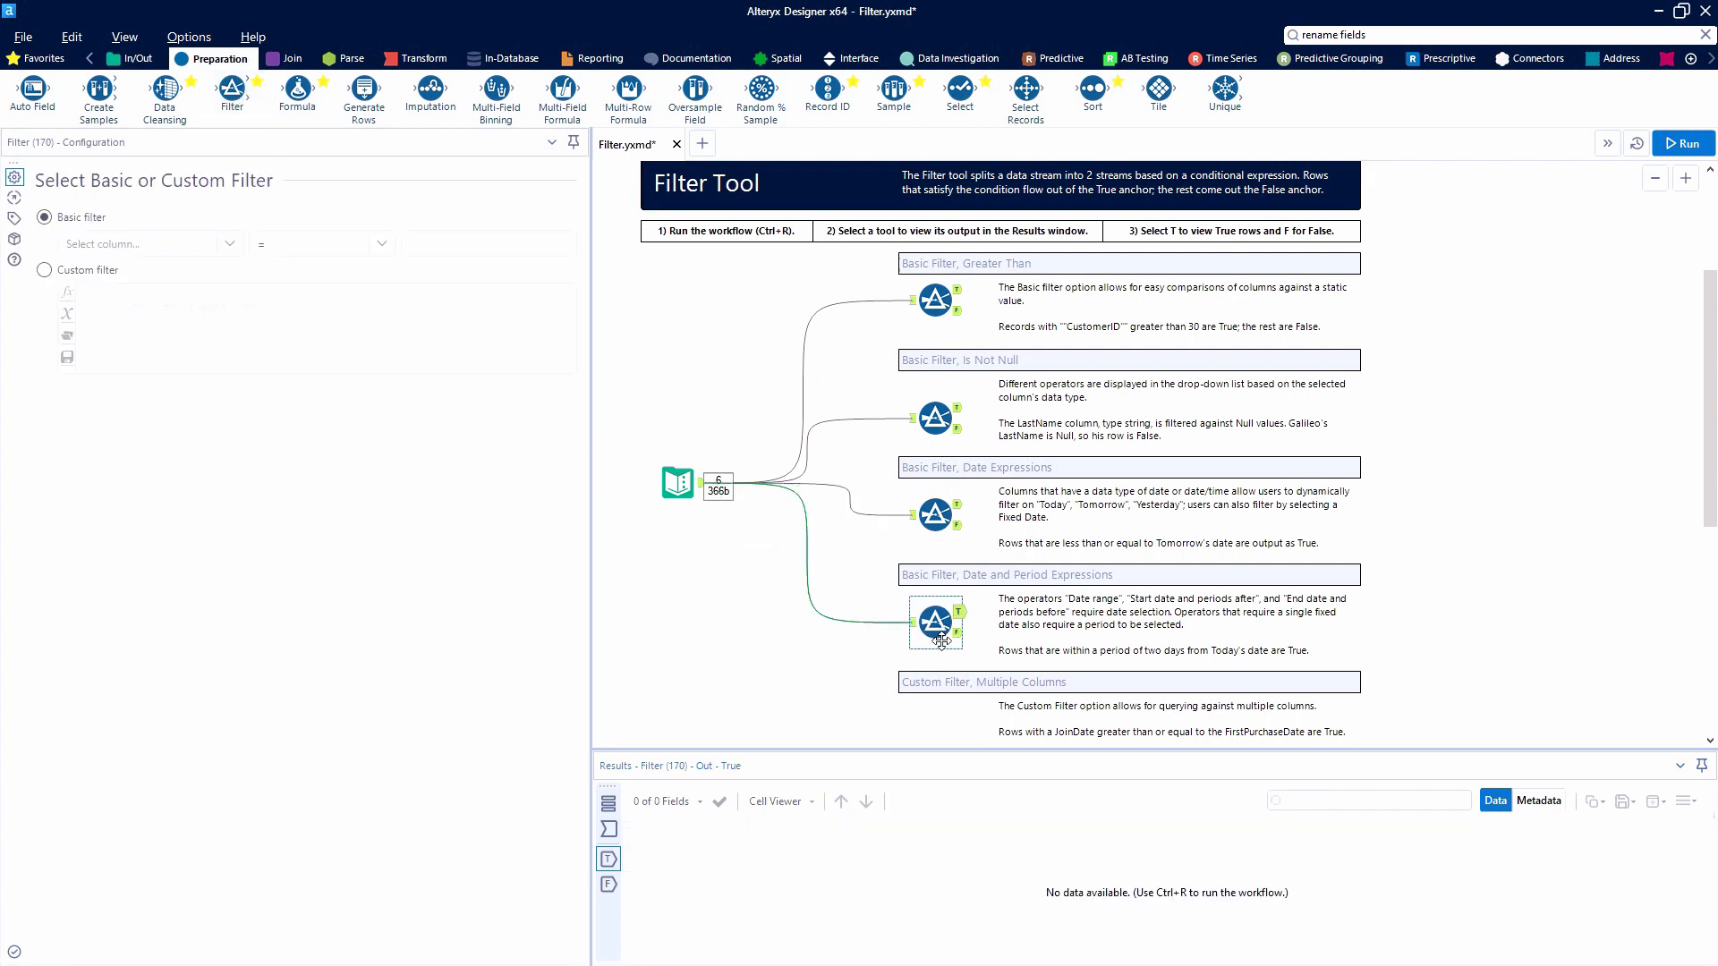
Filter on JoinDate with the 'Start date and periods after' operator
left_click(934, 621)
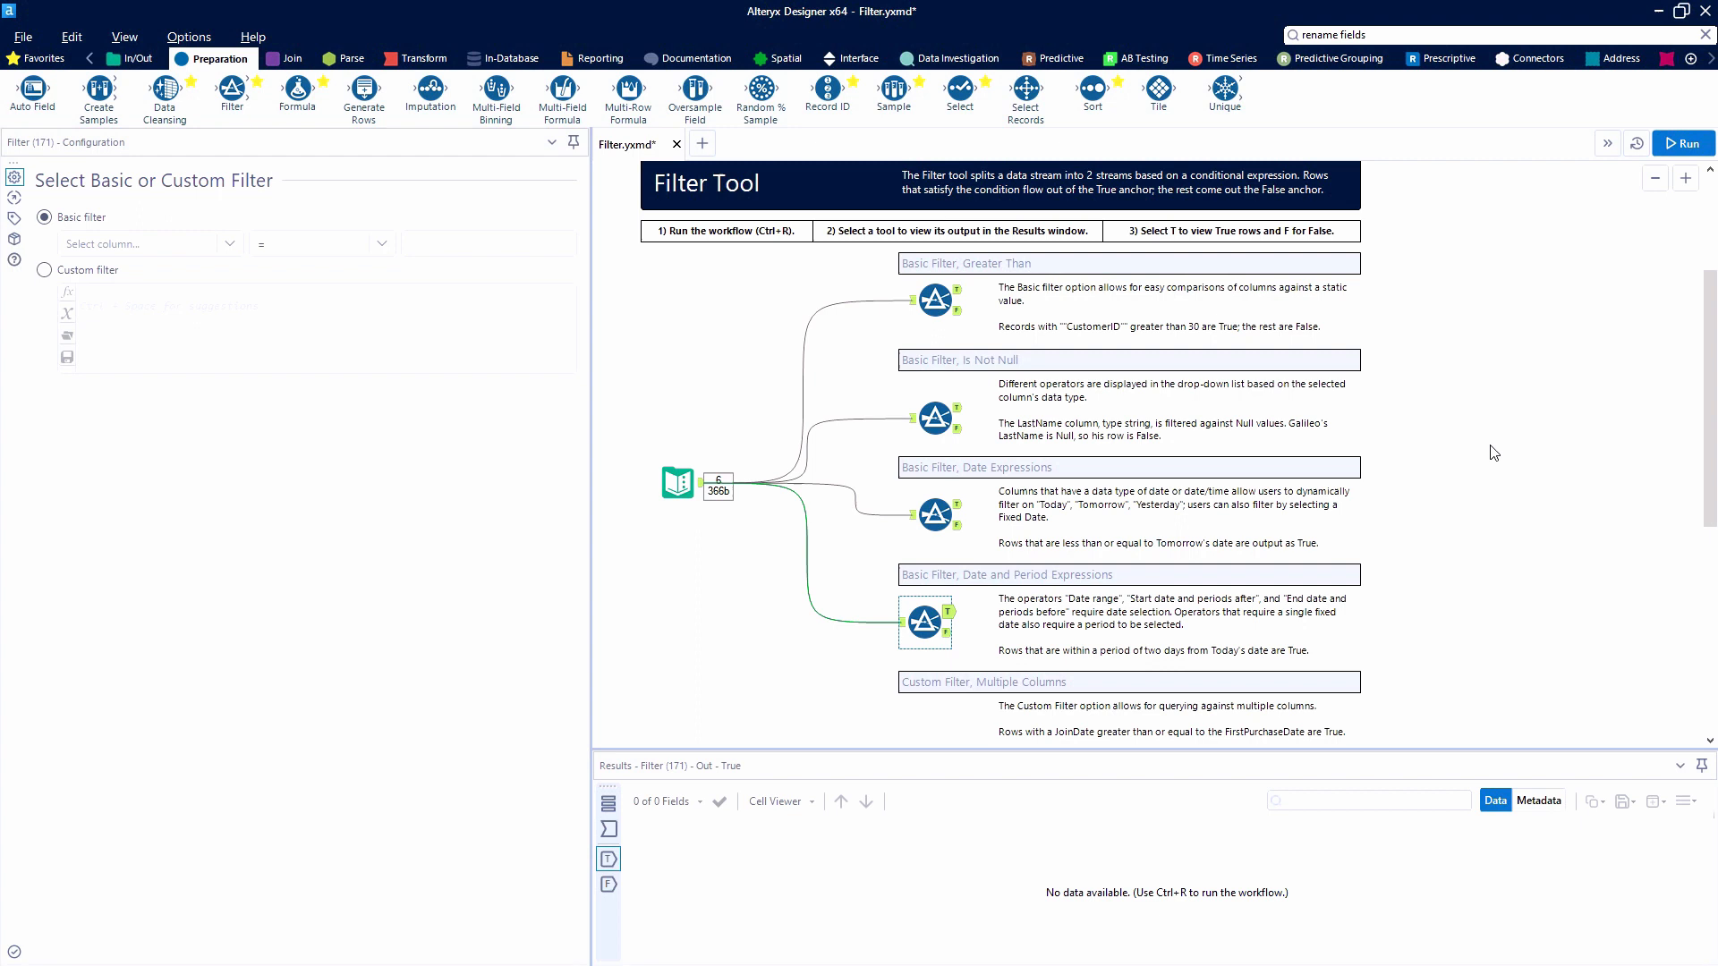
left_click(149, 244)
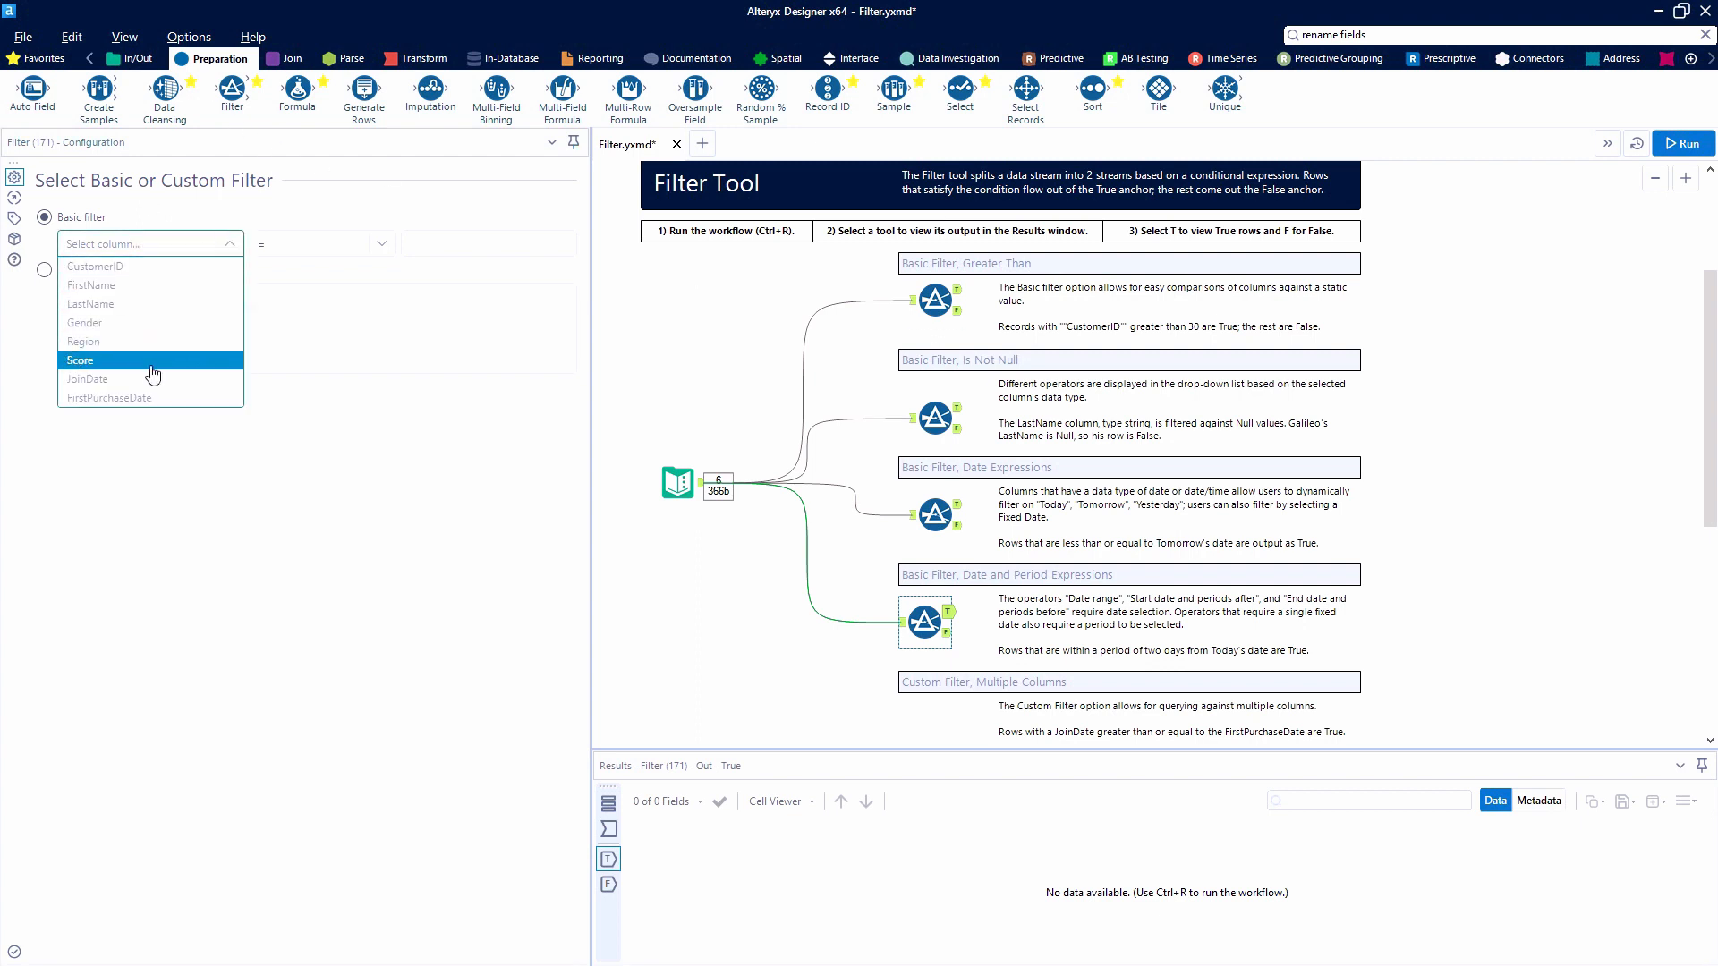
left_click(88, 379)
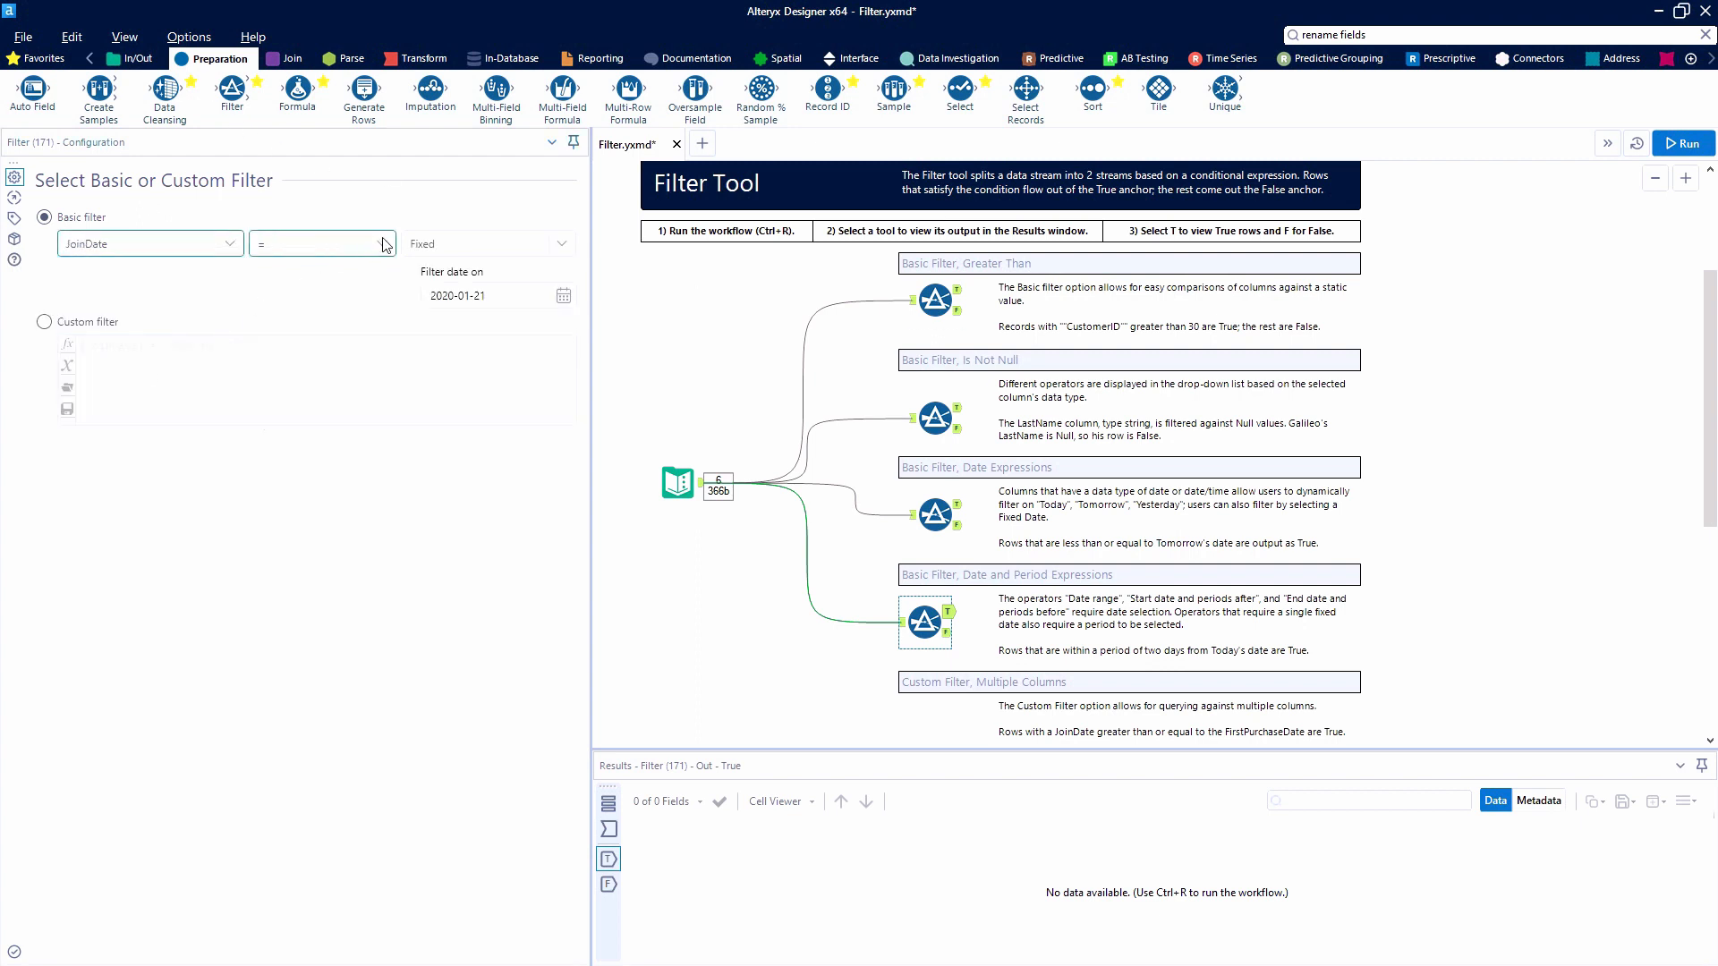
left_click(364, 244)
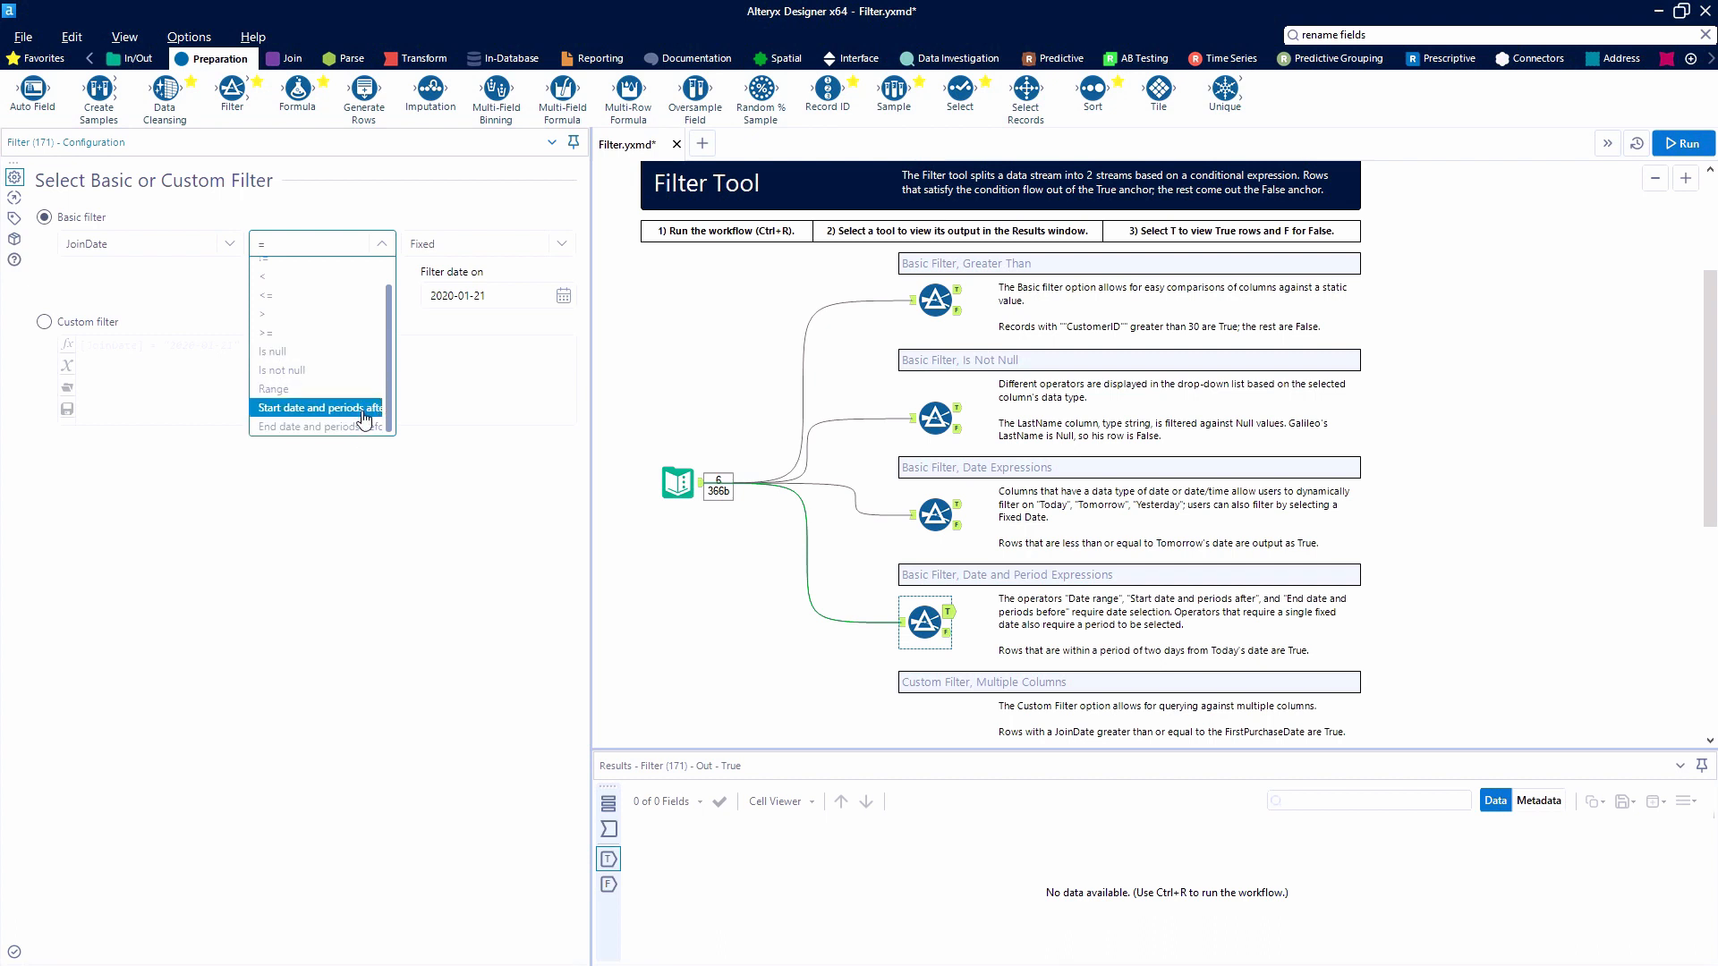
left_click(318, 408)
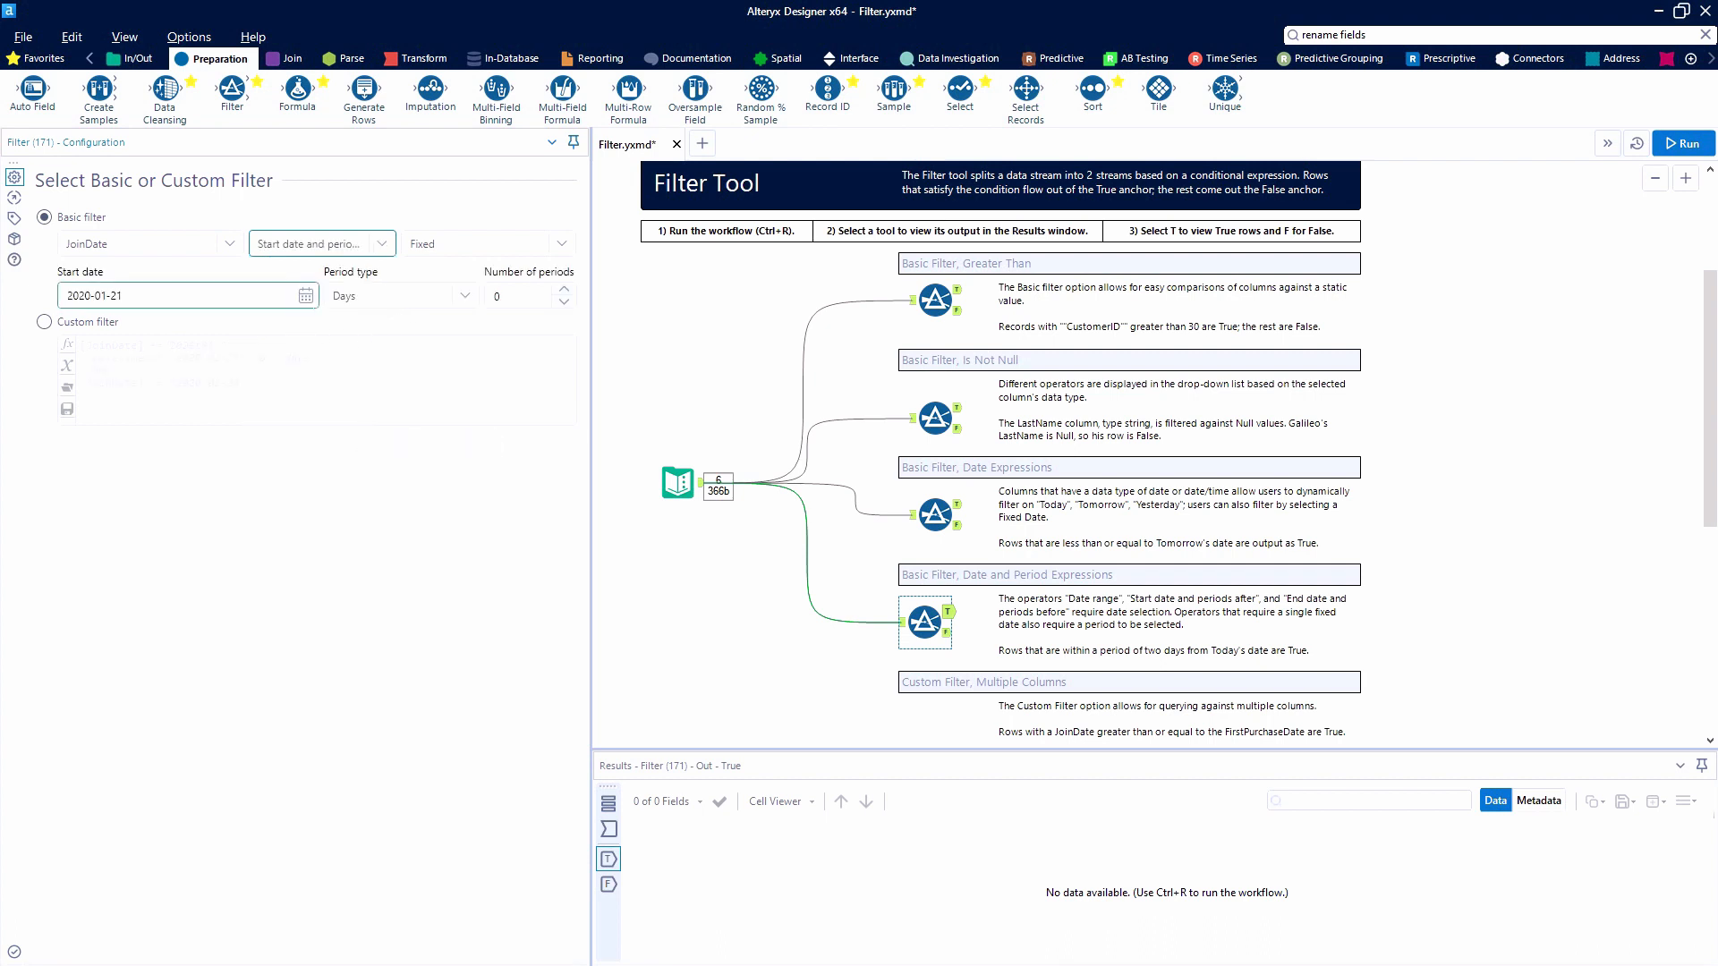
Start from Today (dynamic) with 3 periods of Days, then run the workflow
left_click(485, 243)
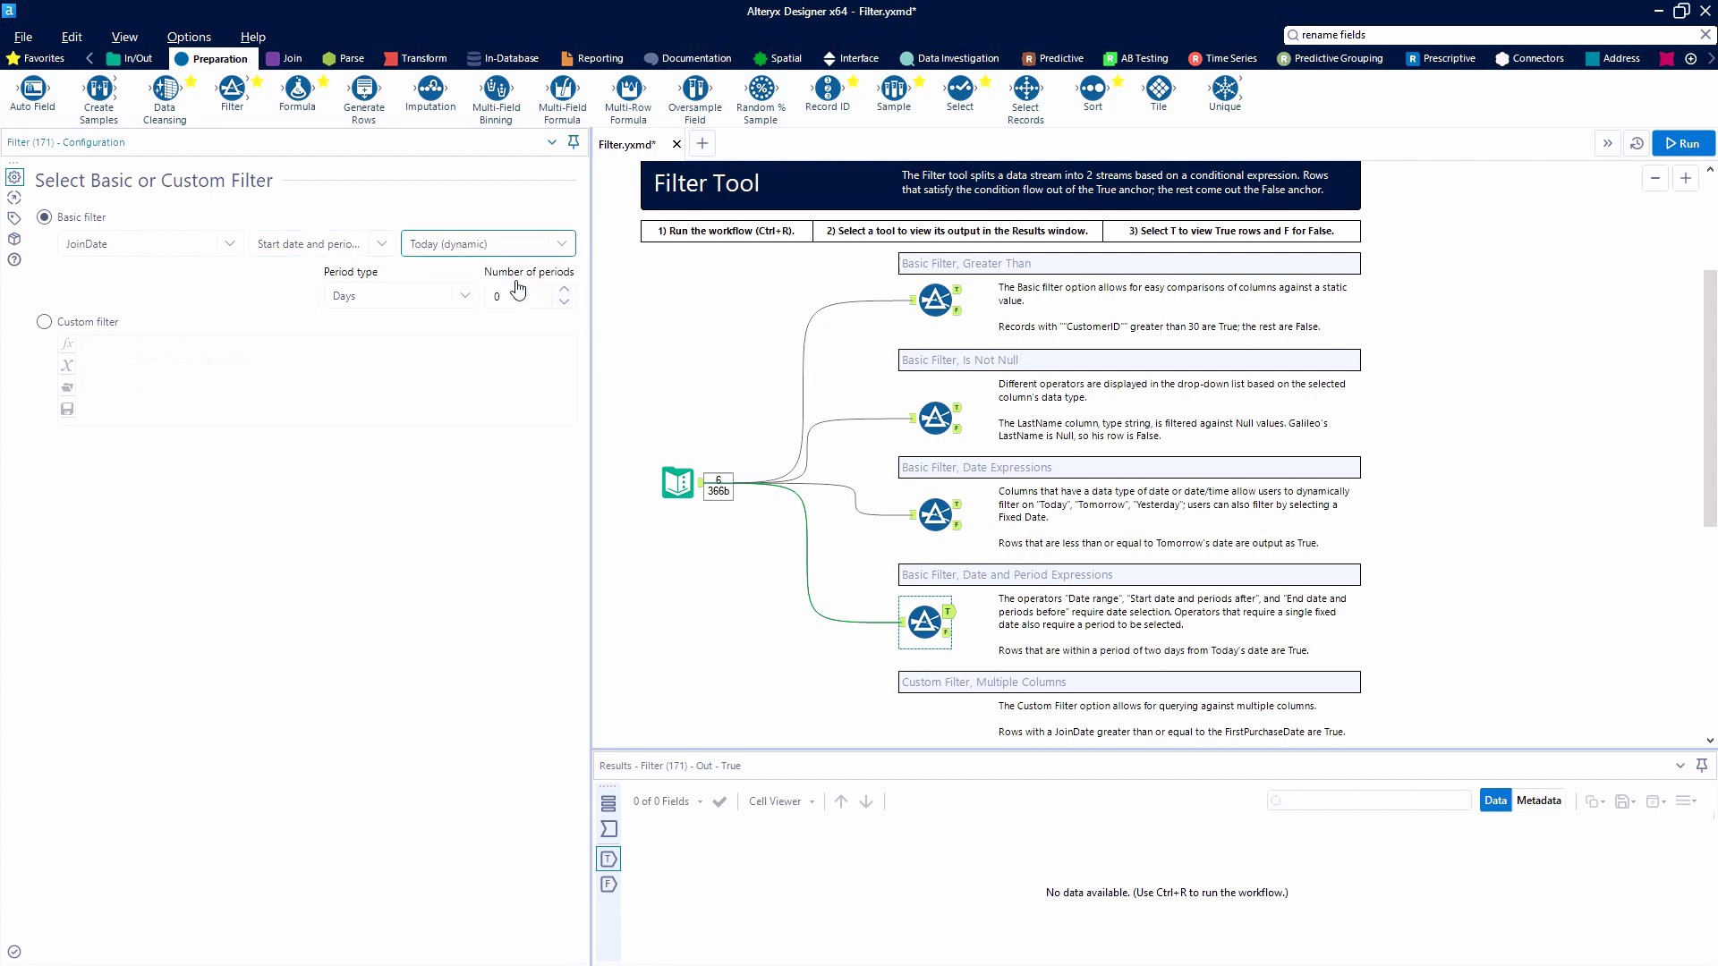
left_click(563, 288)
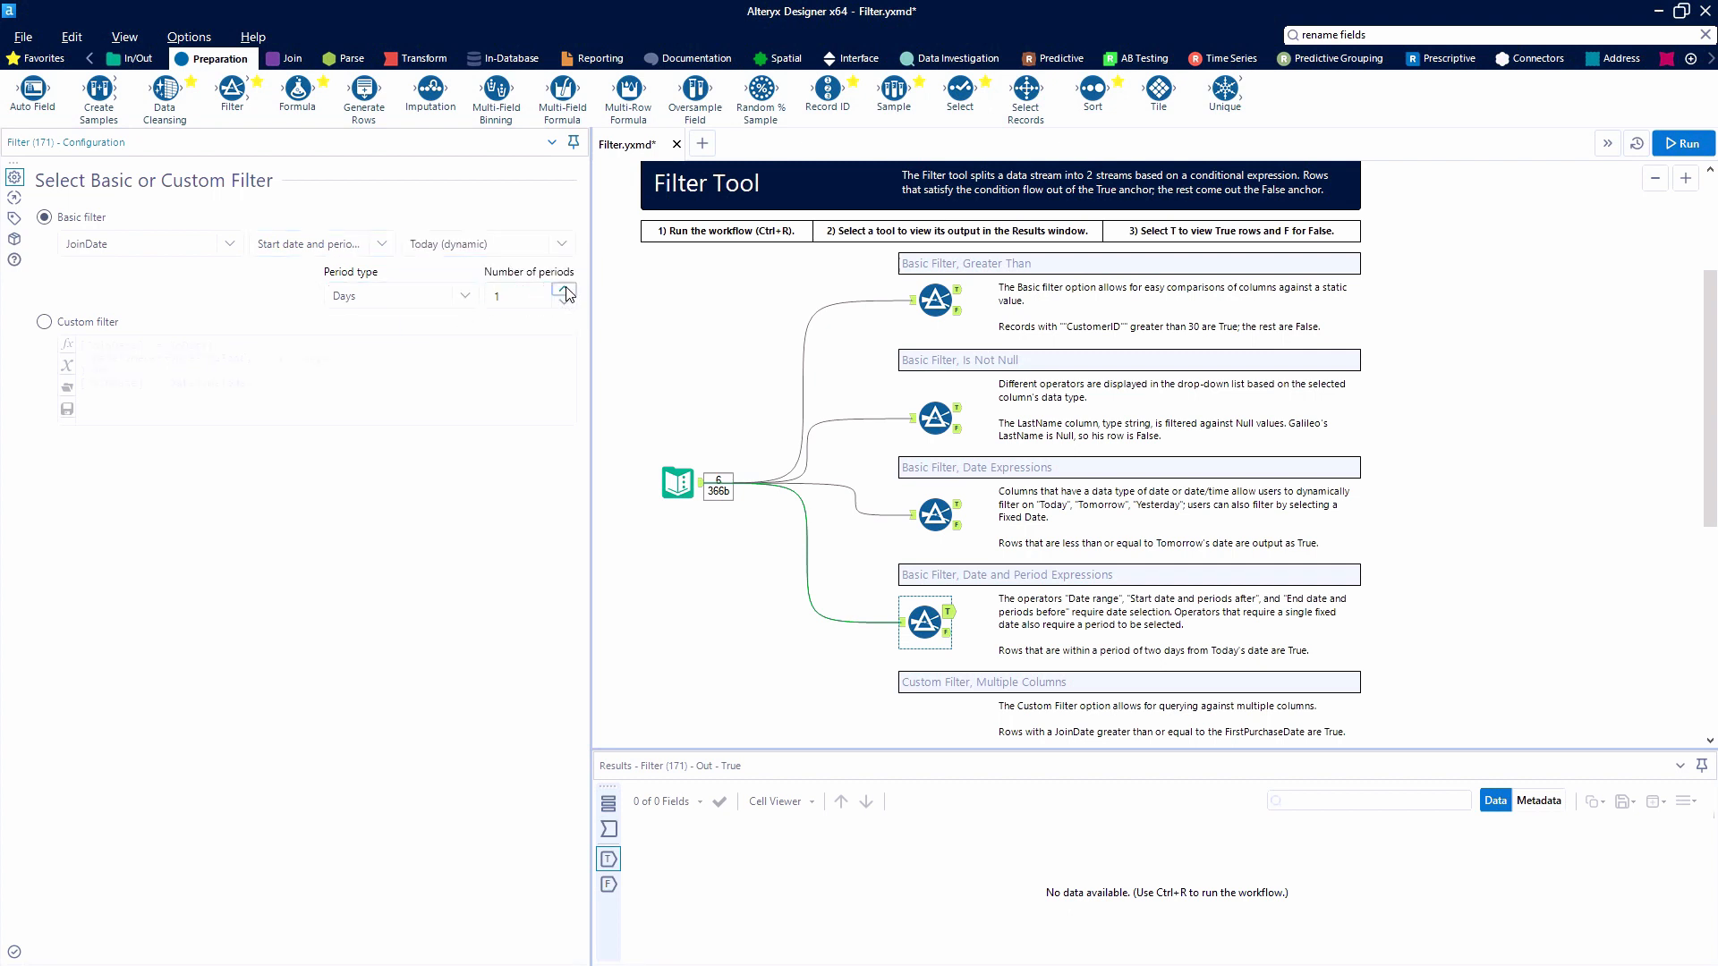
left_click(564, 290)
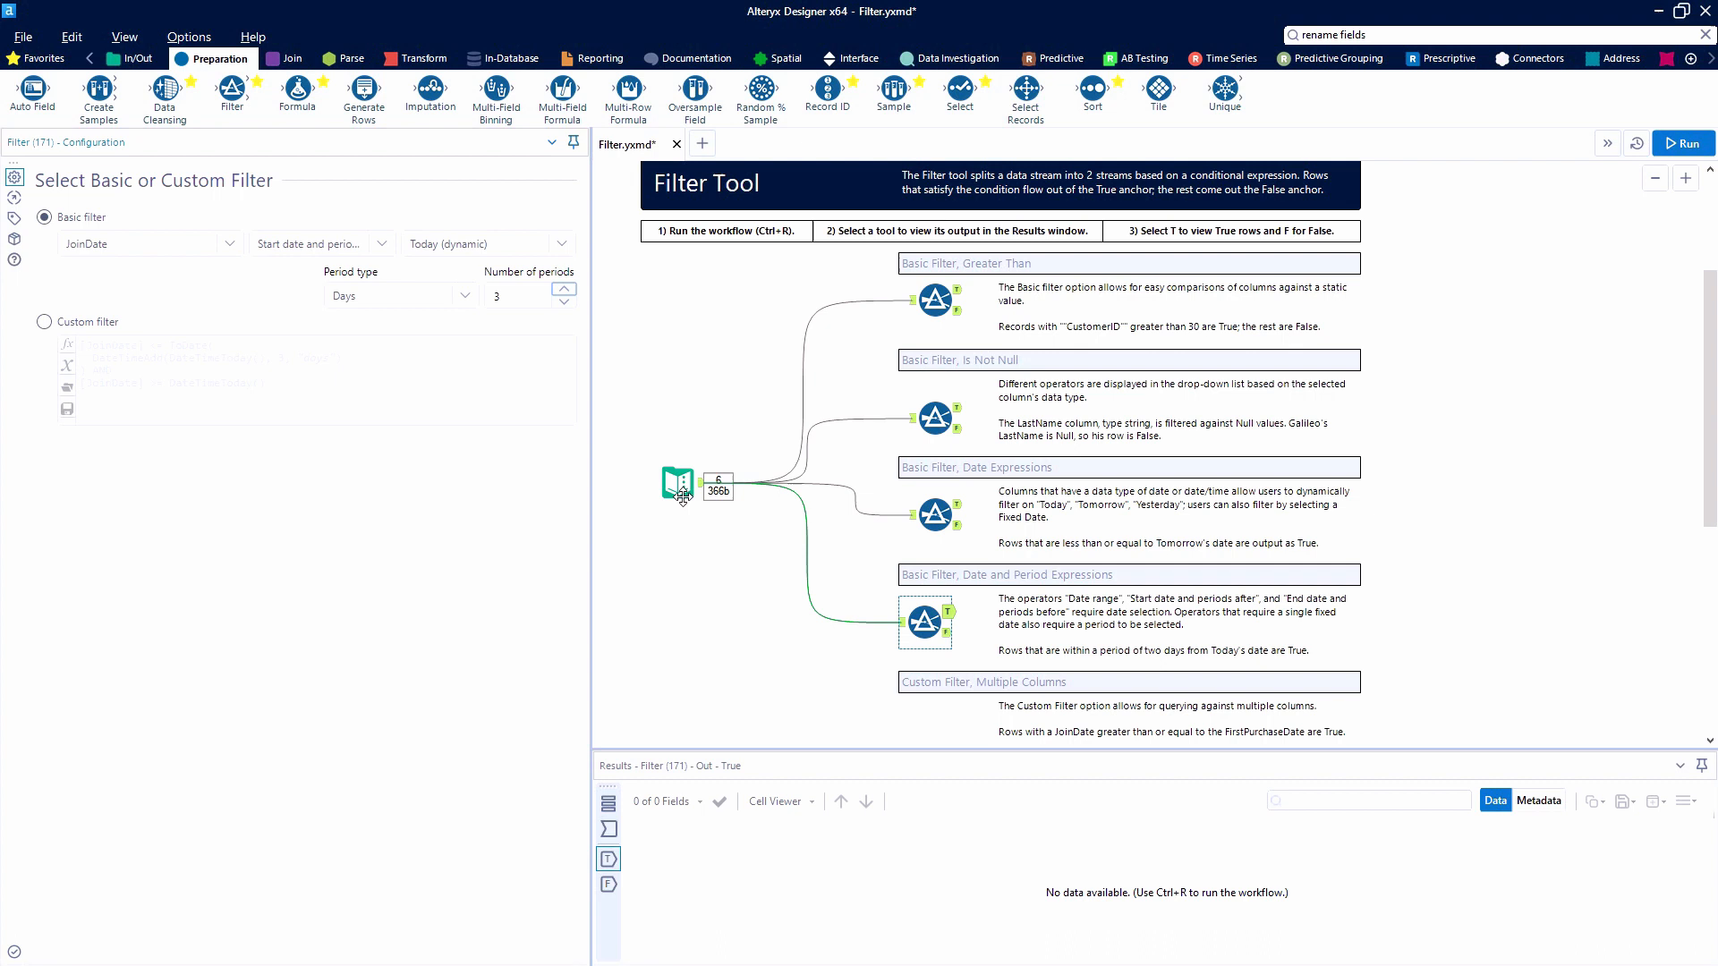
left_click(1684, 143)
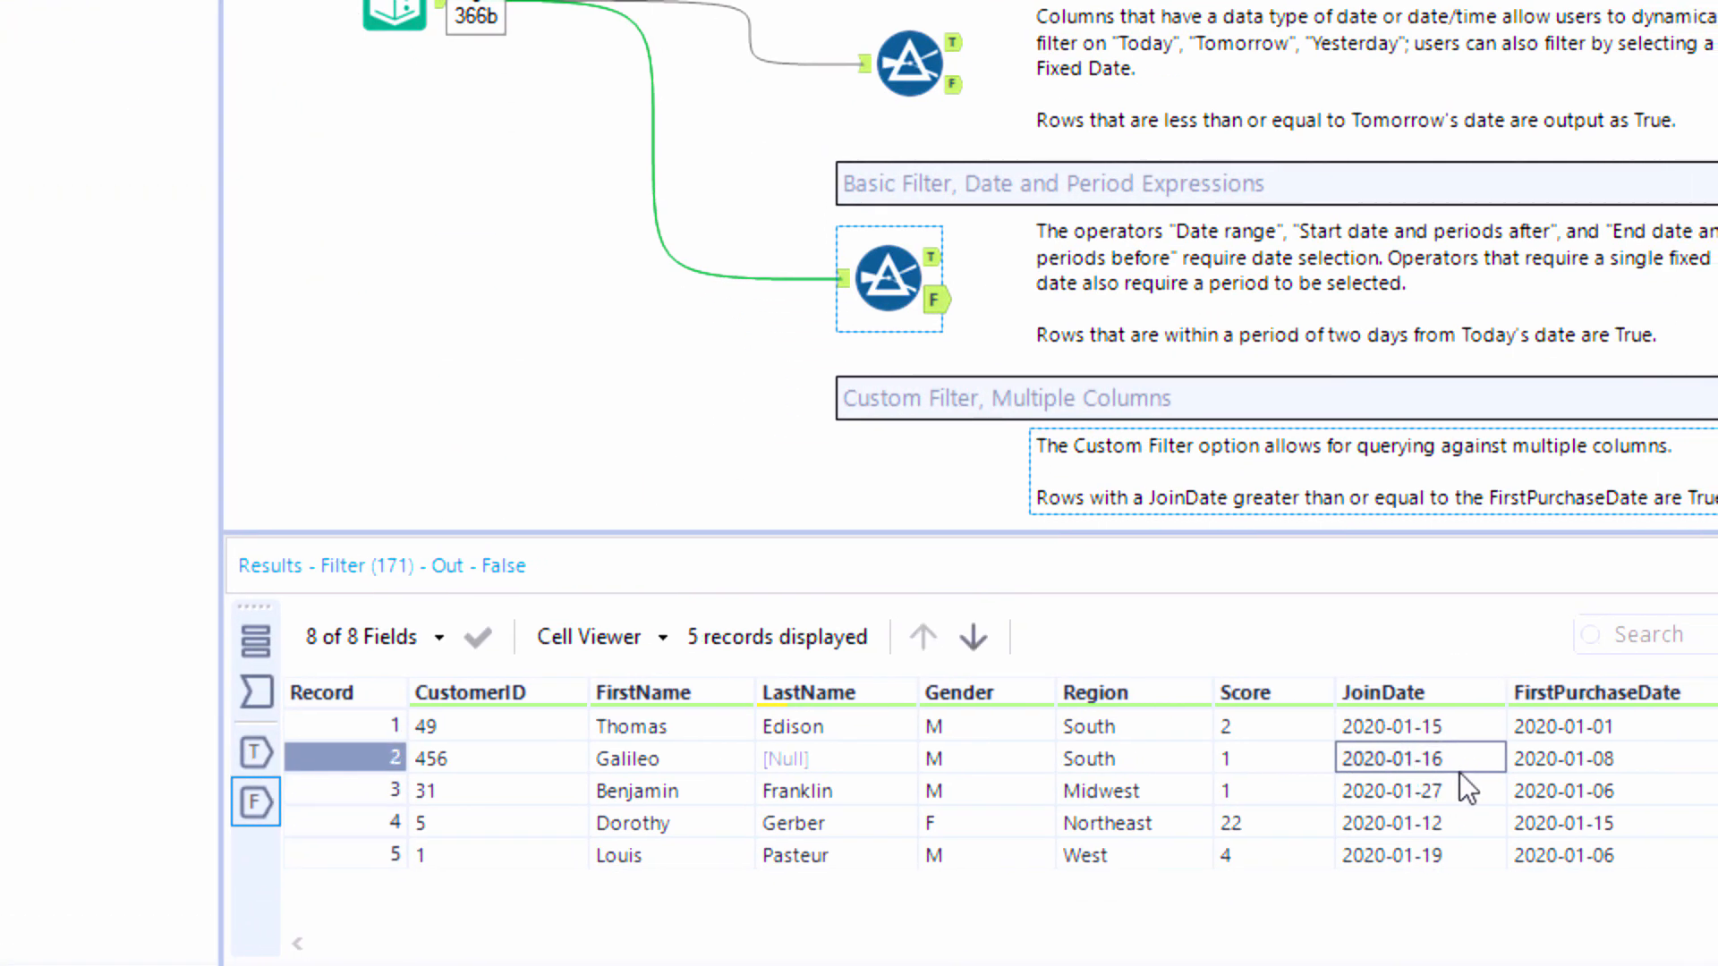
Inspect the False records' JoinDate values, then show the whole workflow's run messages
left_click(1419, 790)
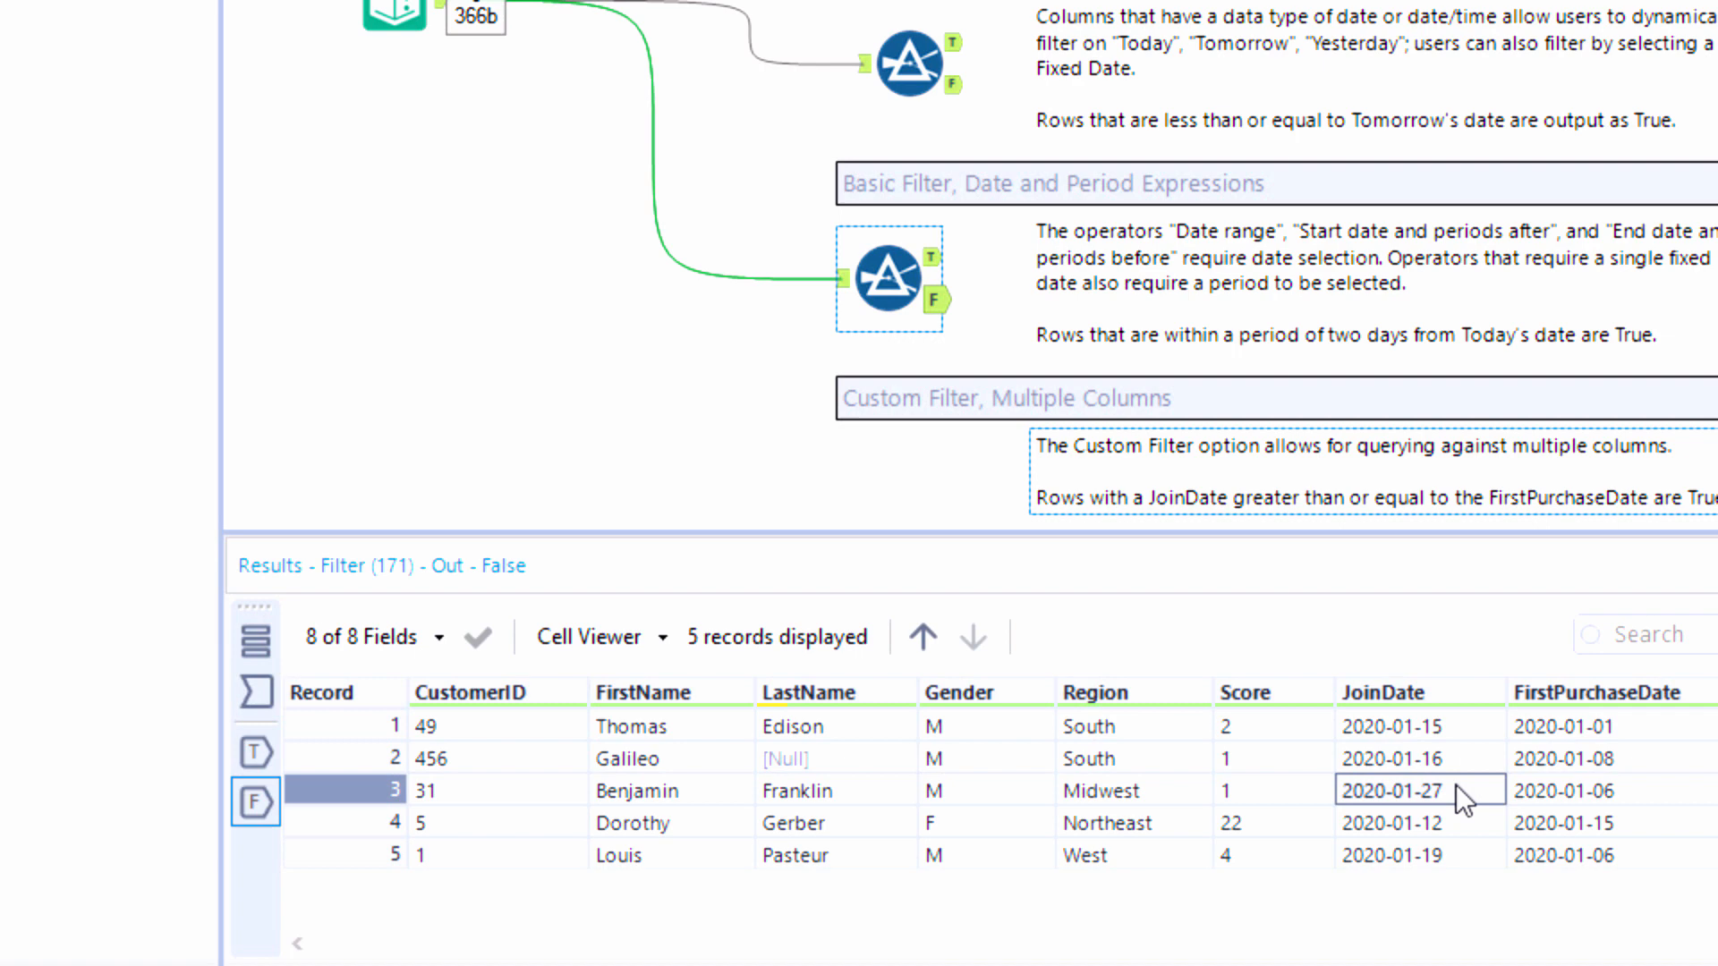
mouse_move(1462, 855)
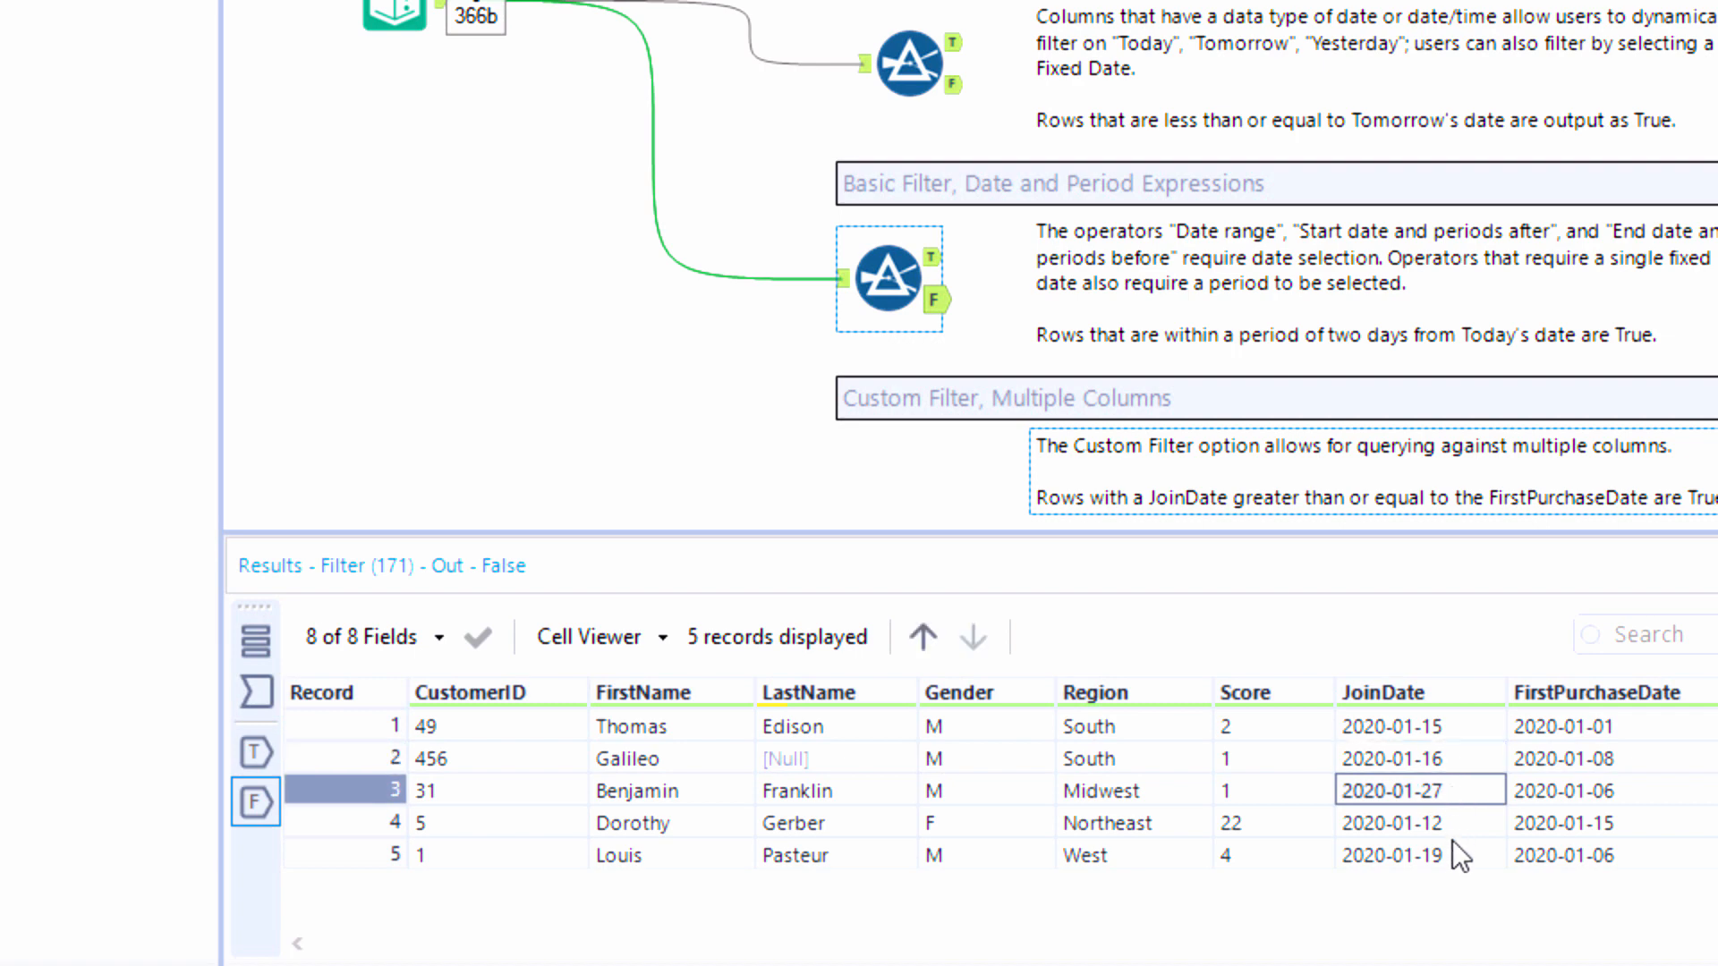
left_click(1418, 758)
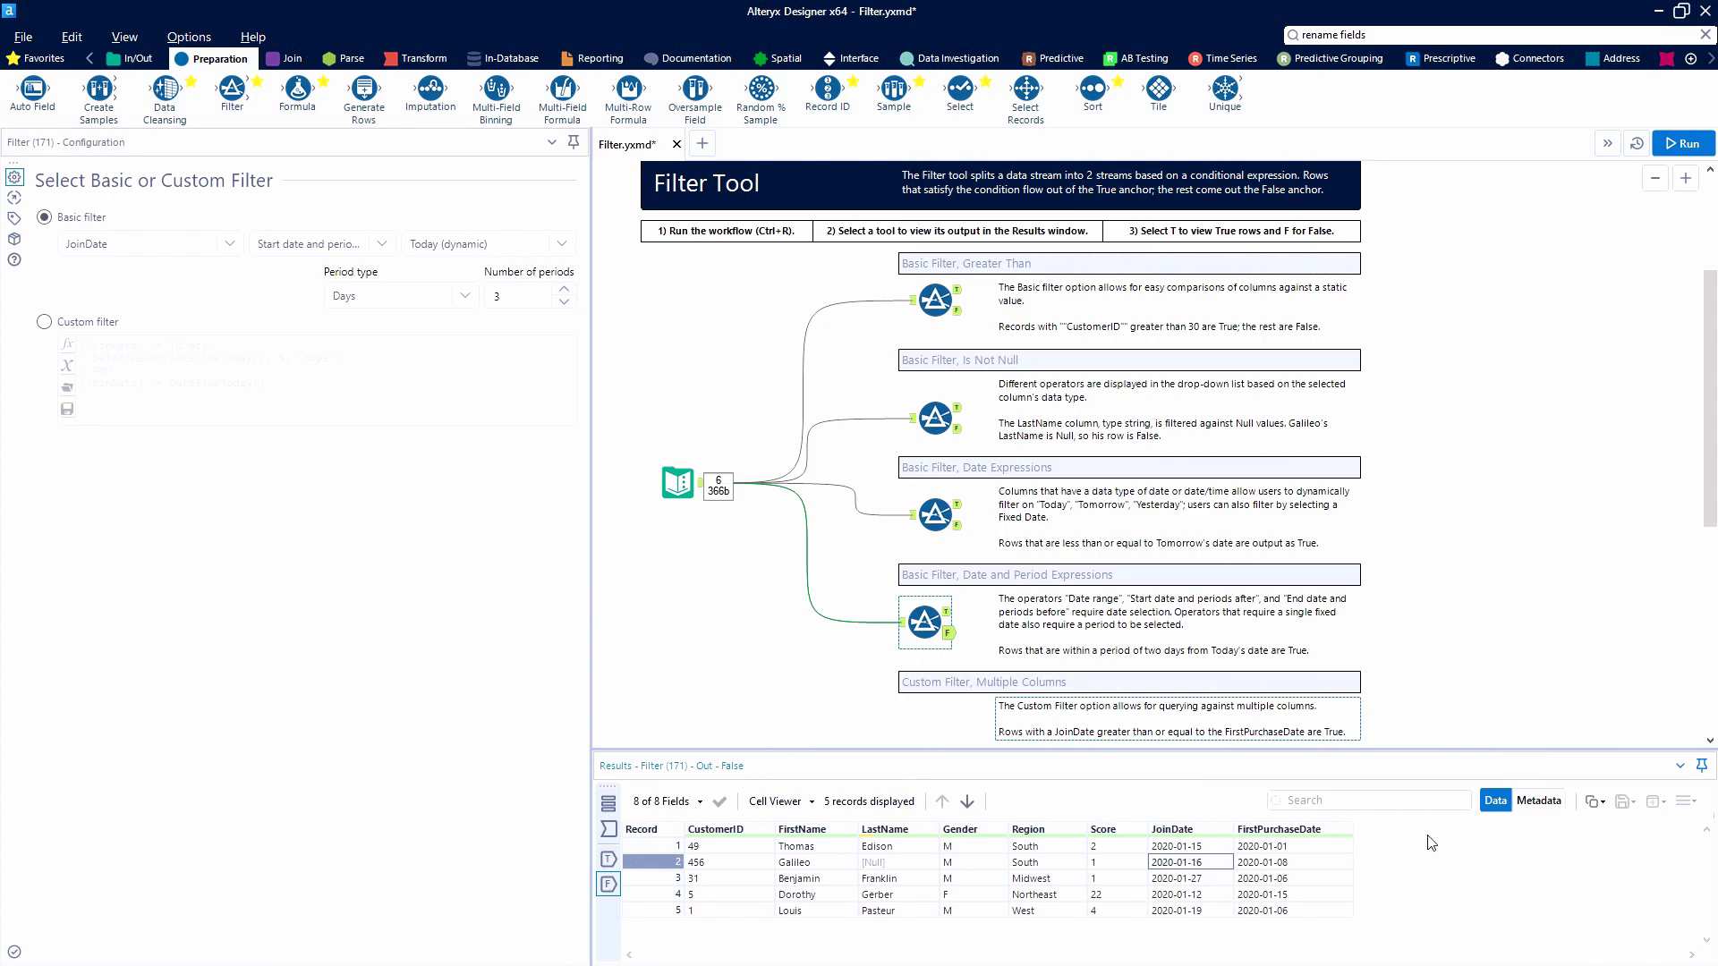
left_click(1686, 143)
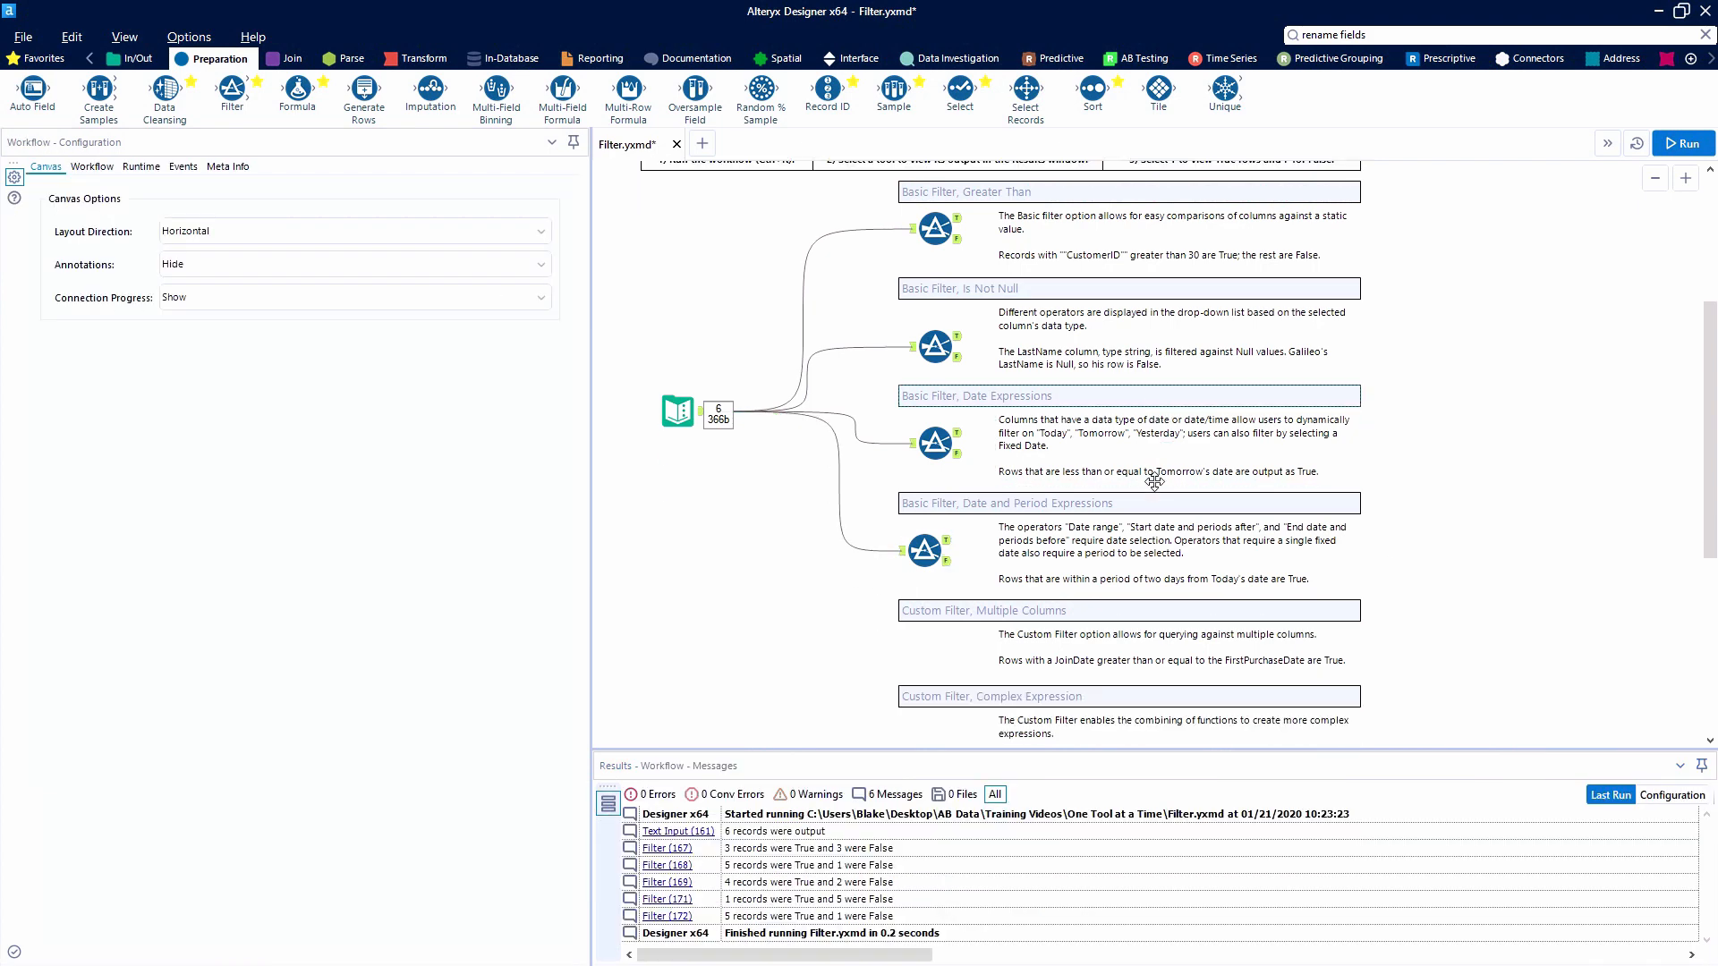
Add a fifth Filter by the multiple-columns note and switch it to a custom expression
scroll("down", 3)
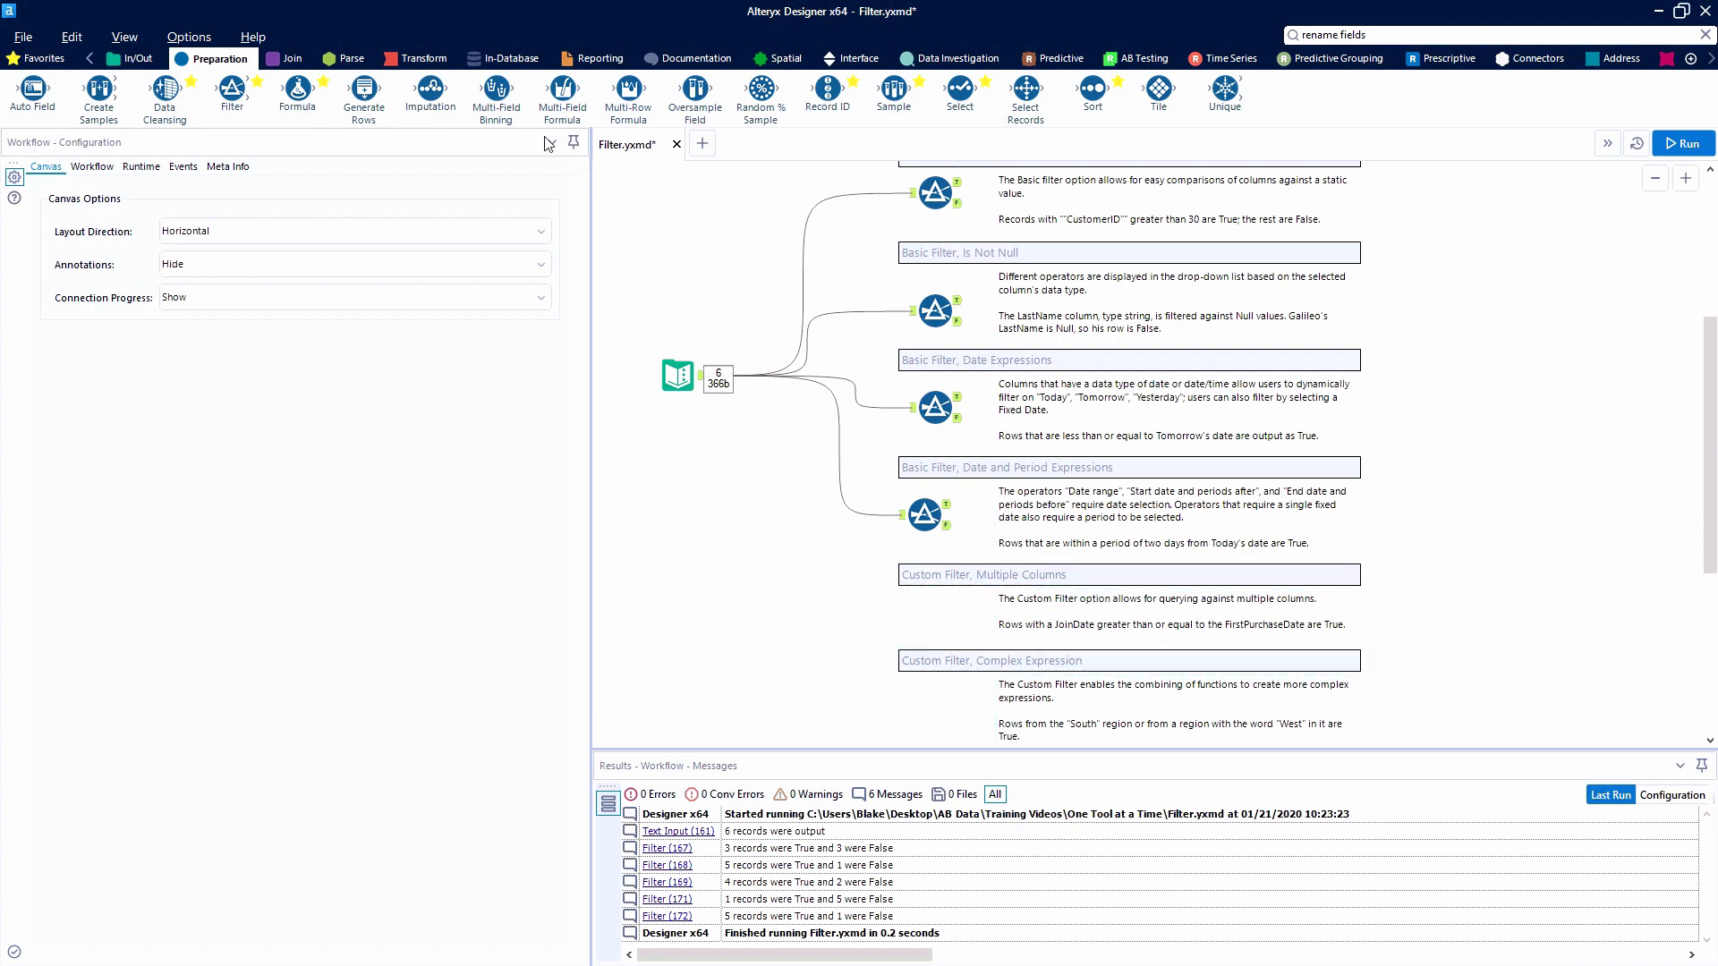
mouse_move(231, 93)
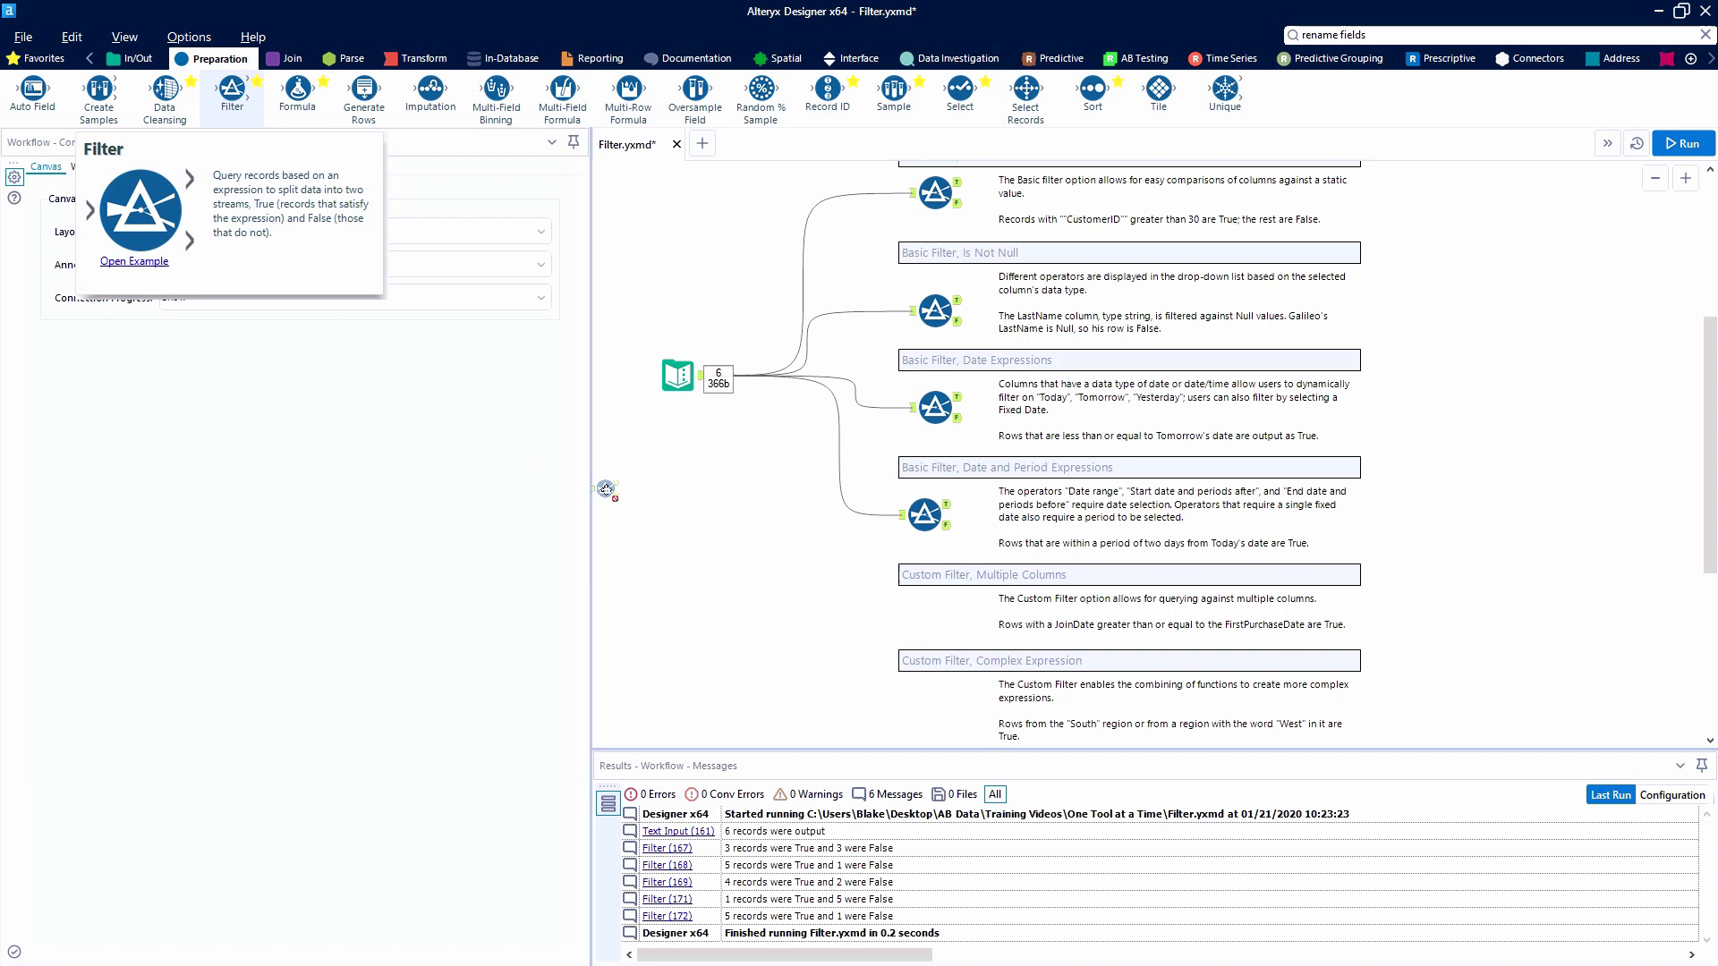
left_click(936, 614)
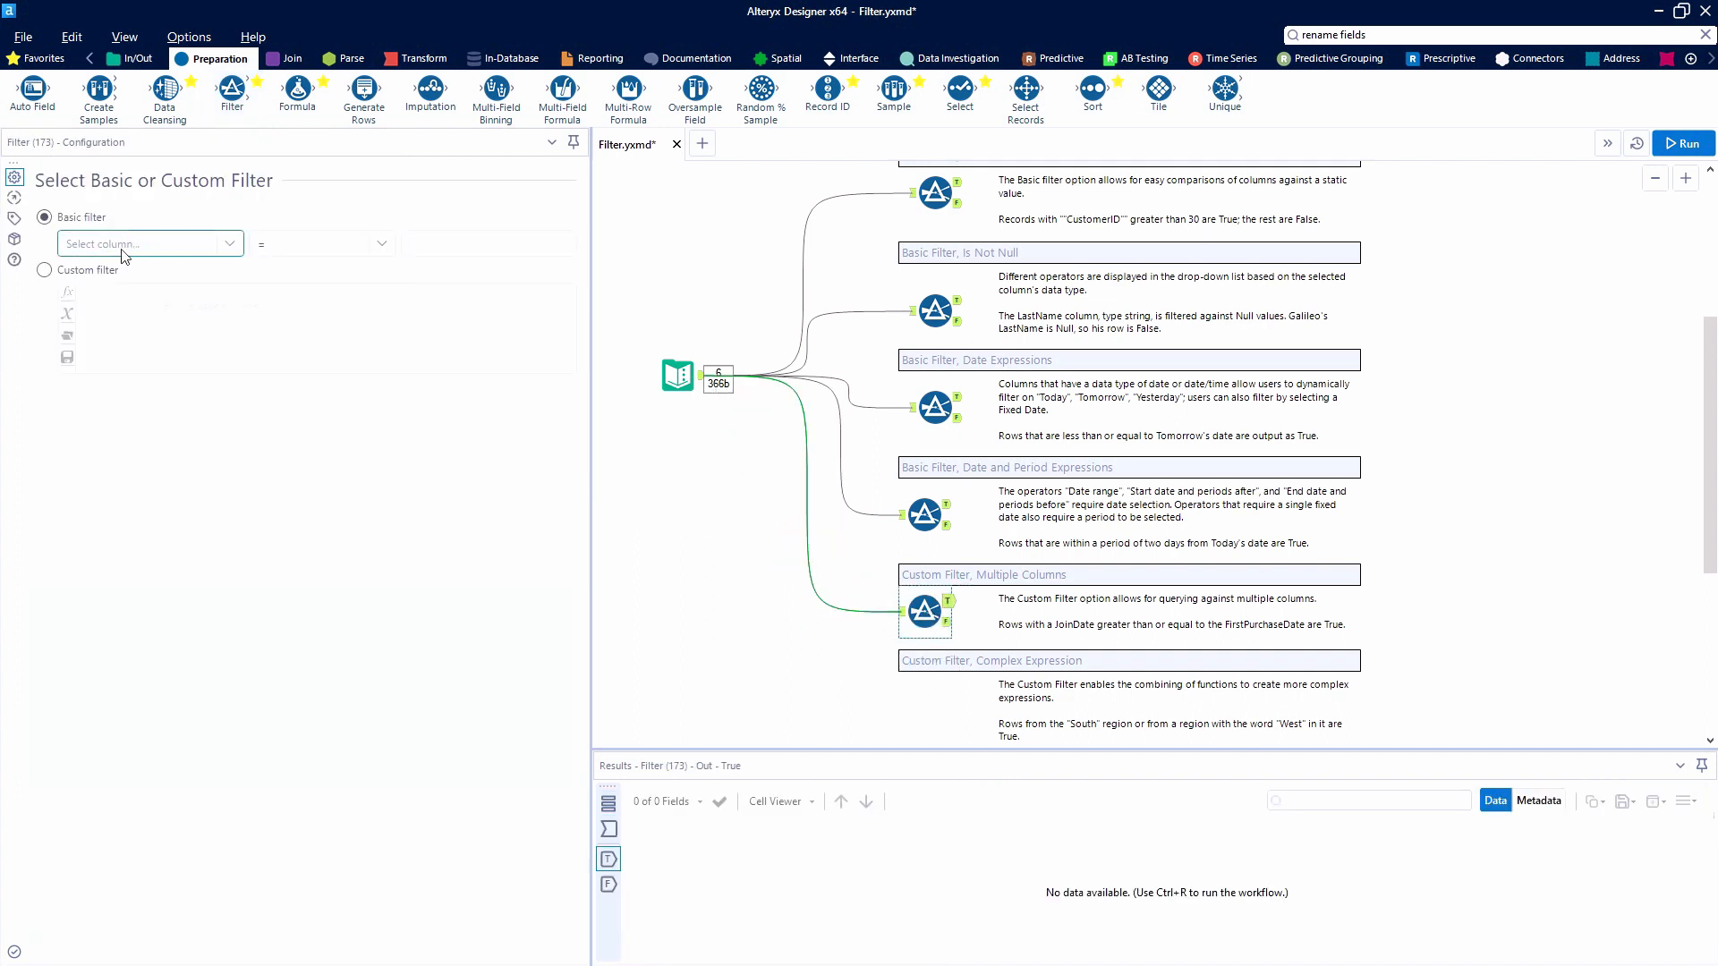
left_click(45, 270)
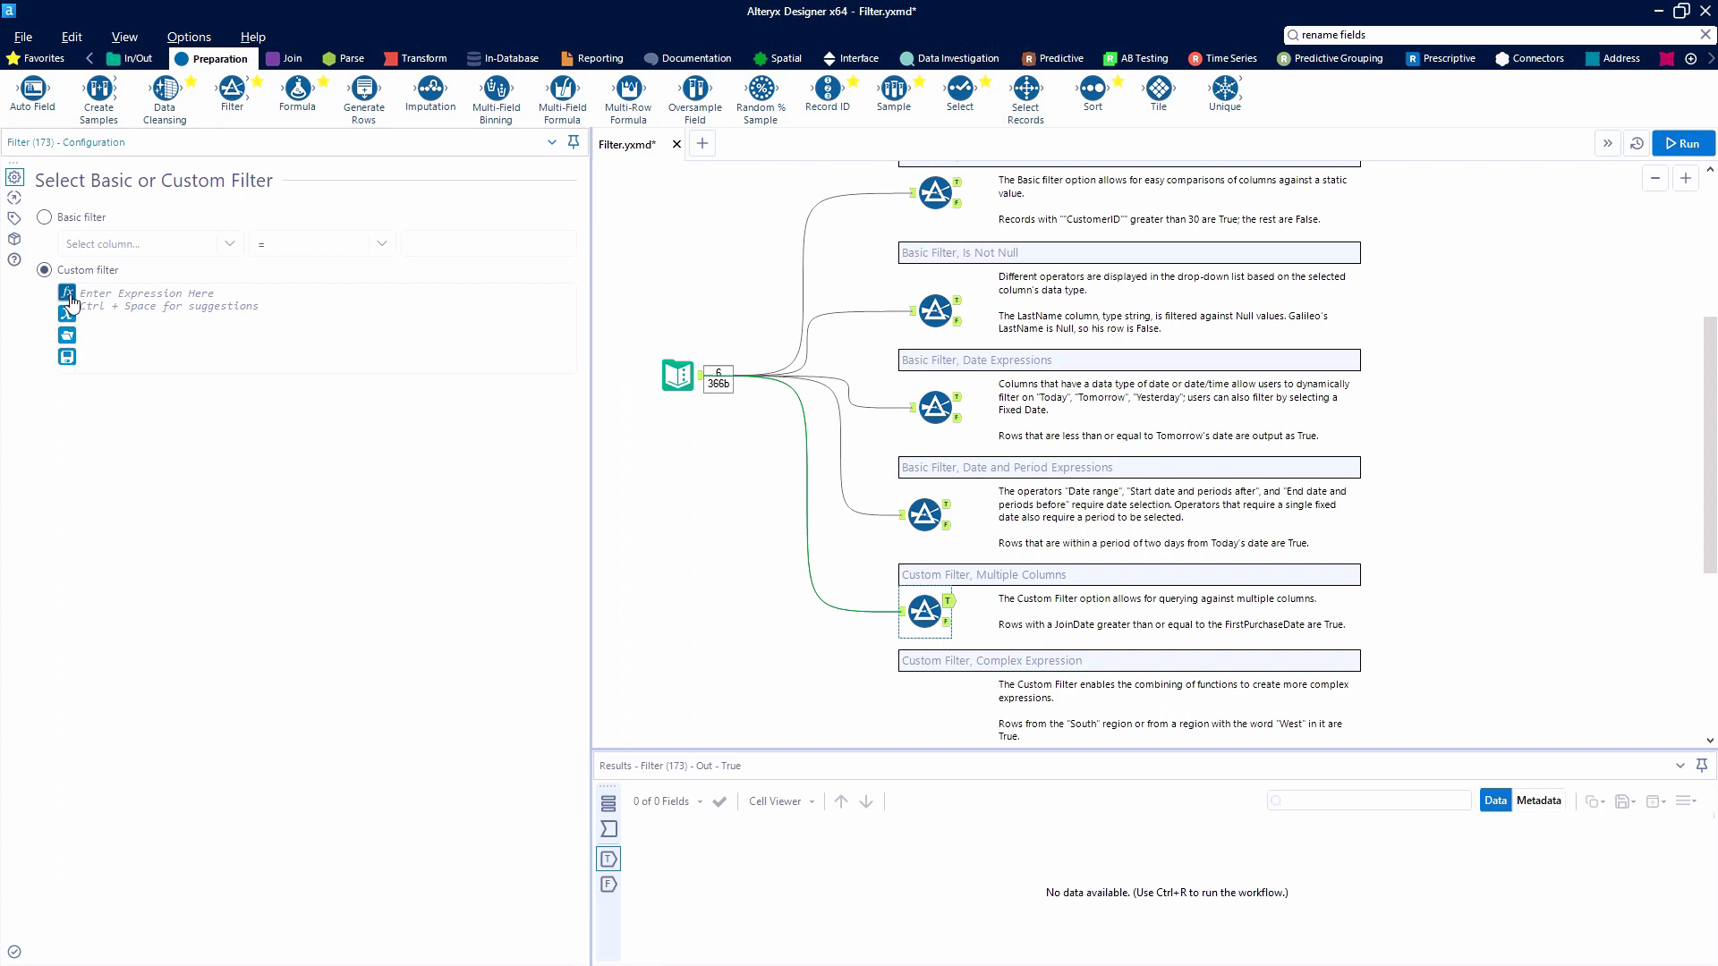
Write the expression [JoinDate]>=[FirstPurchaseDate] and run the workflow
left_click(66, 315)
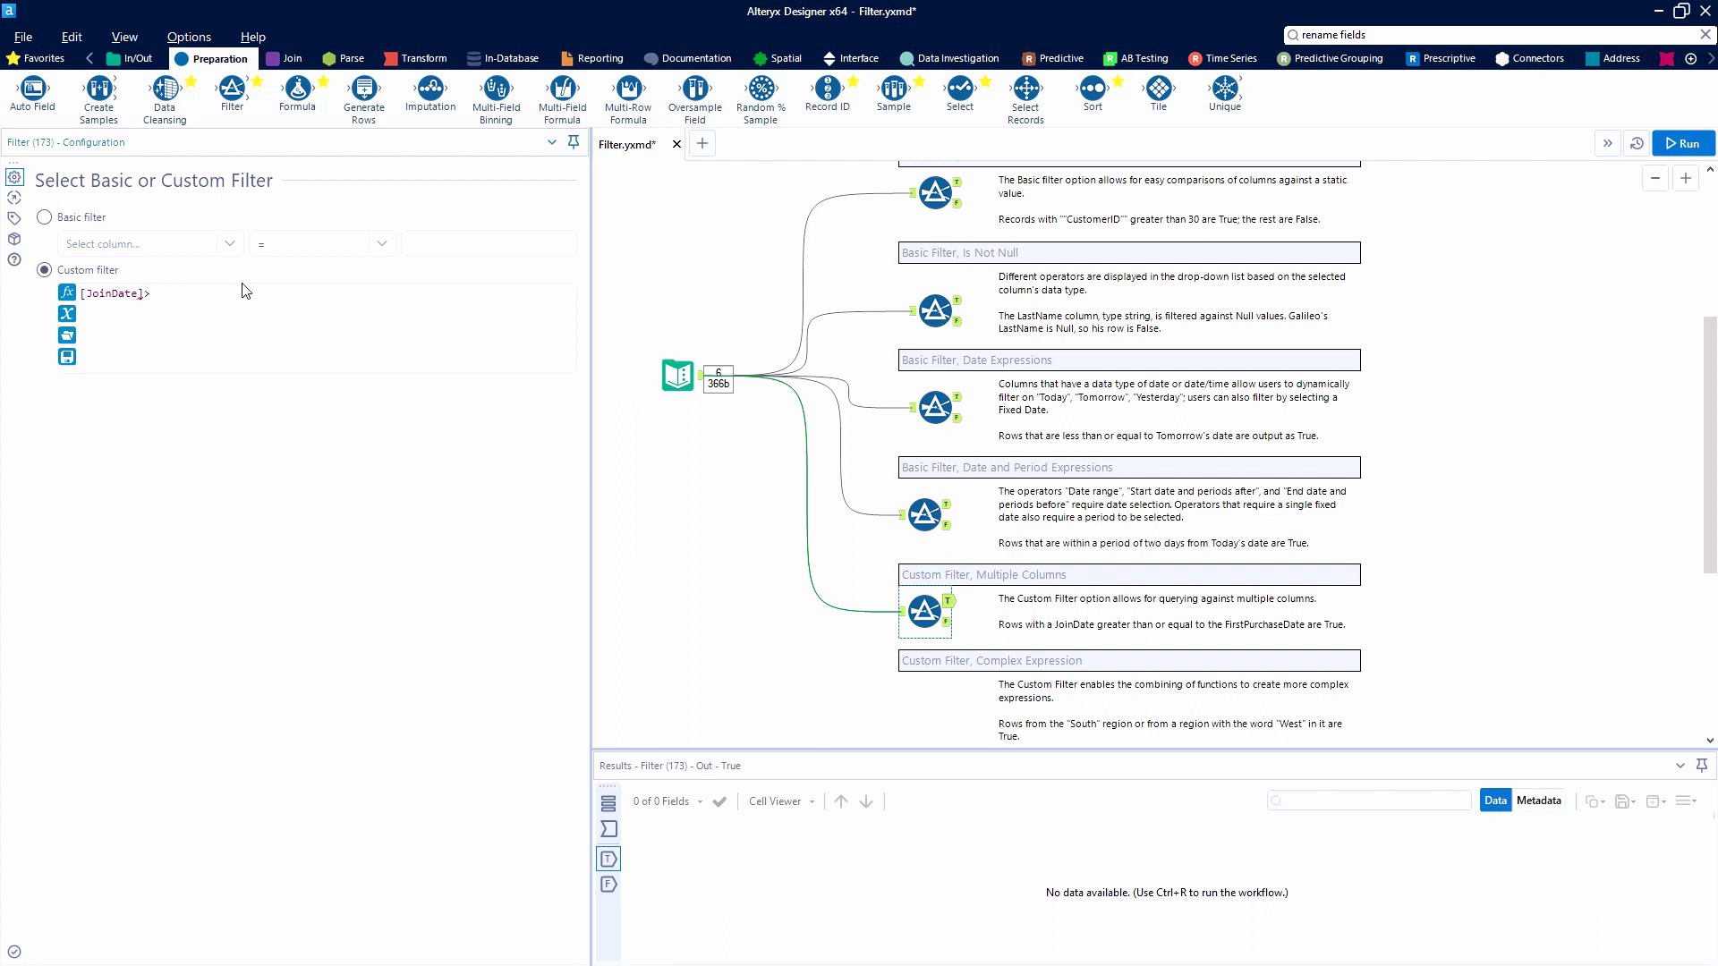
type("=")
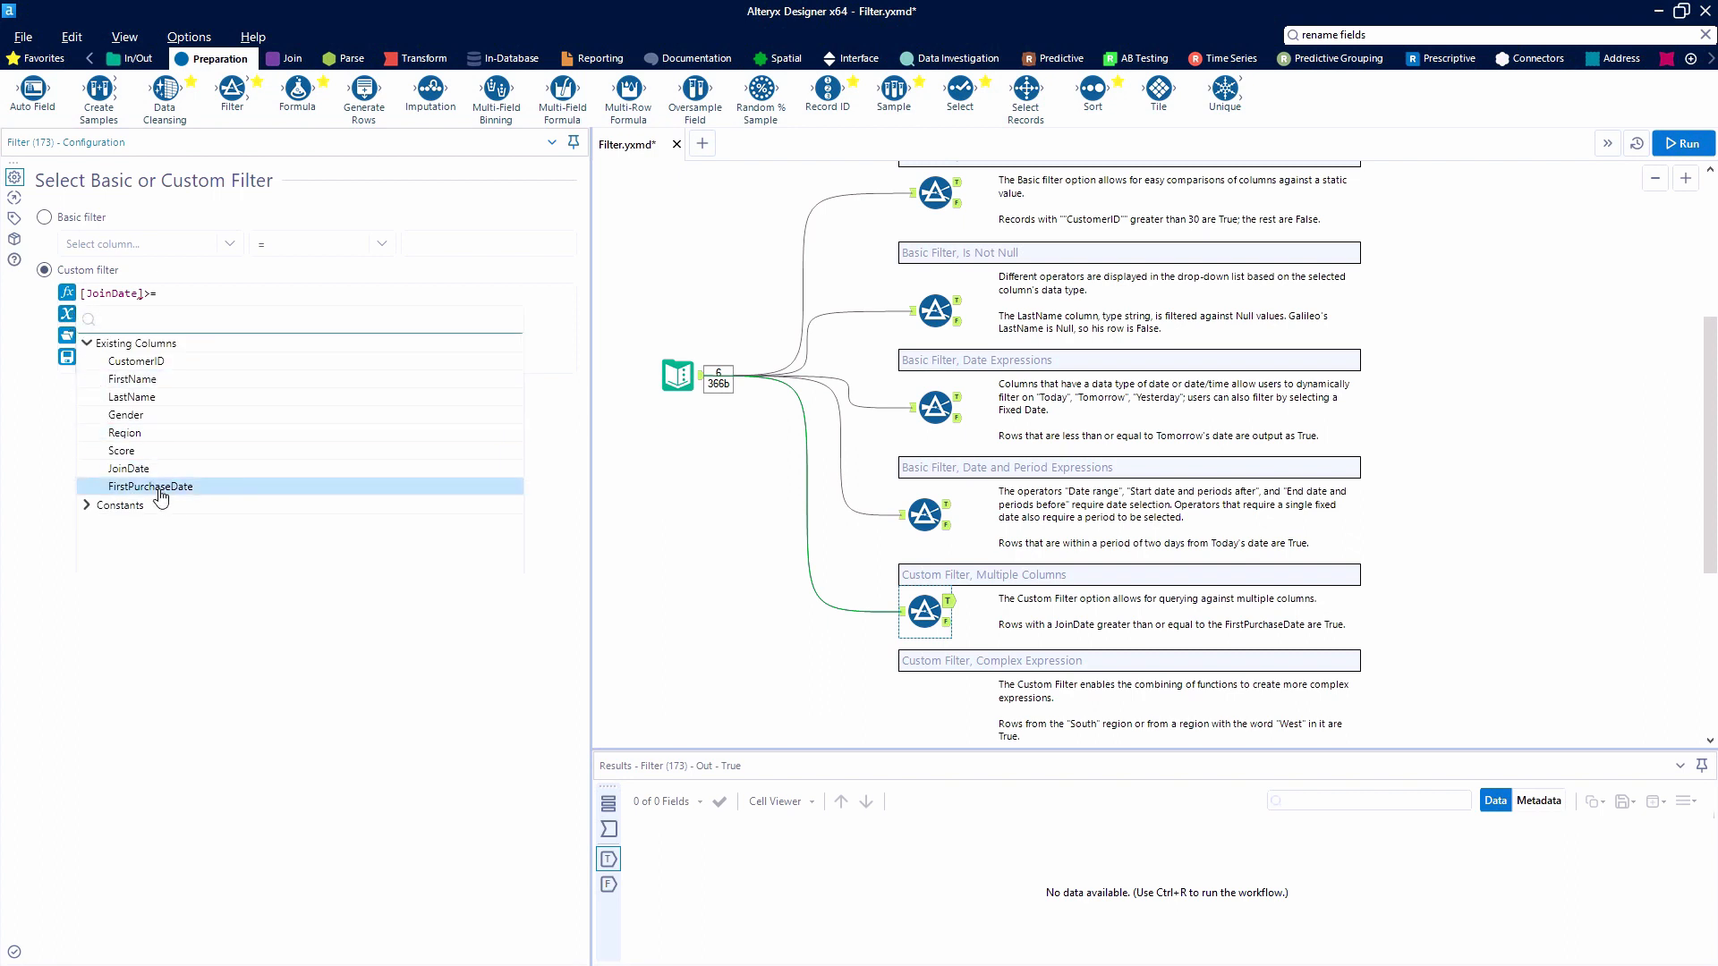
double_click(151, 485)
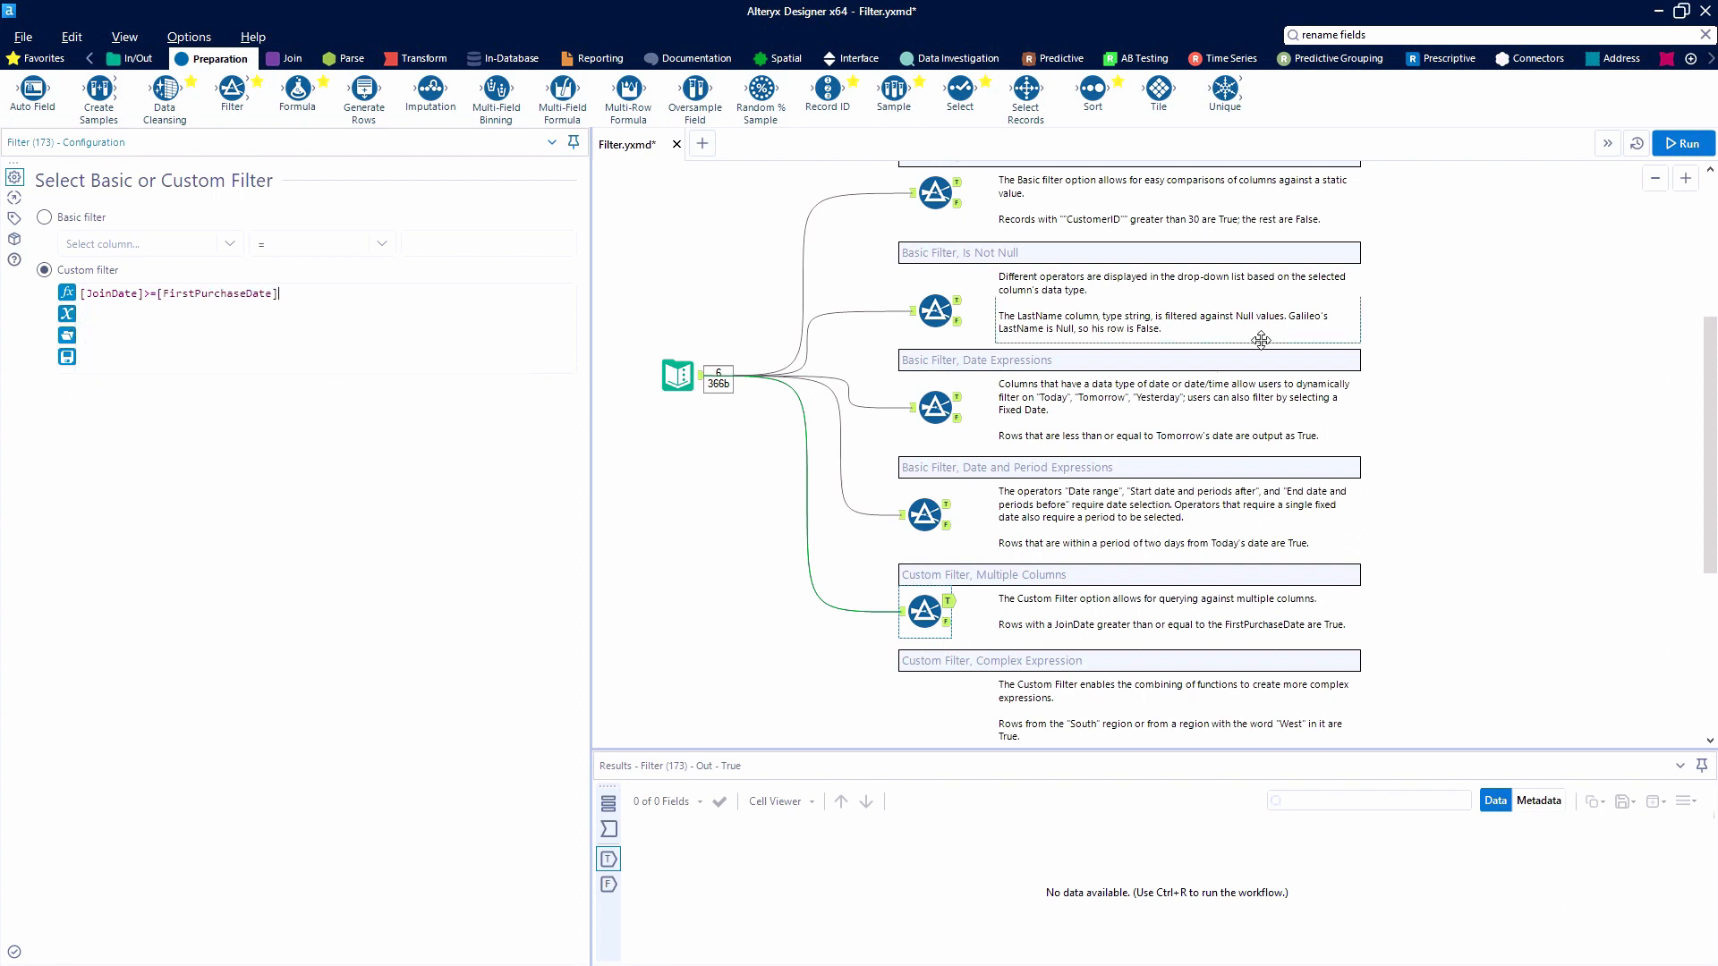
left_click(1684, 143)
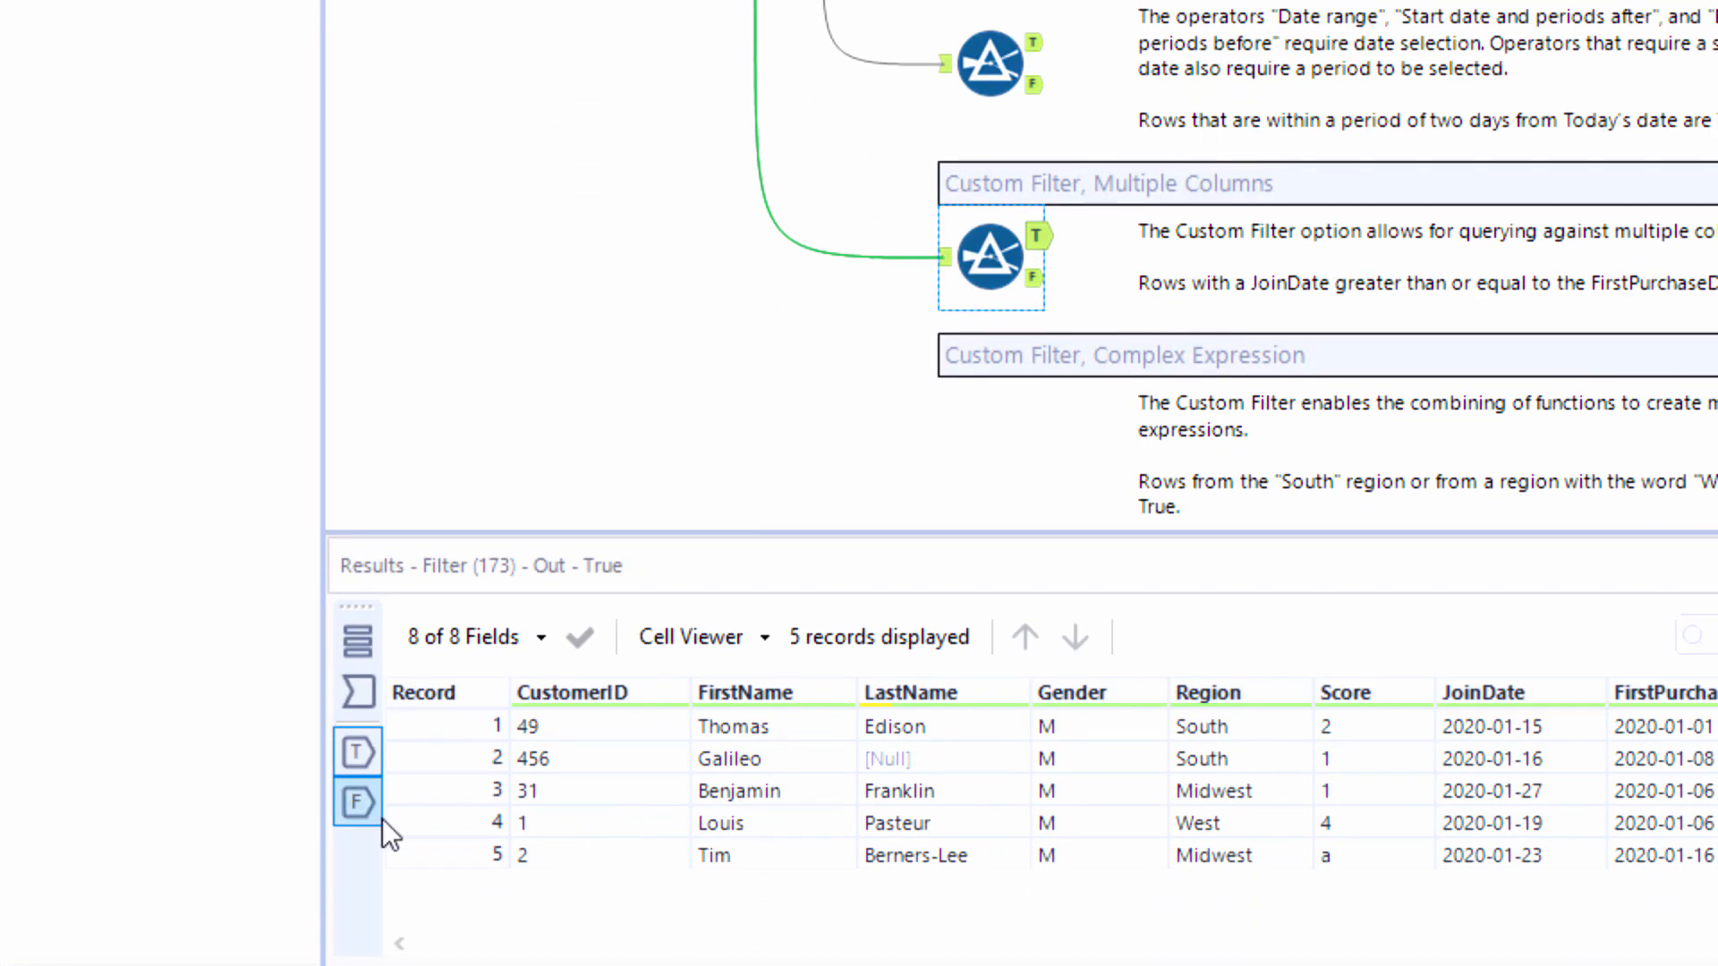
left_click(358, 802)
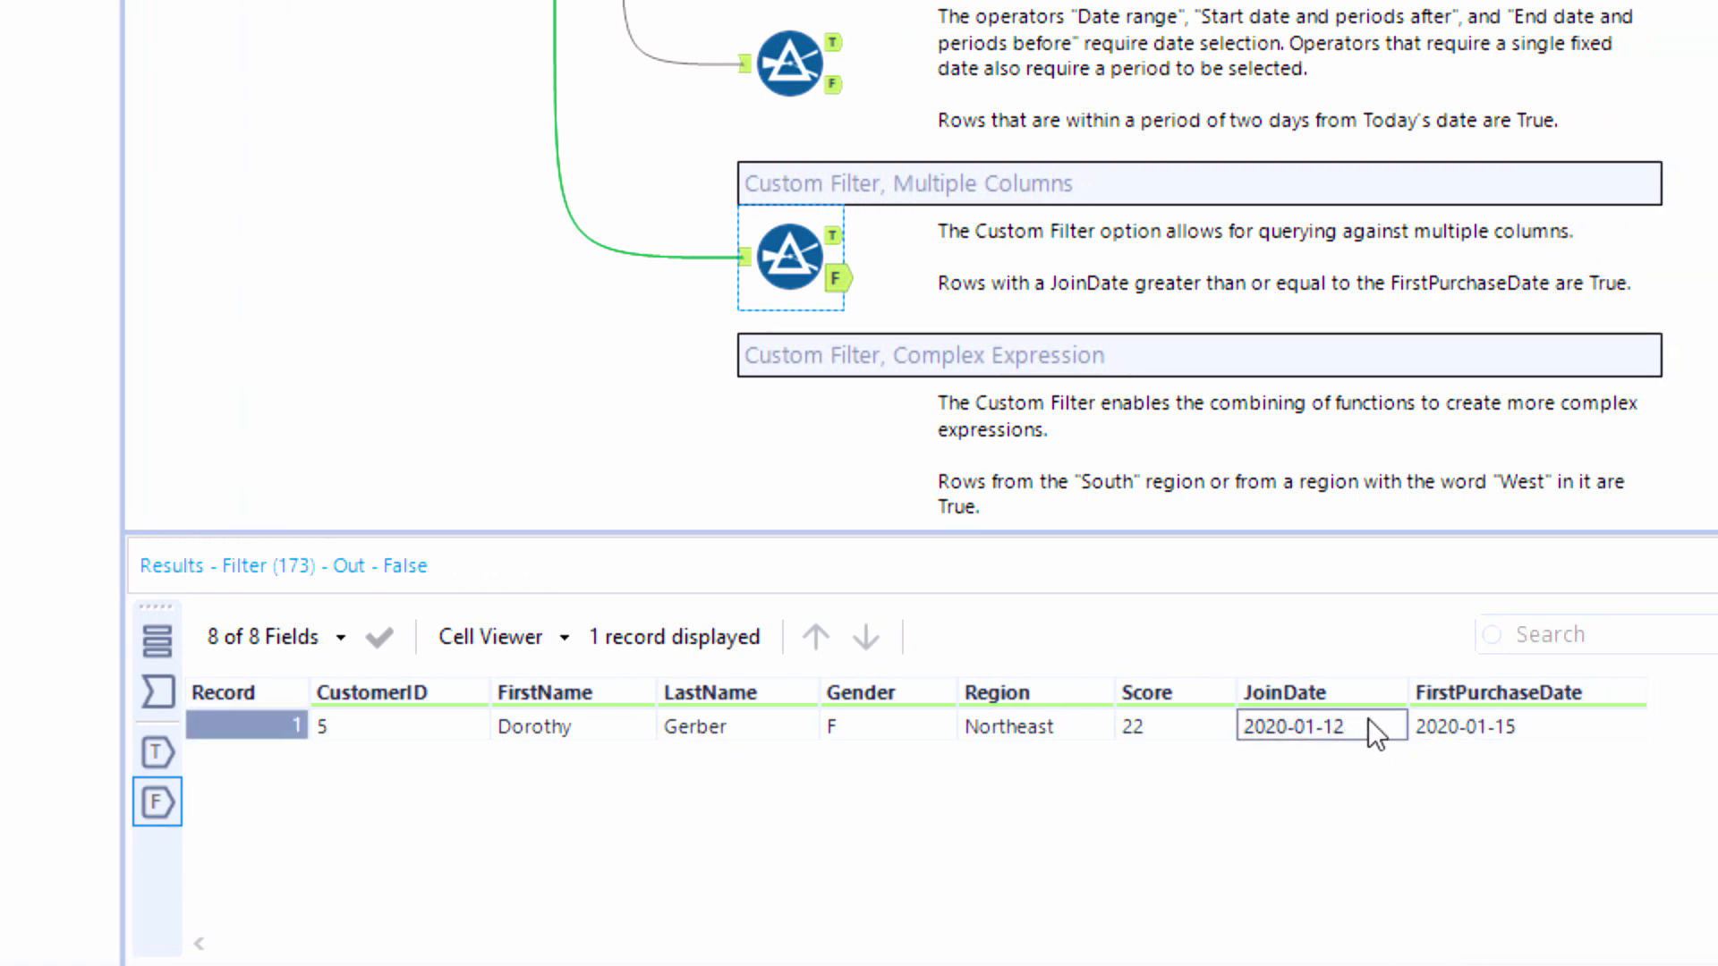
left_click(1527, 725)
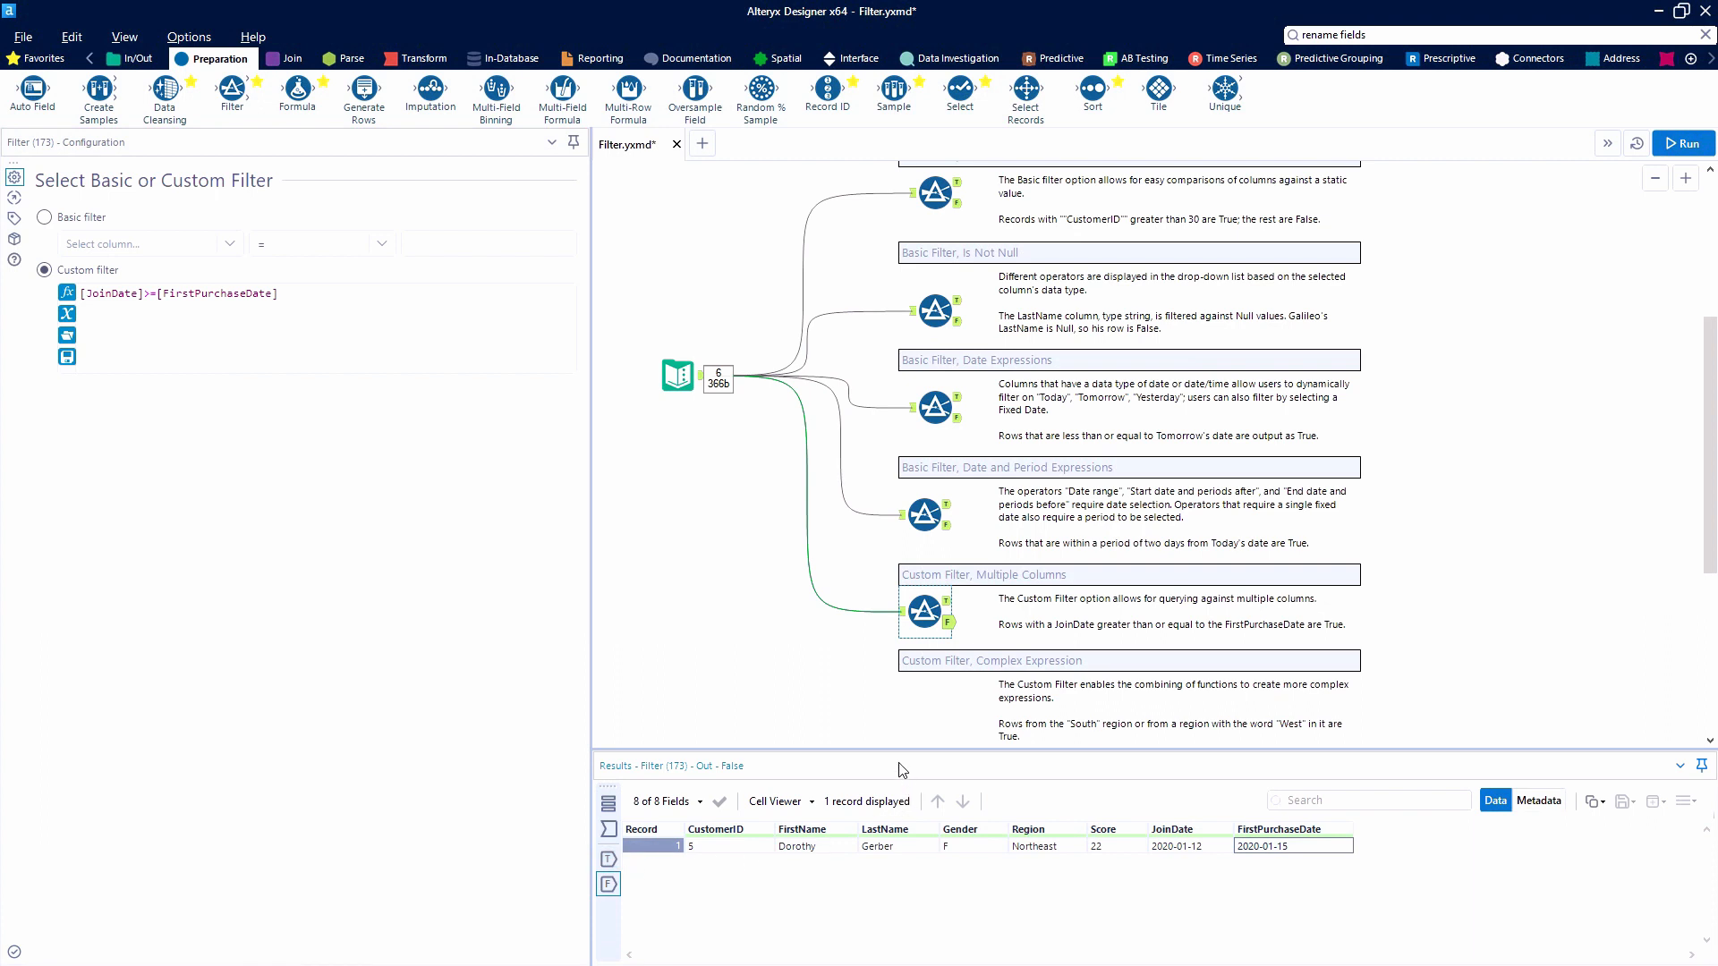
mouse_move(374, 134)
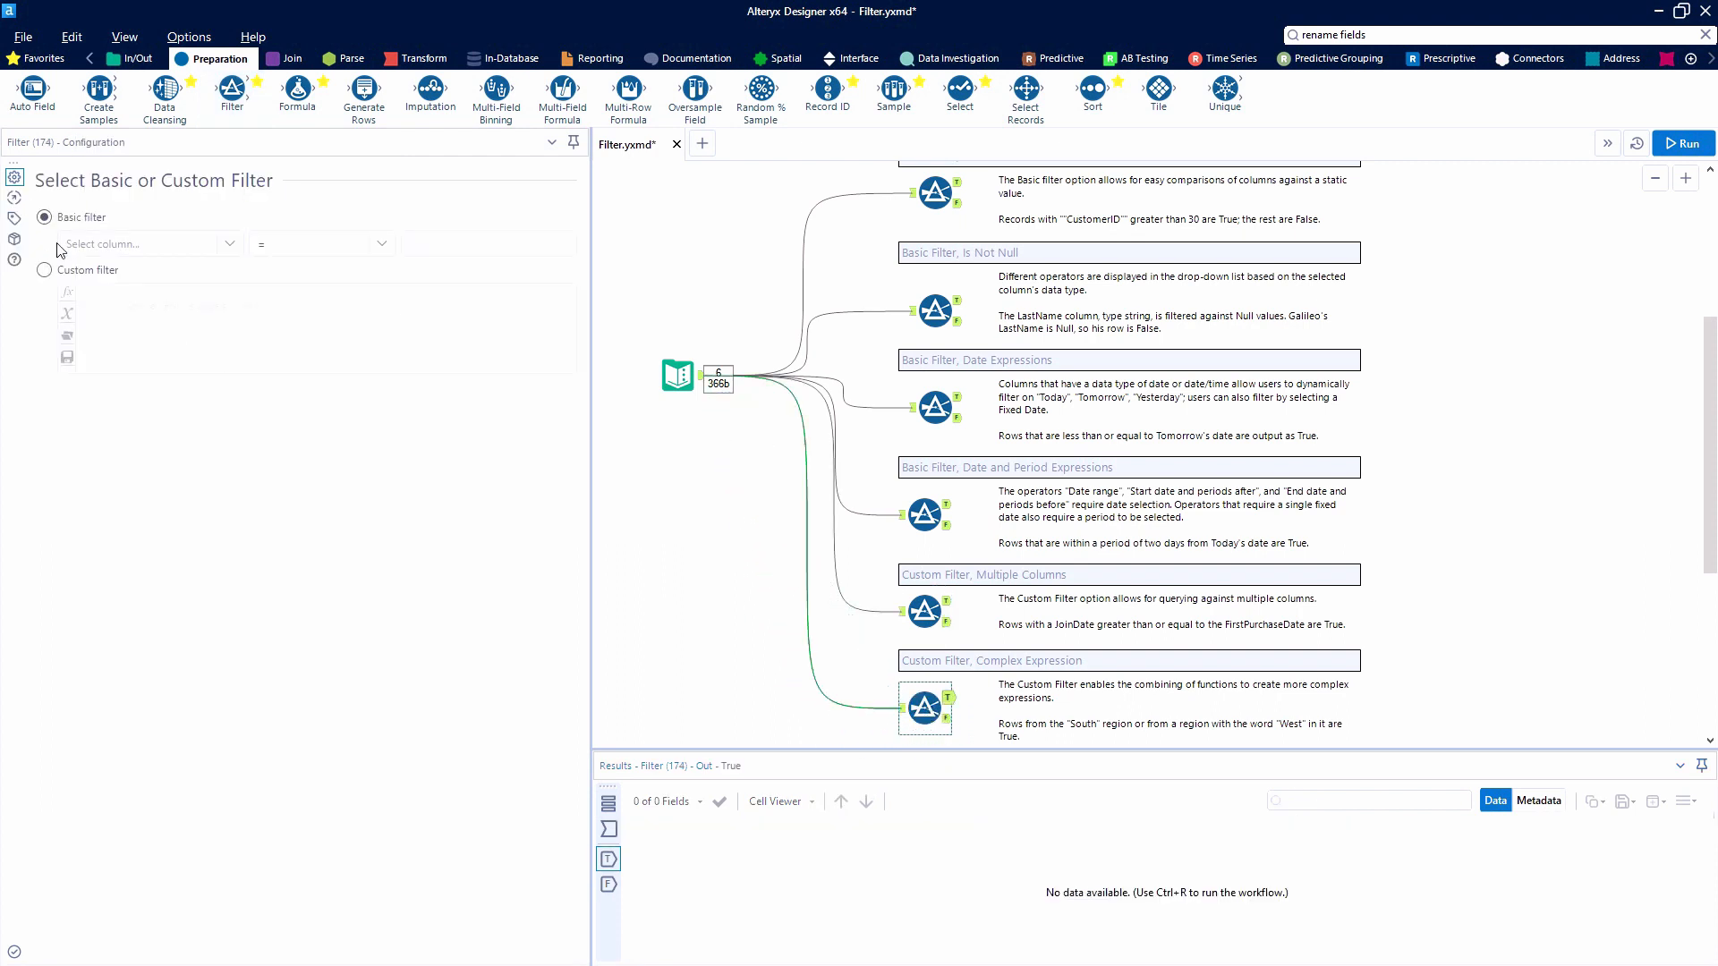
Enter the custom expression [Region]=="South" OR contains([Region], "west") and run it for five matching records
left_click(45, 270)
type("[Region]==")
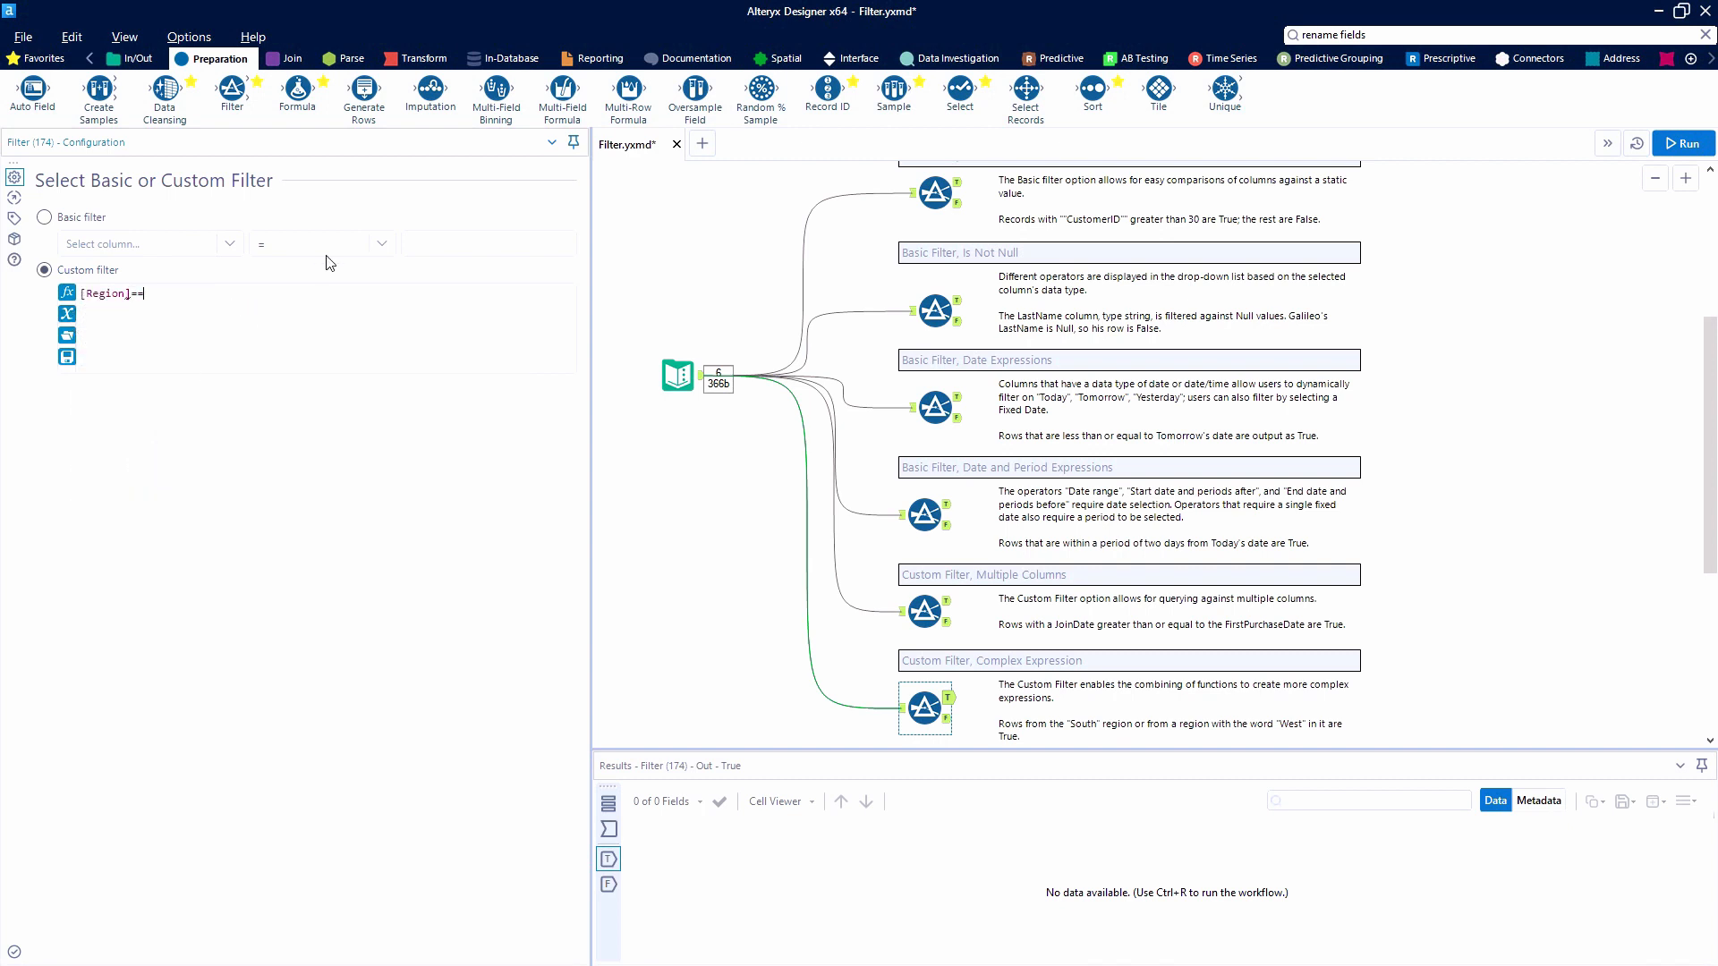
type("\"S")
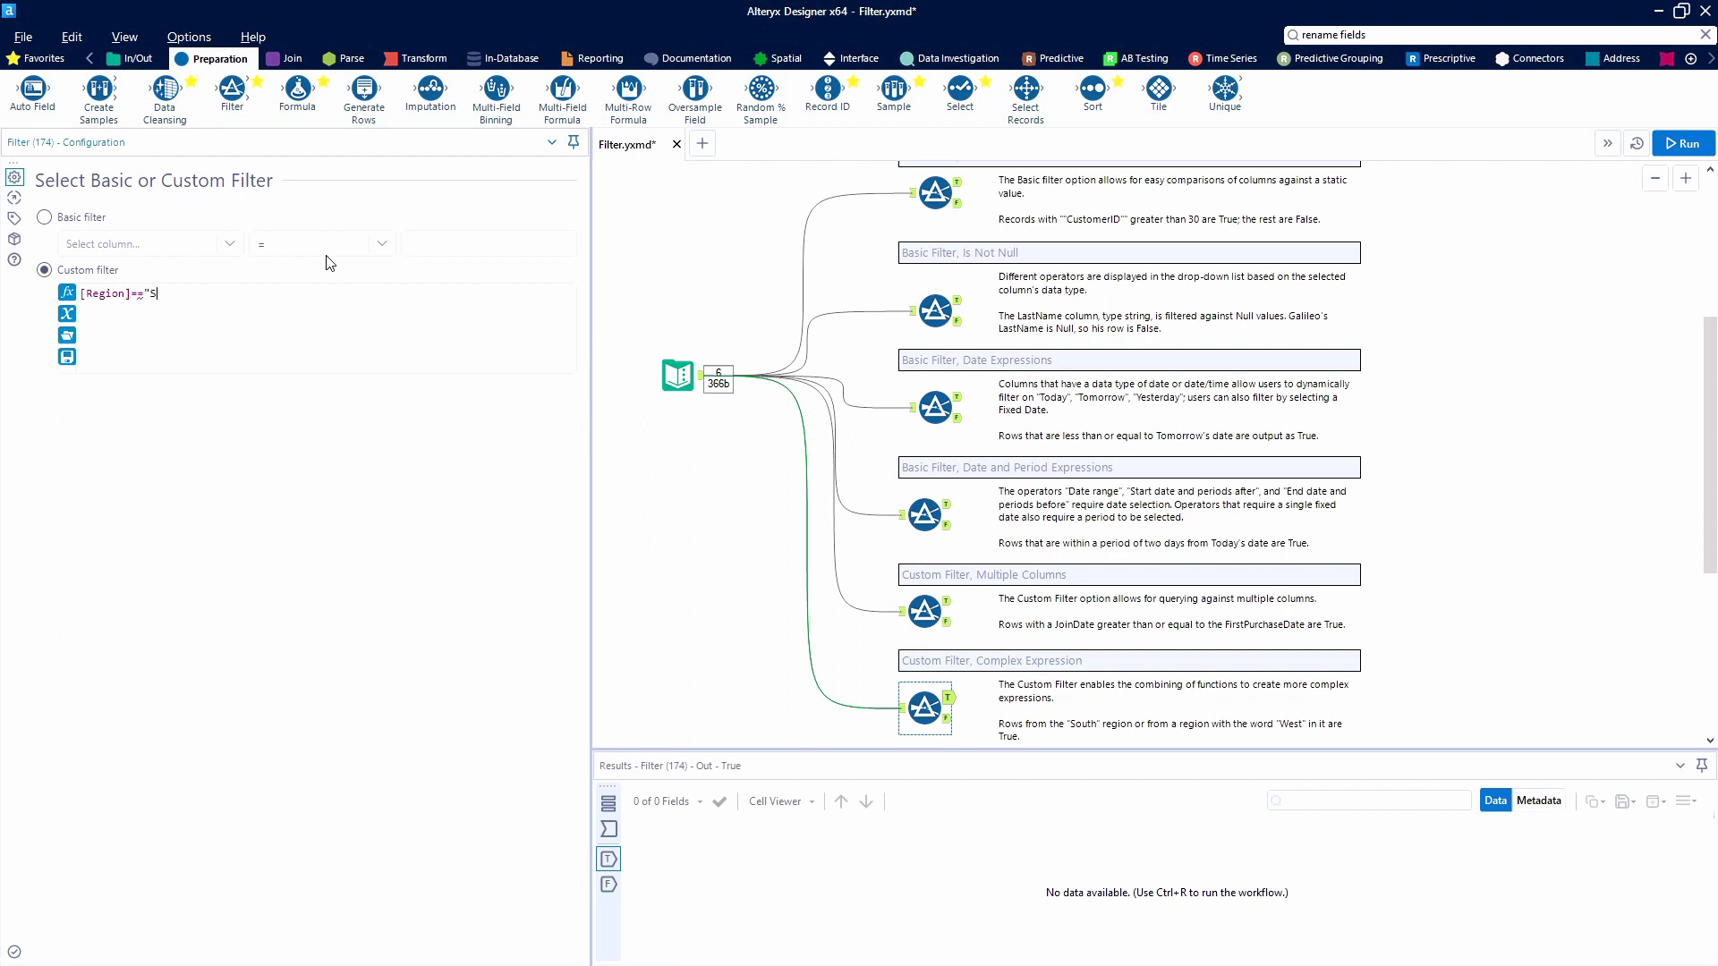
type("outh\"")
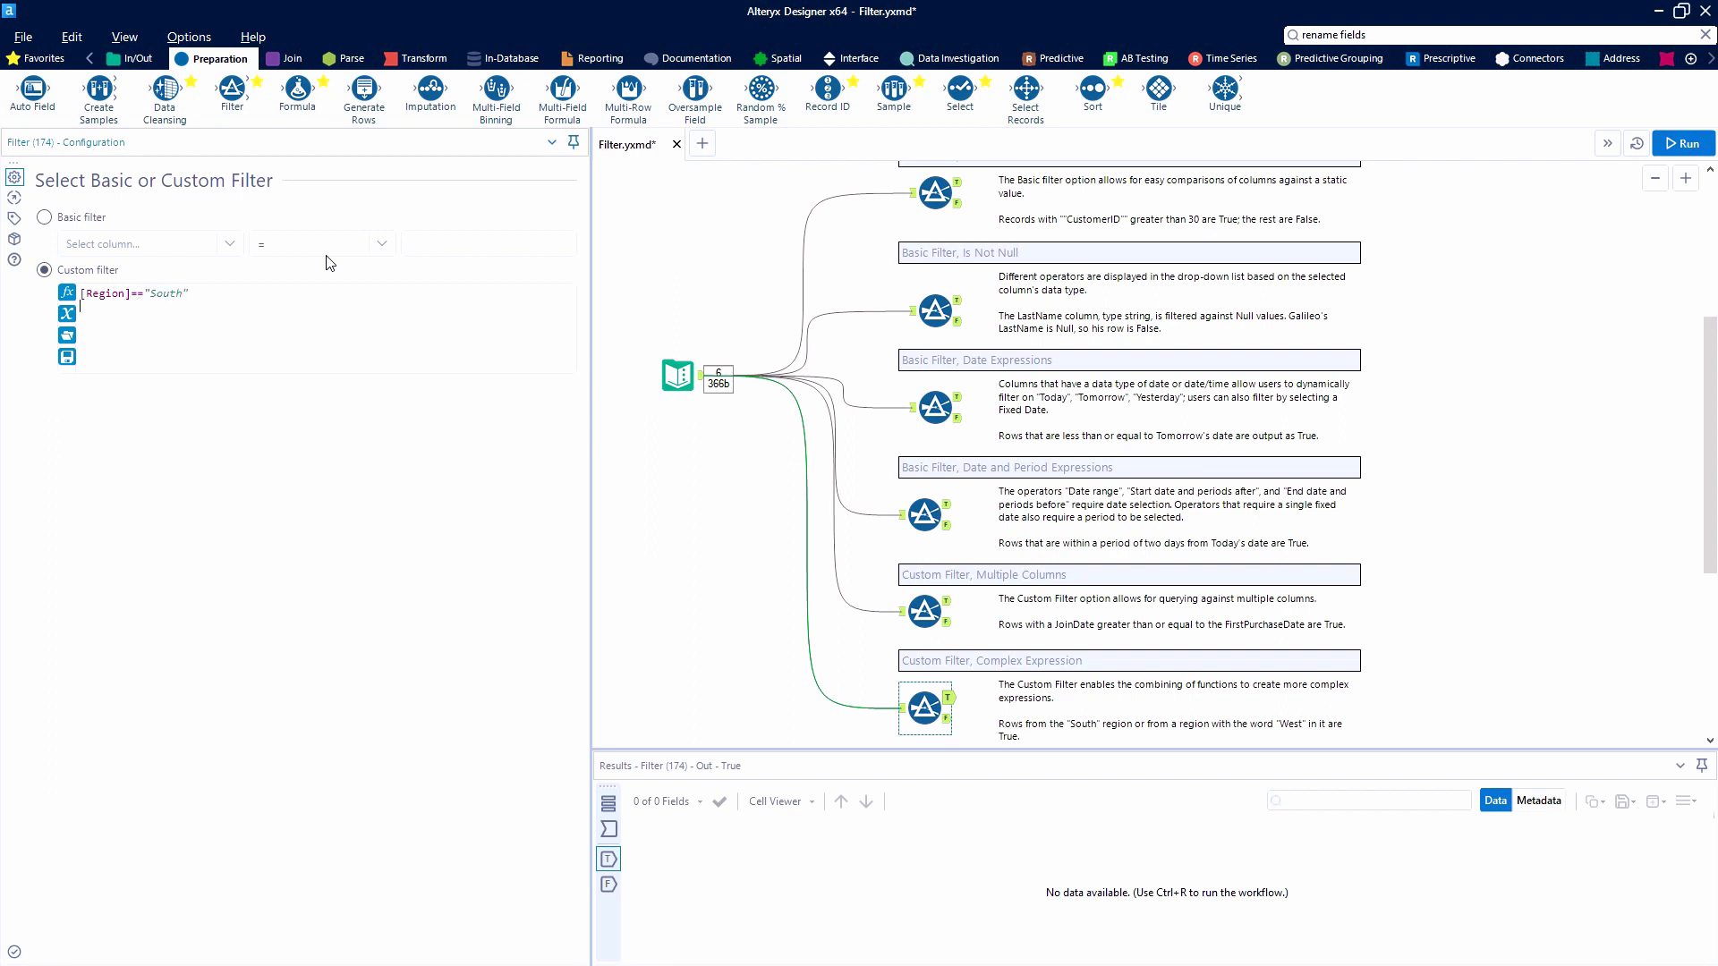
type("OR")
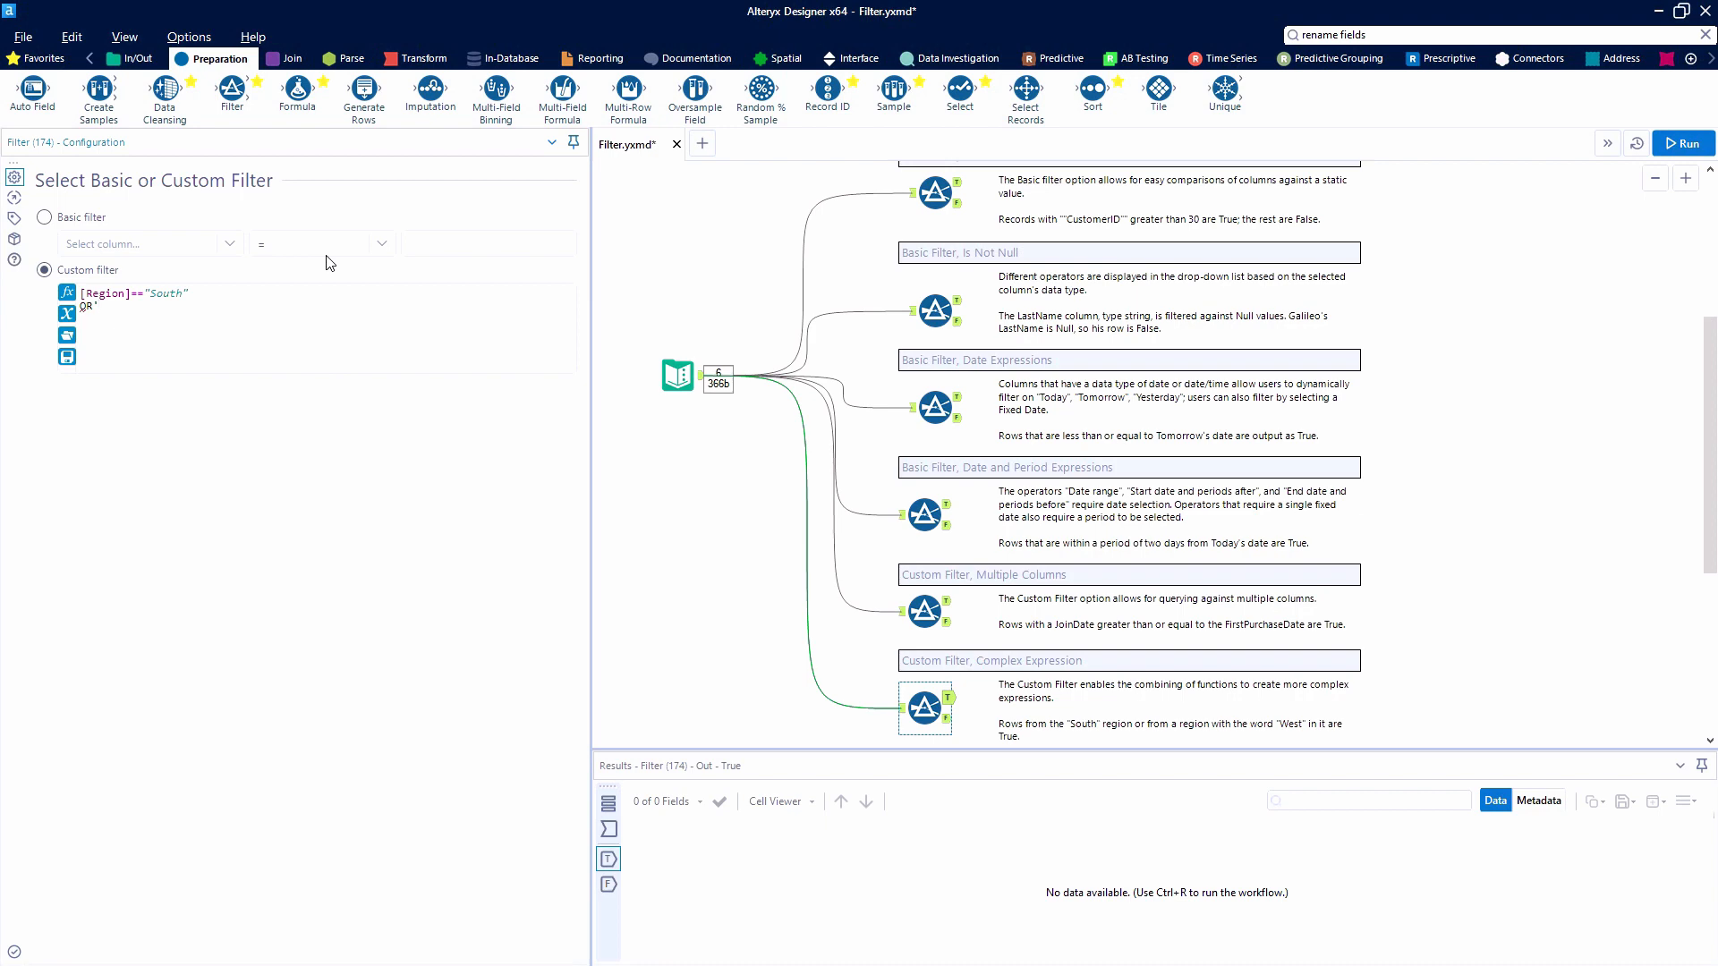
type("regi")
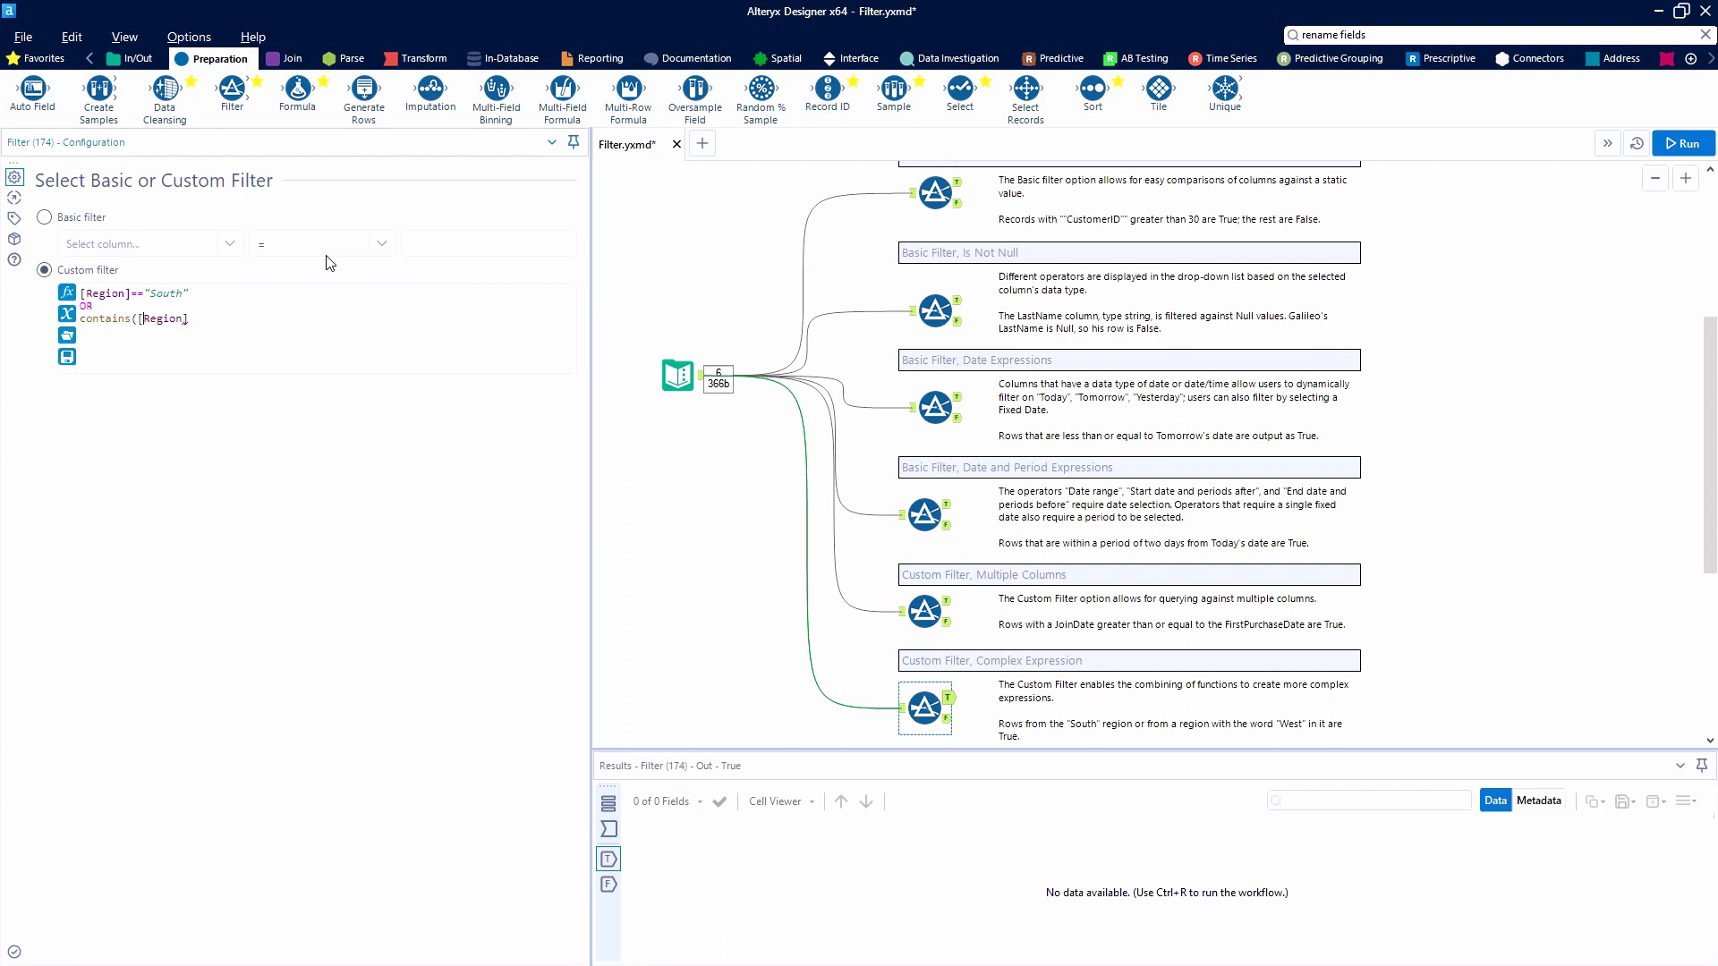
type(", \"west\")")
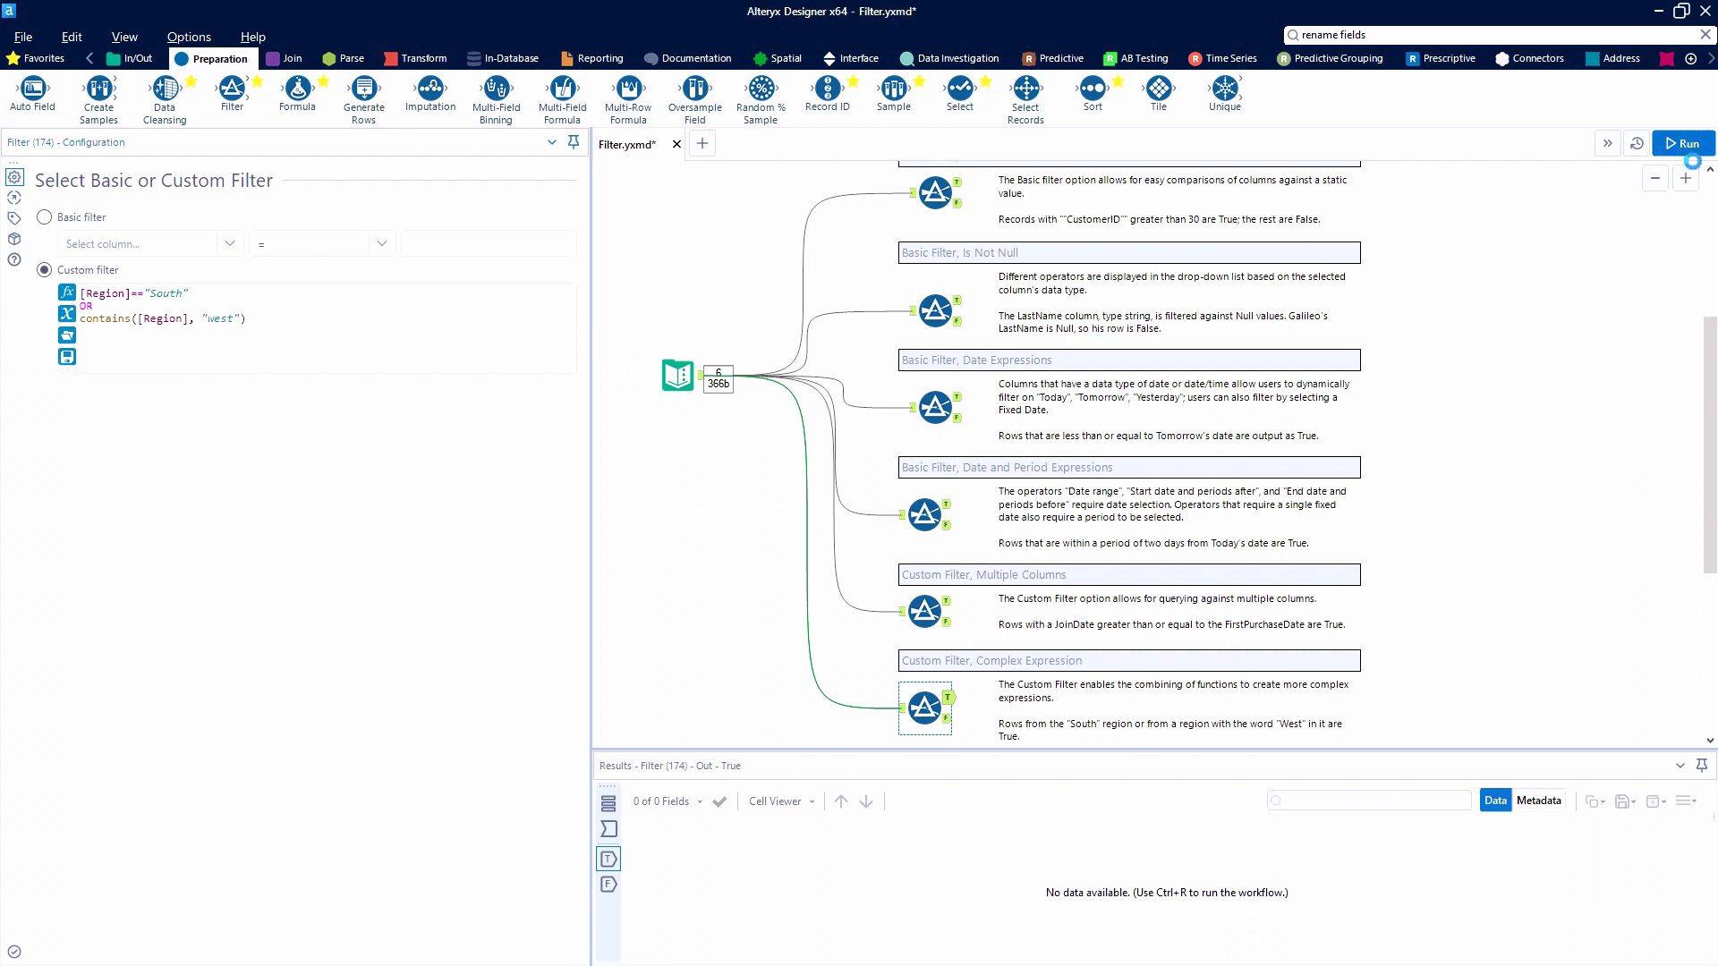
left_click(1686, 144)
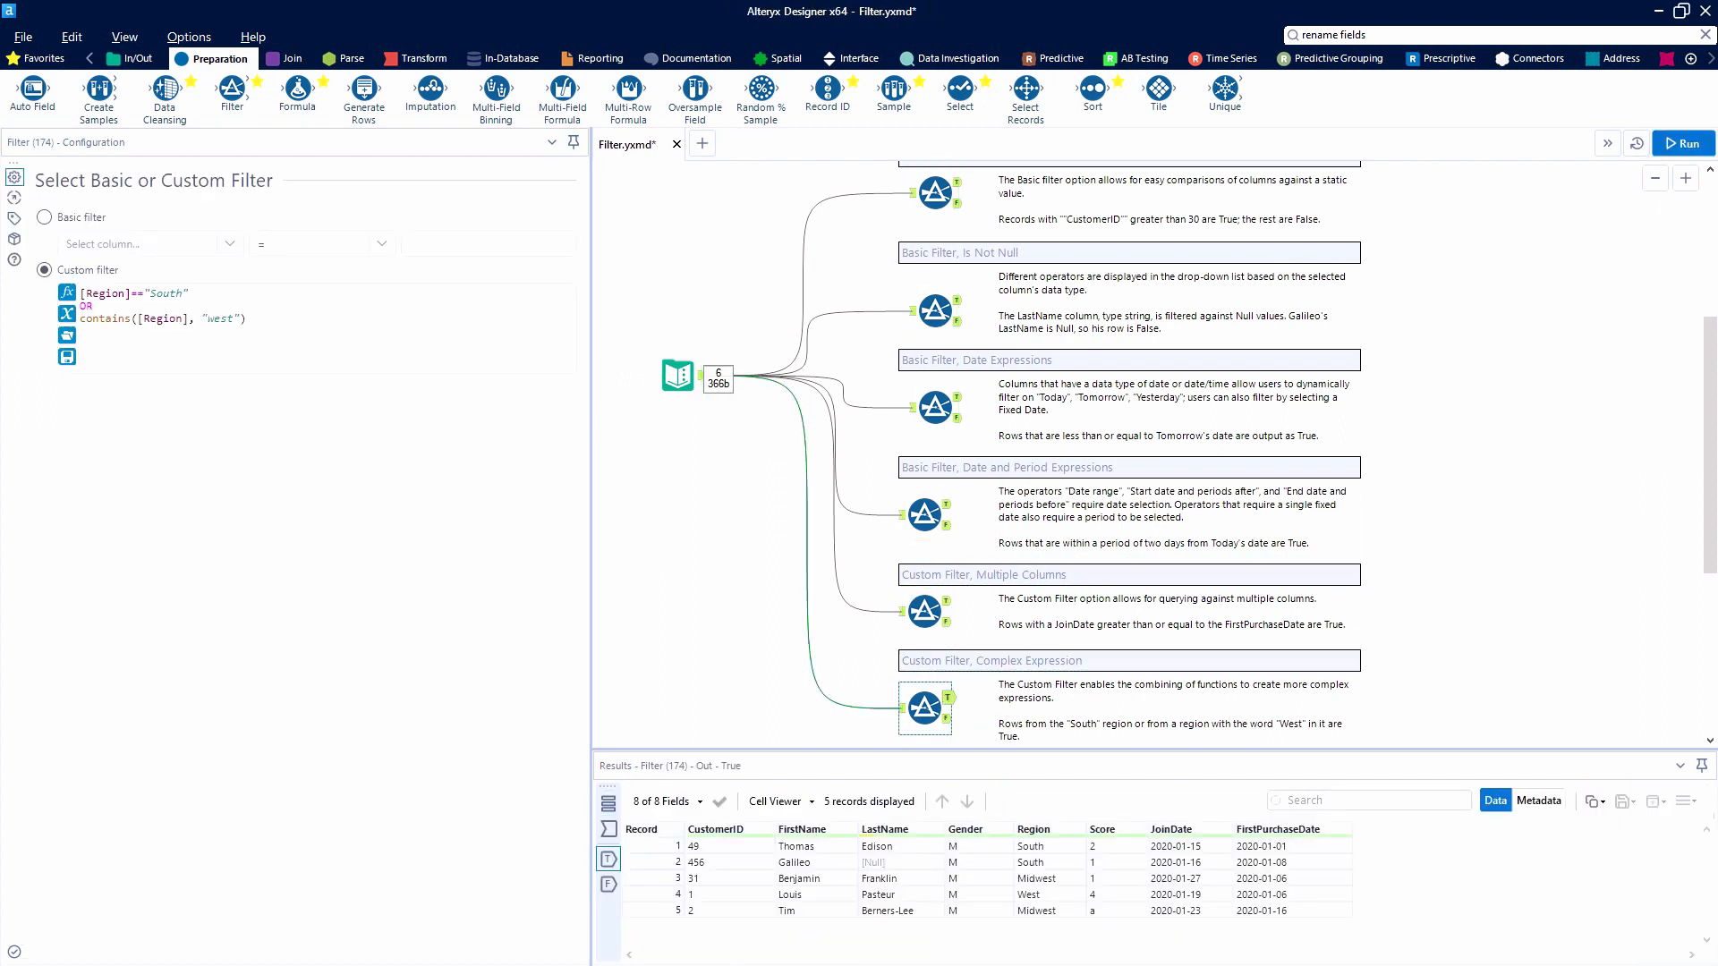
mouse_move(923, 707)
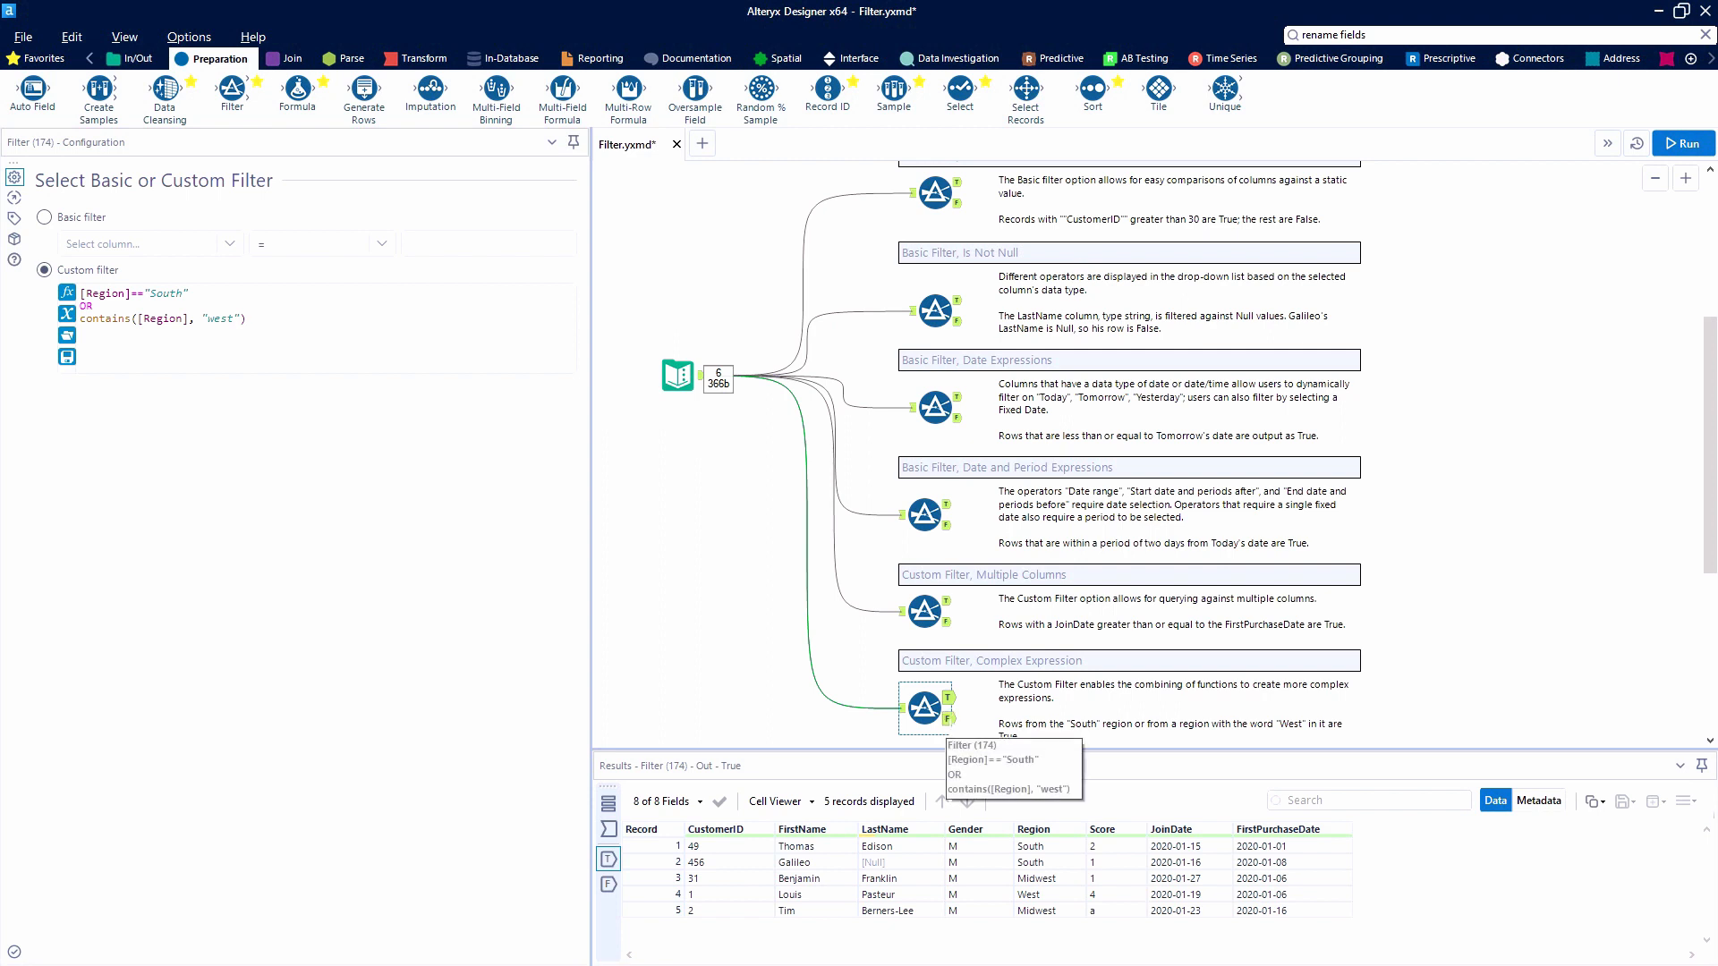